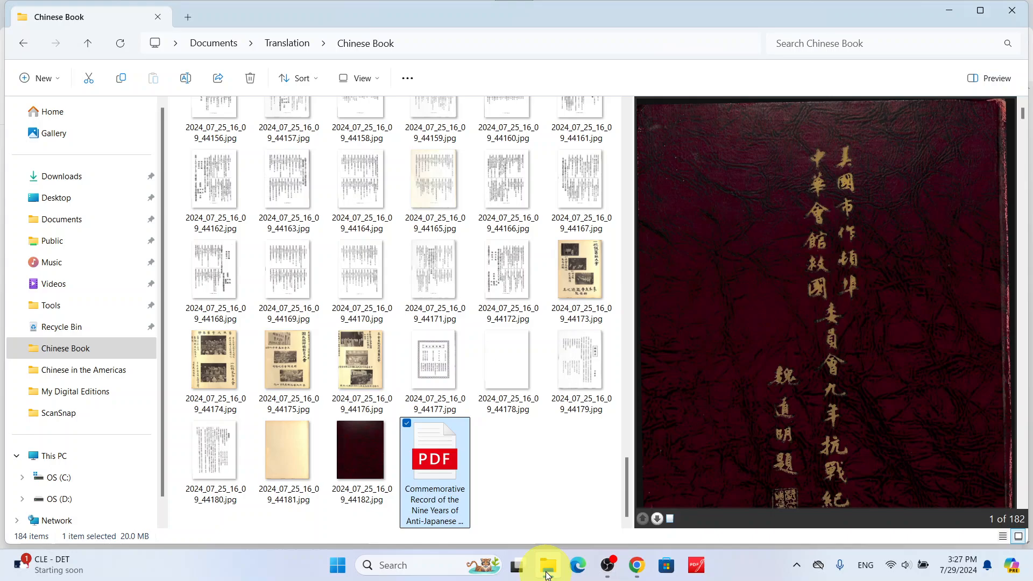
mouse_move(484, 467)
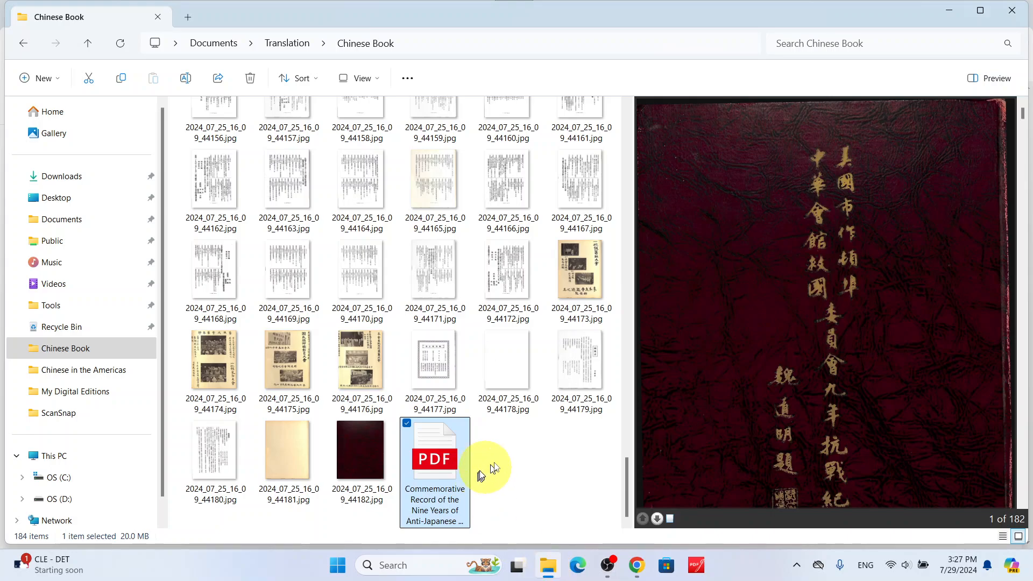
mouse_move(513, 469)
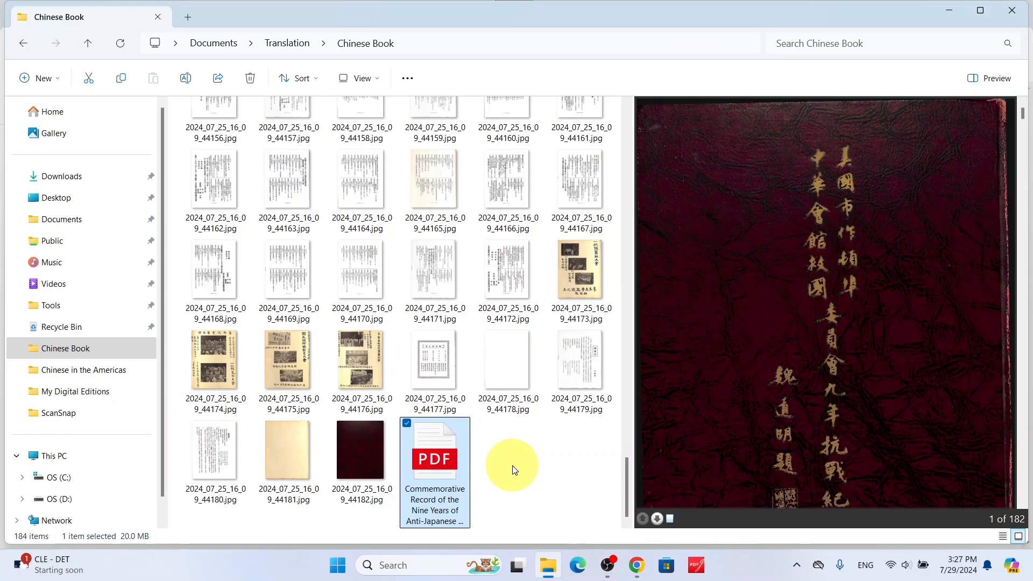
mouse_move(433, 459)
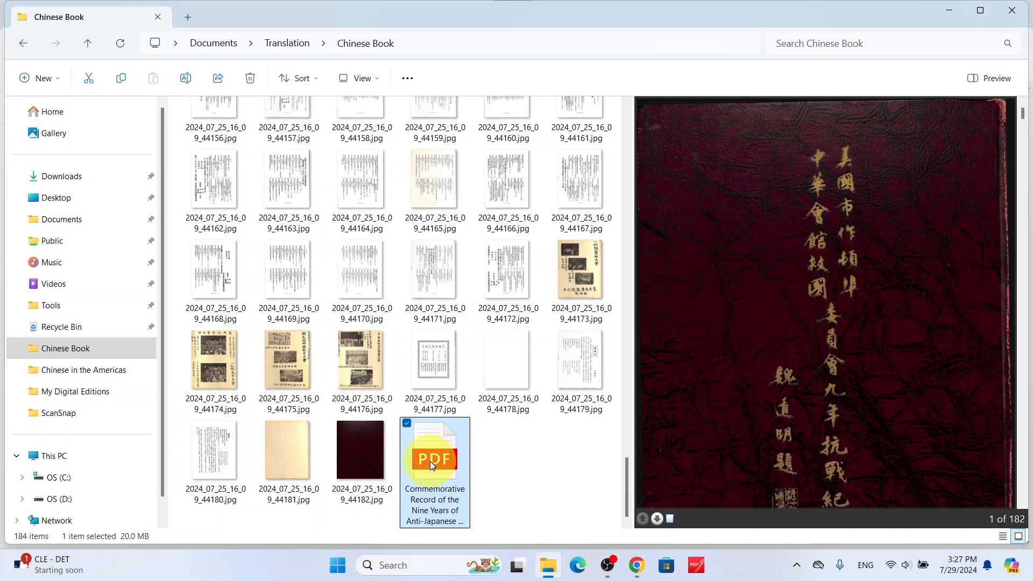
- Open the Commemorative Record PDF in Acrobat and copy page 3's vertical title characters
right_click(435, 455)
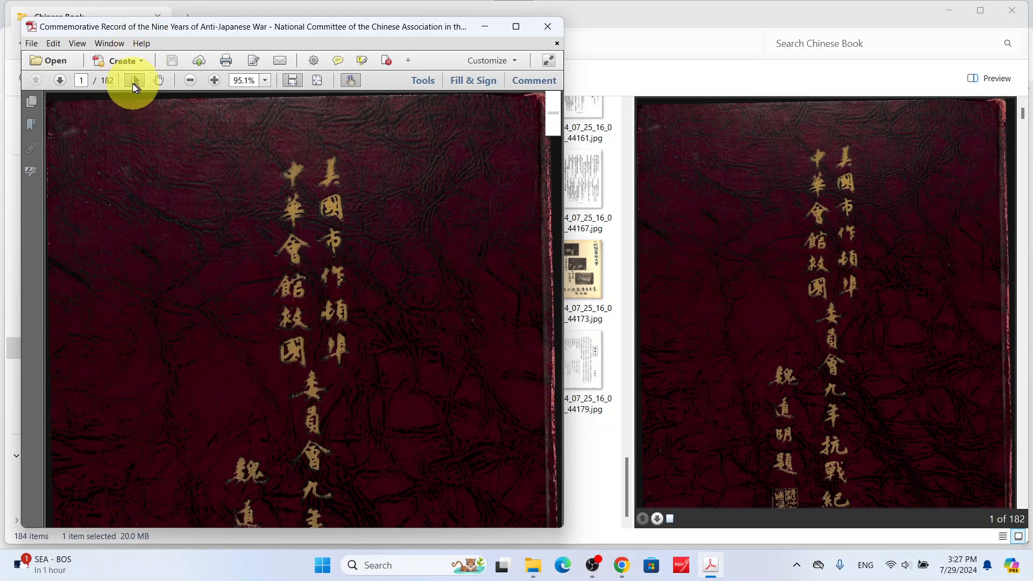
mouse_move(323, 299)
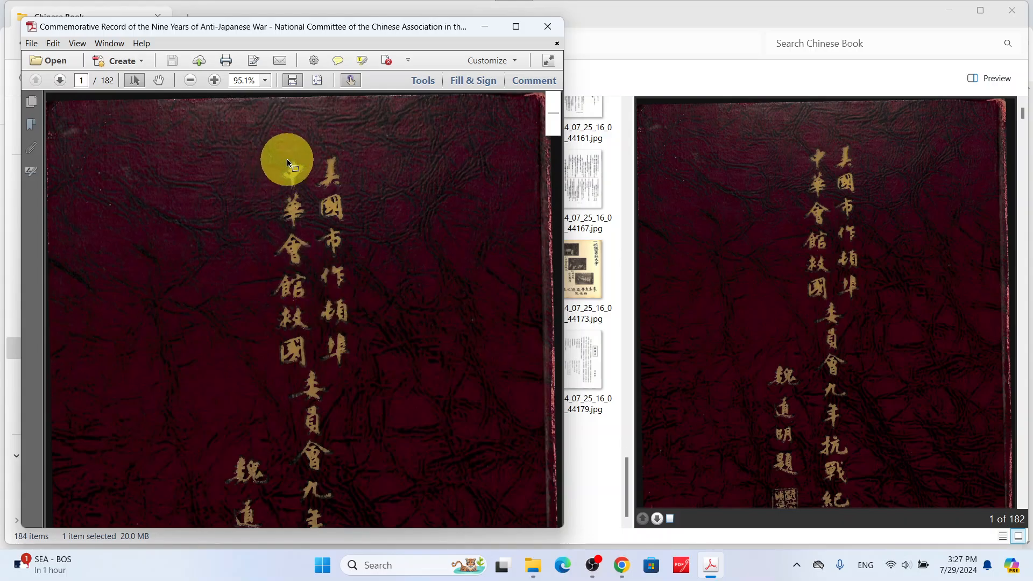
mouse_move(300, 154)
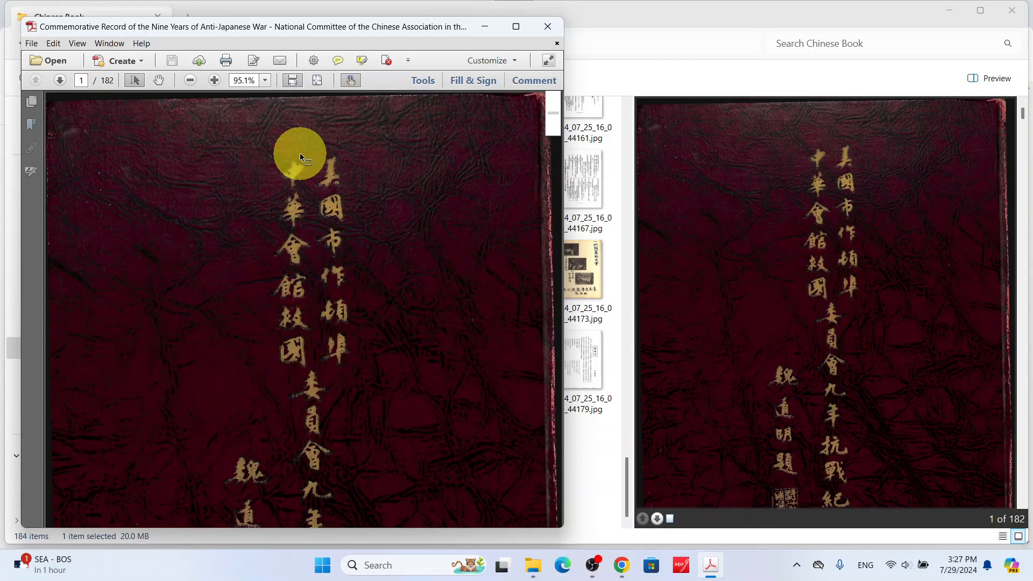
left_click(59, 80)
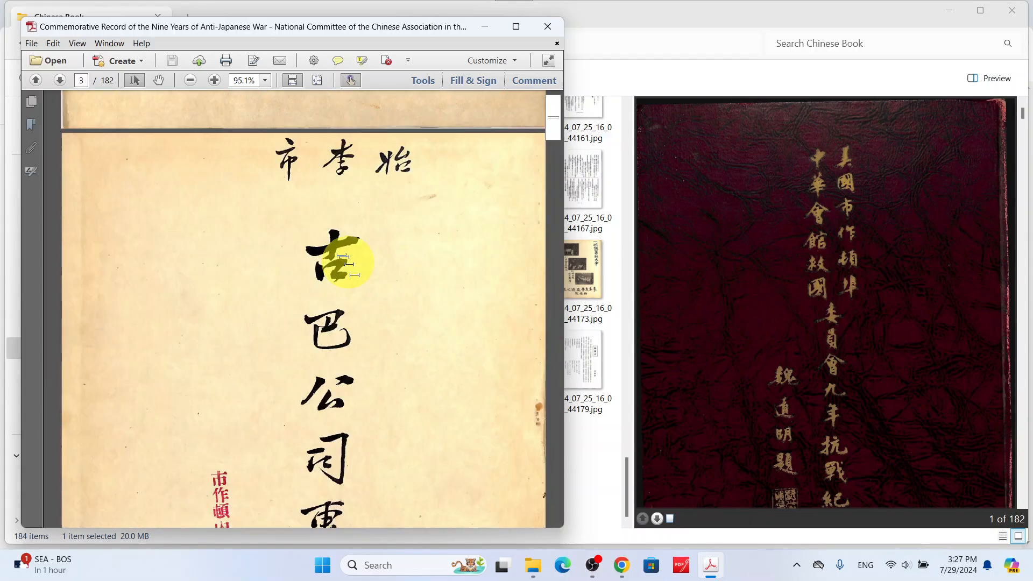
mouse_move(329, 227)
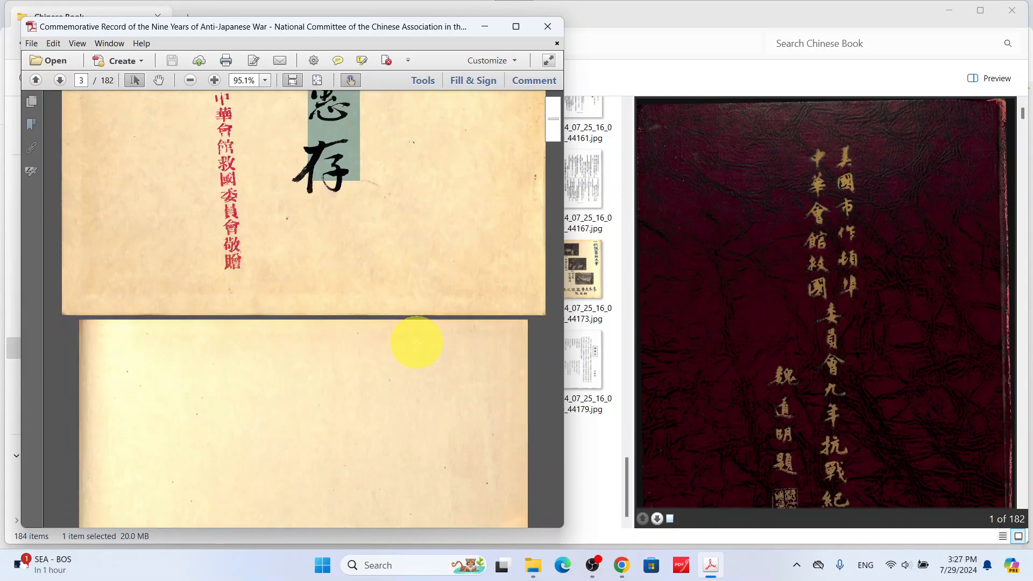
mouse_move(318, 80)
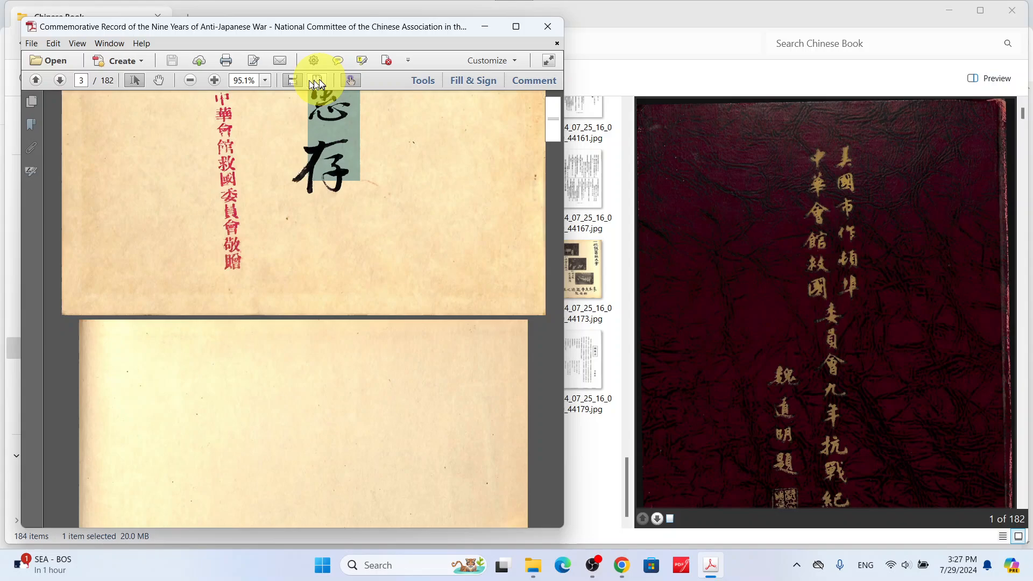
left_click(291, 79)
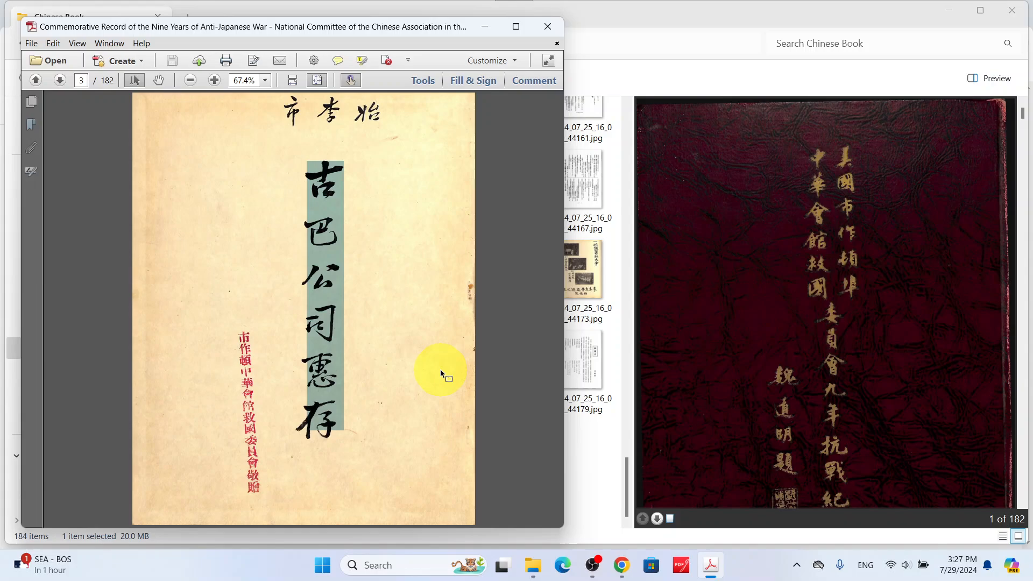
mouse_move(584, 303)
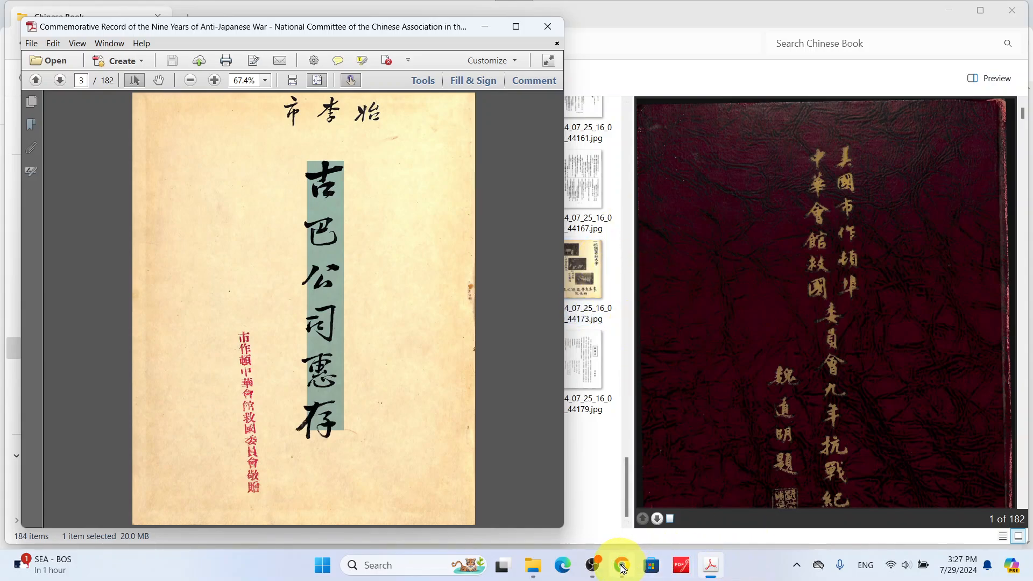
- Paste 古色公司遂存 into Google Translate, giving 'The ancient company survived.'
left_click(619, 564)
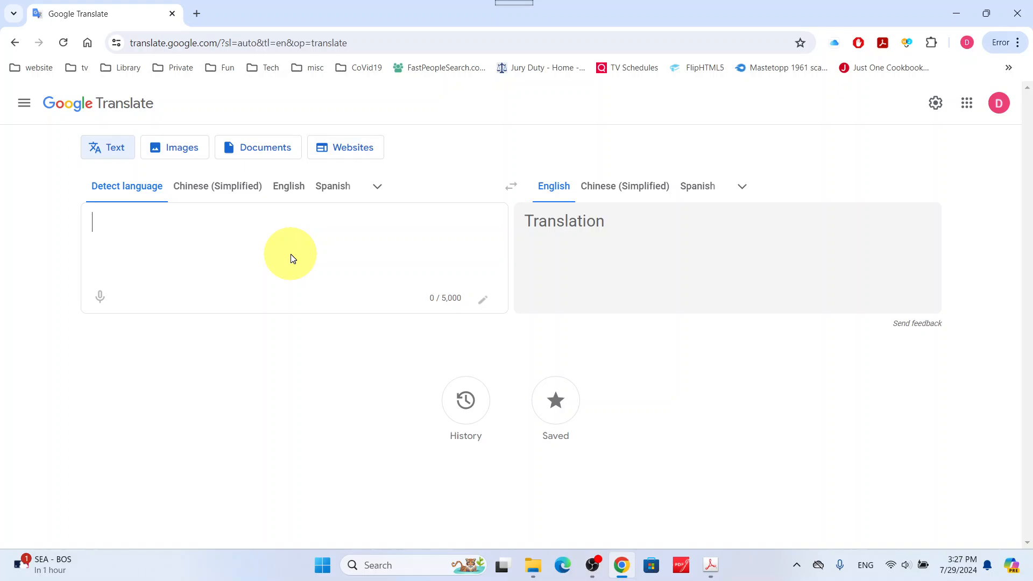
type("古色公司遂存")
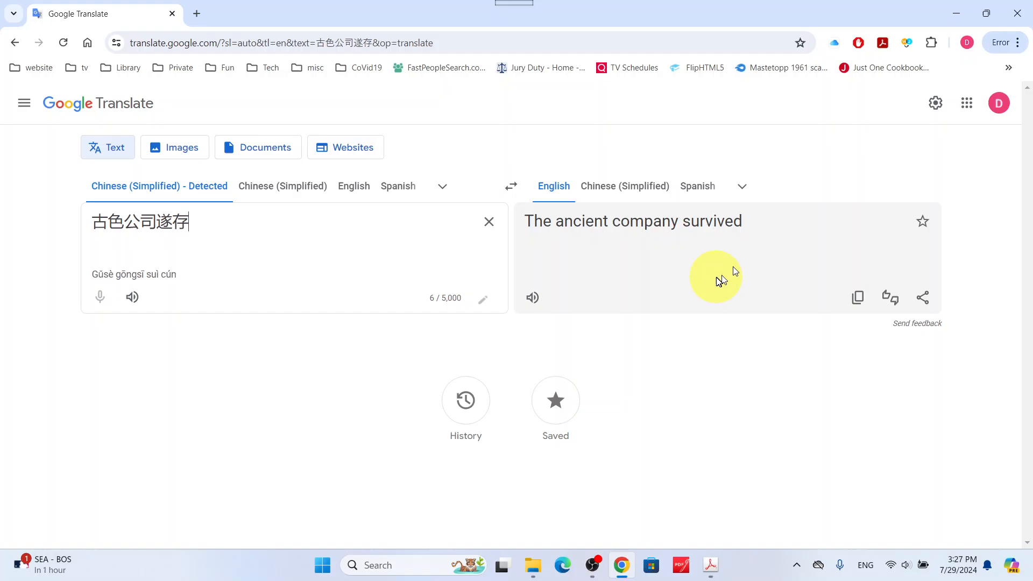
mouse_move(310, 260)
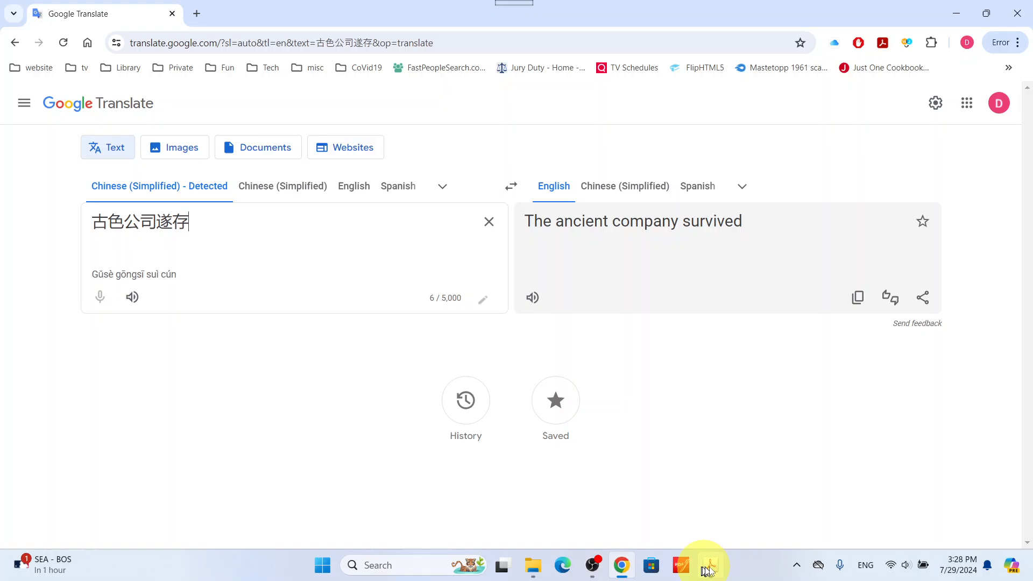
- Return to Acrobat and select and copy the framed testament text on page 9
left_click(710, 565)
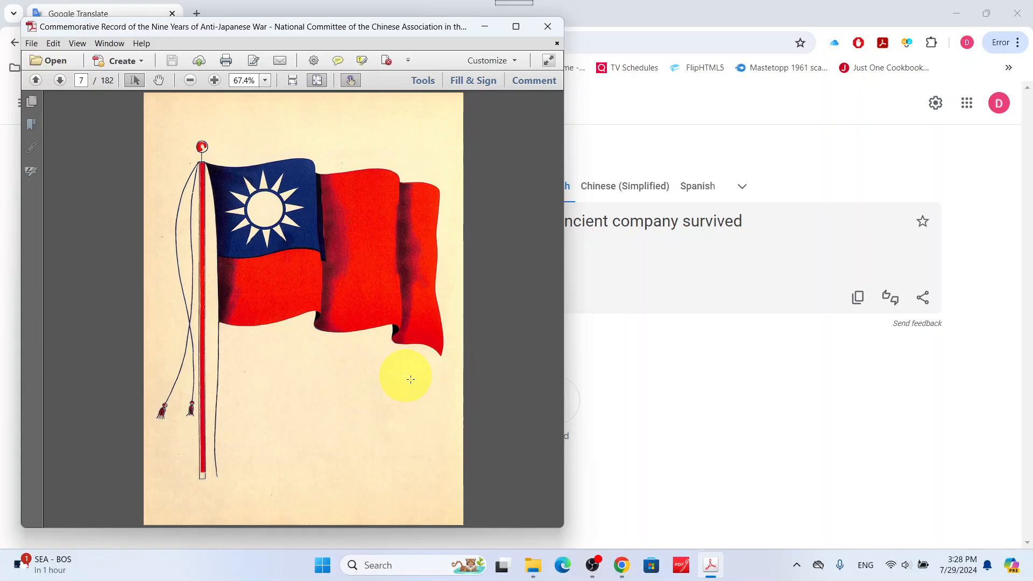
scroll("down", 3)
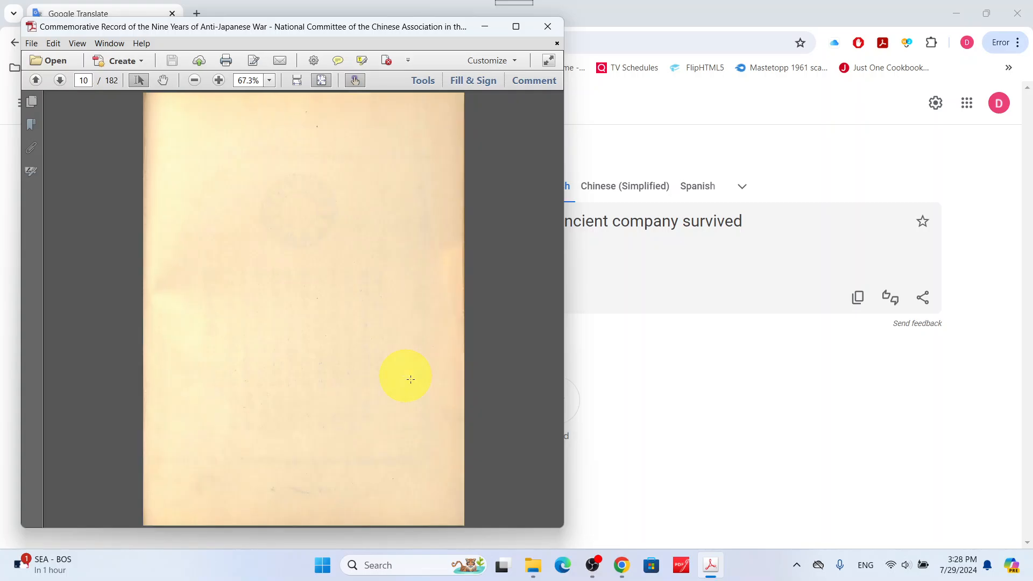
left_click(35, 80)
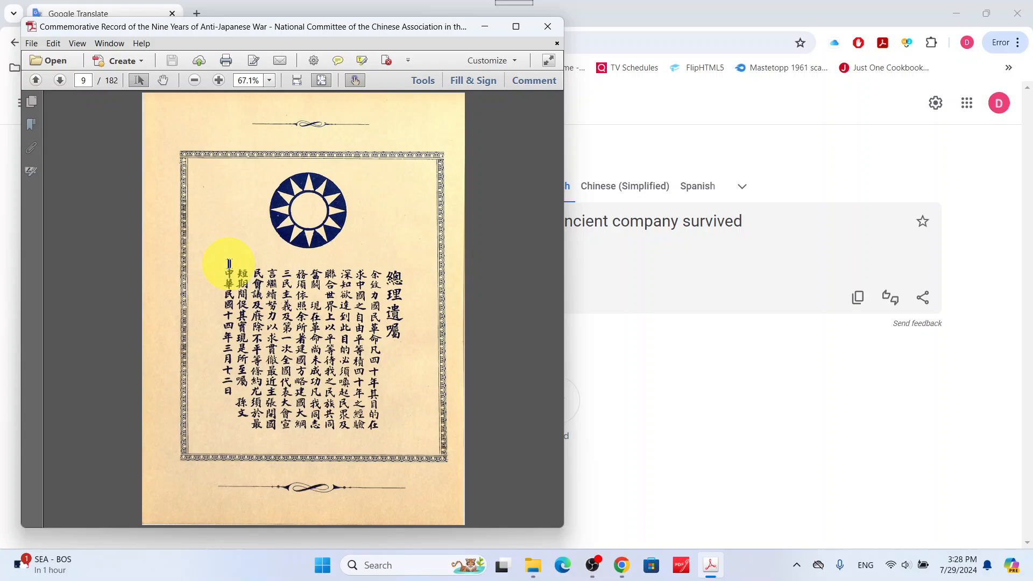
mouse_move(232, 266)
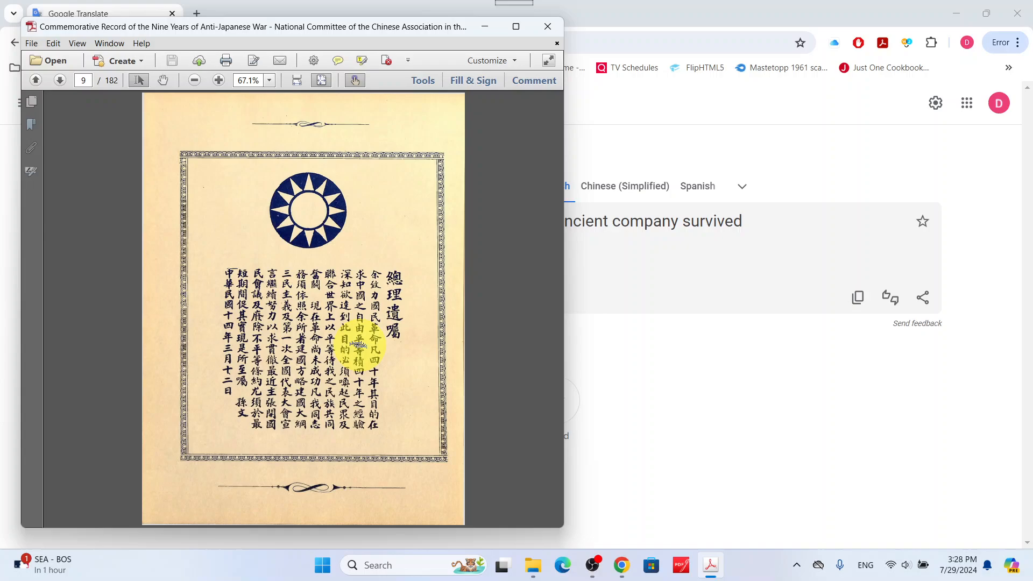
mouse_move(404, 426)
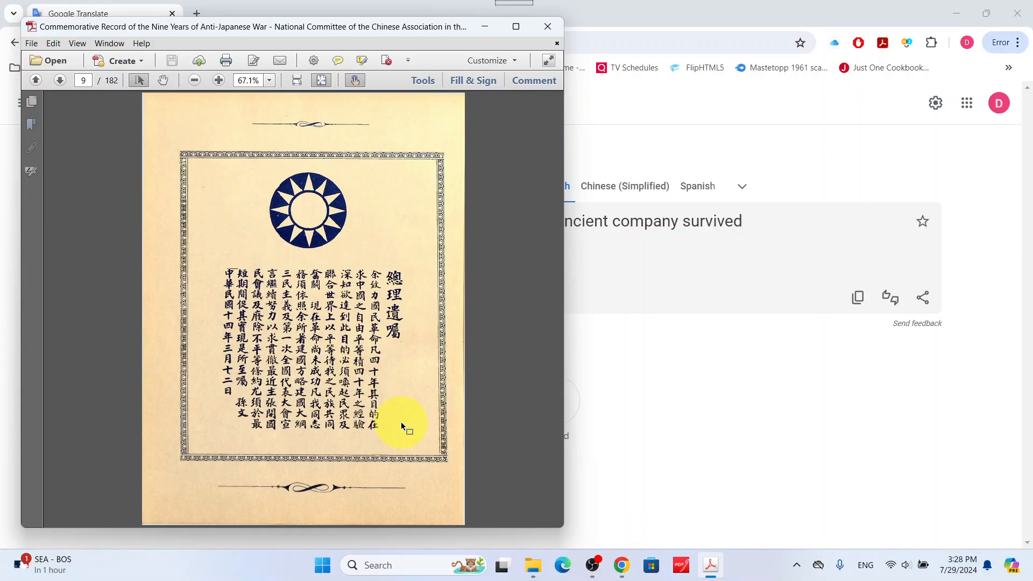
mouse_move(405, 434)
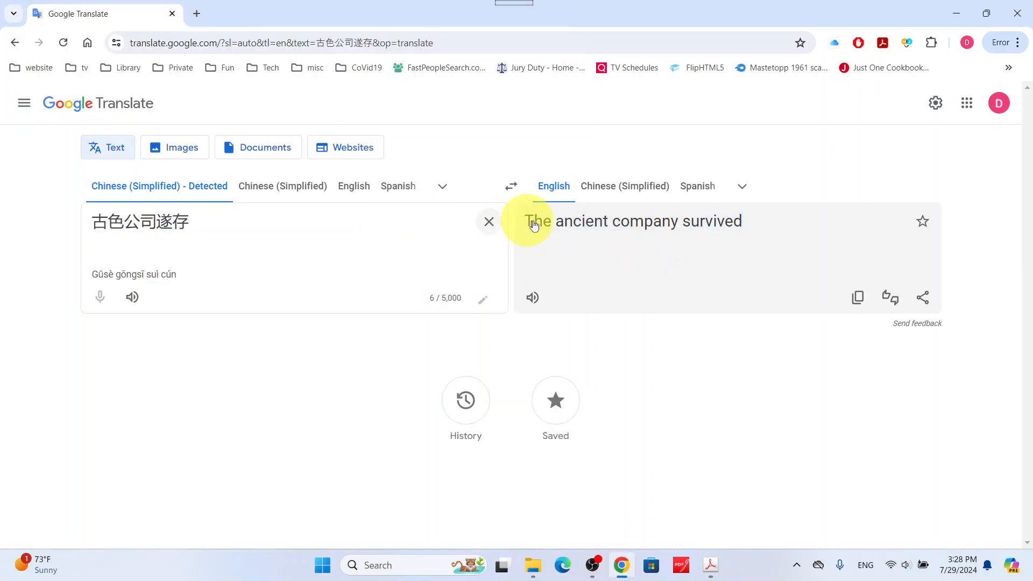
- Replace the source text with the page 9 testament and review its English translation
left_click(488, 221)
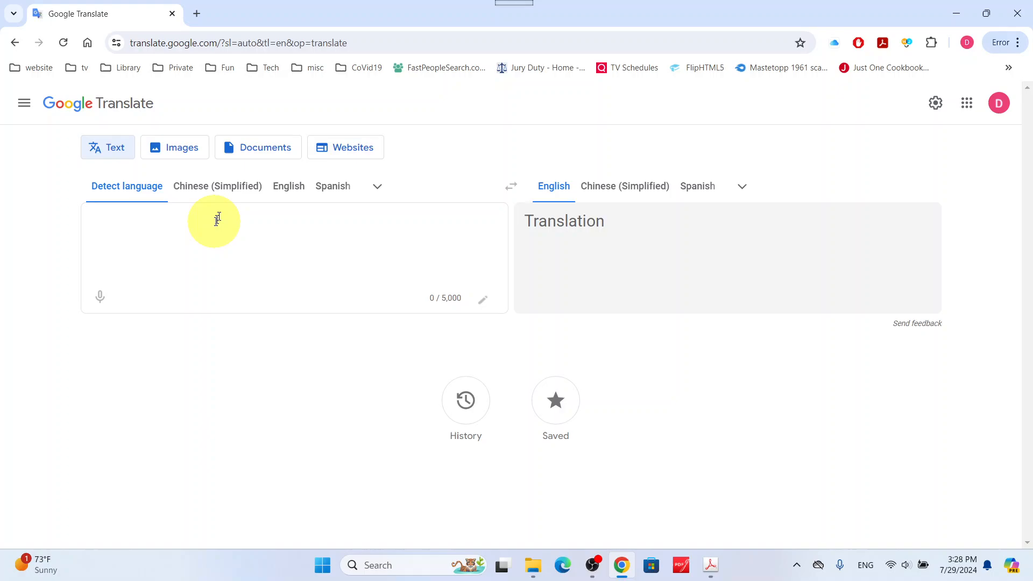
mouse_move(205, 272)
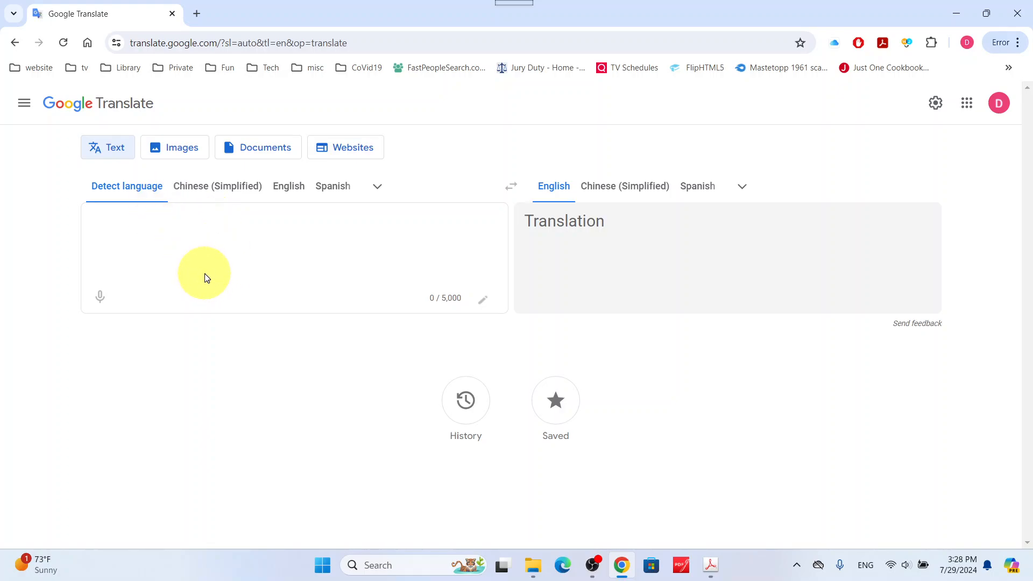
mouse_move(262, 270)
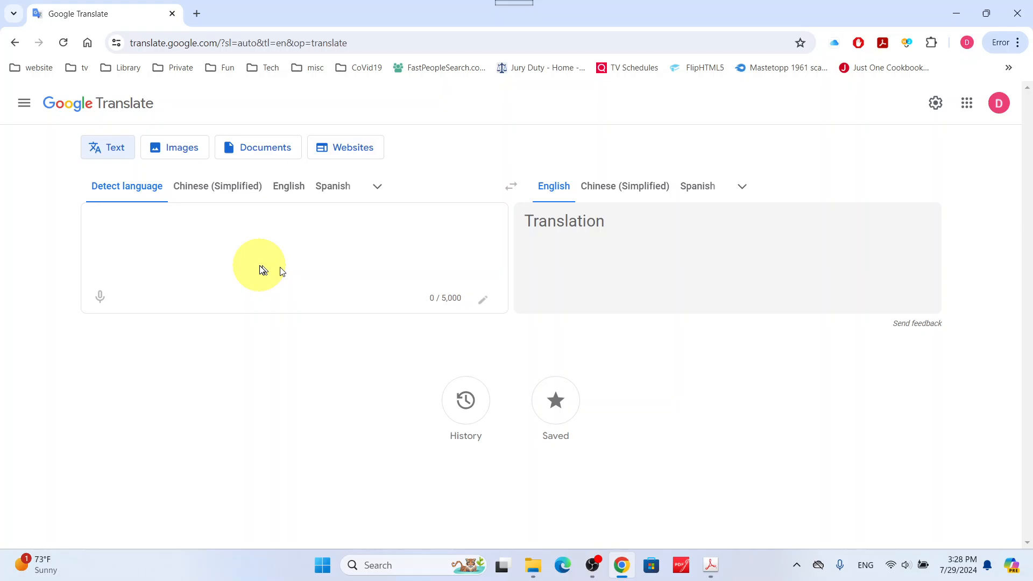
left_click(264, 264)
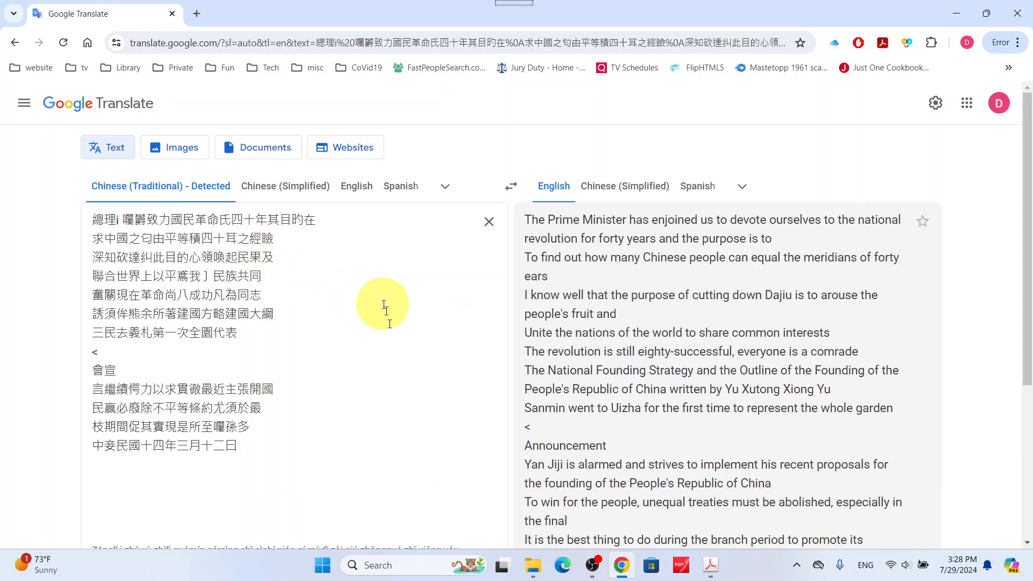
mouse_move(830, 273)
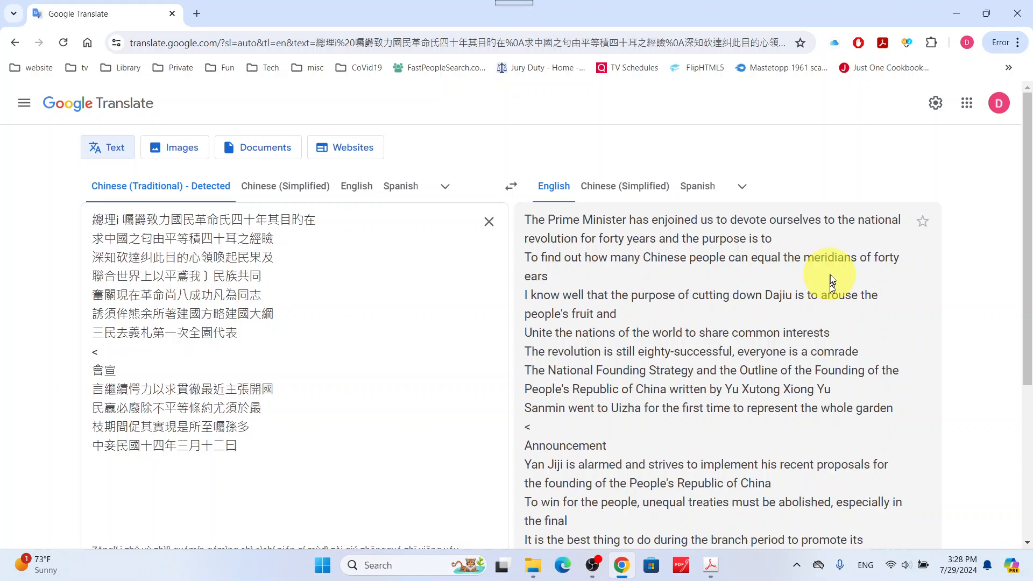
mouse_move(878, 354)
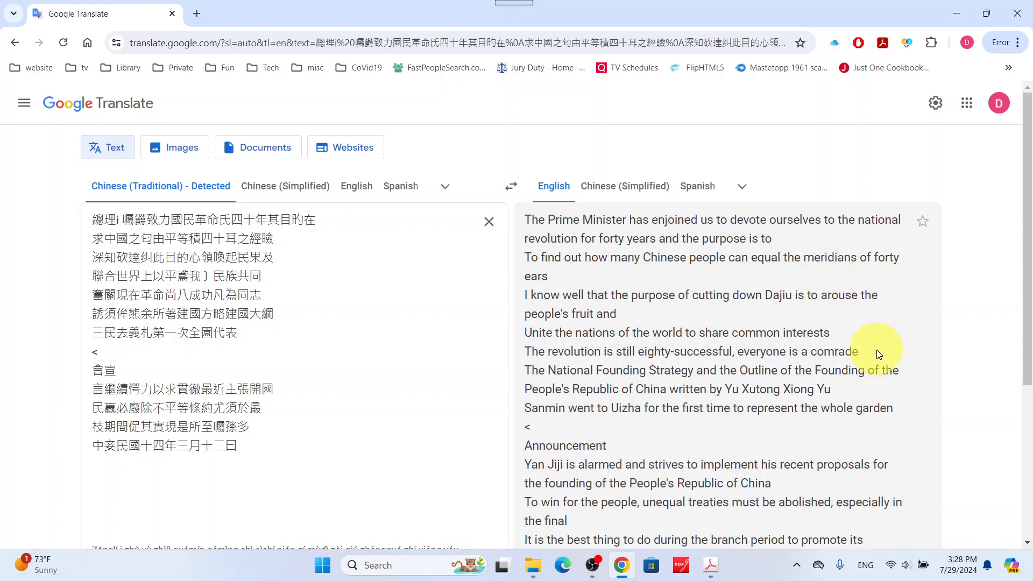
scroll("down", 3)
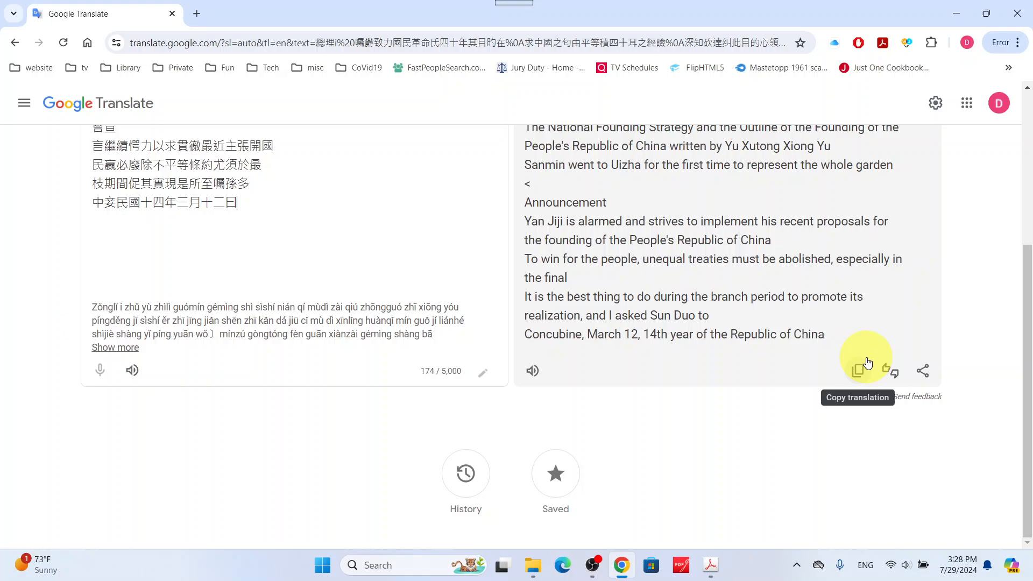
mouse_move(907, 342)
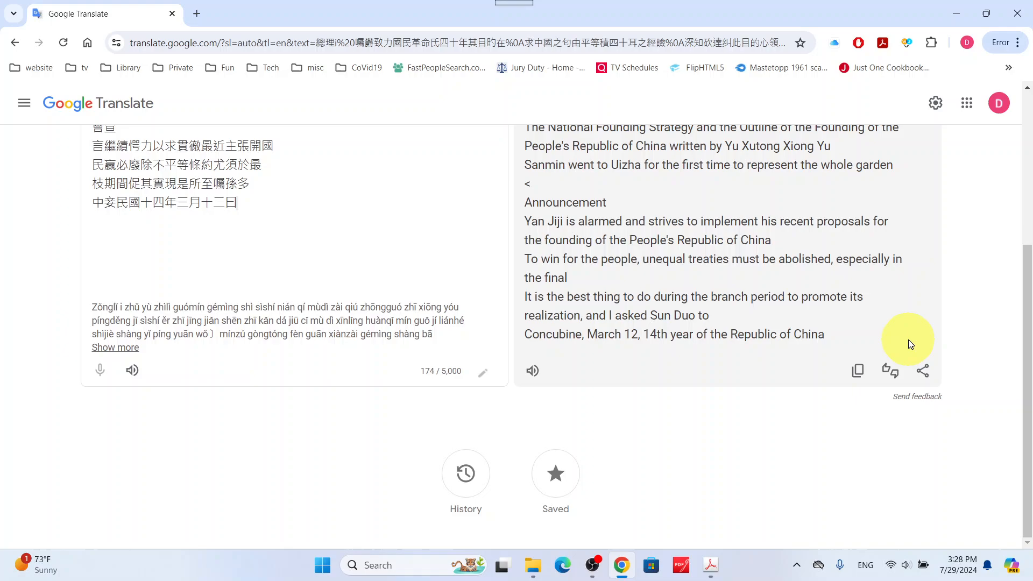
scroll("up", 3)
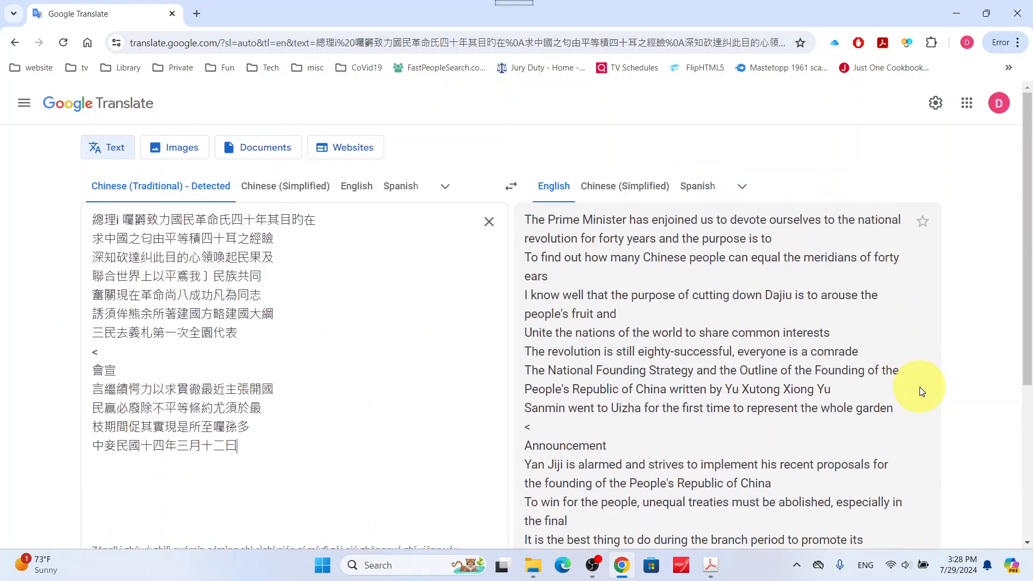
mouse_move(889, 439)
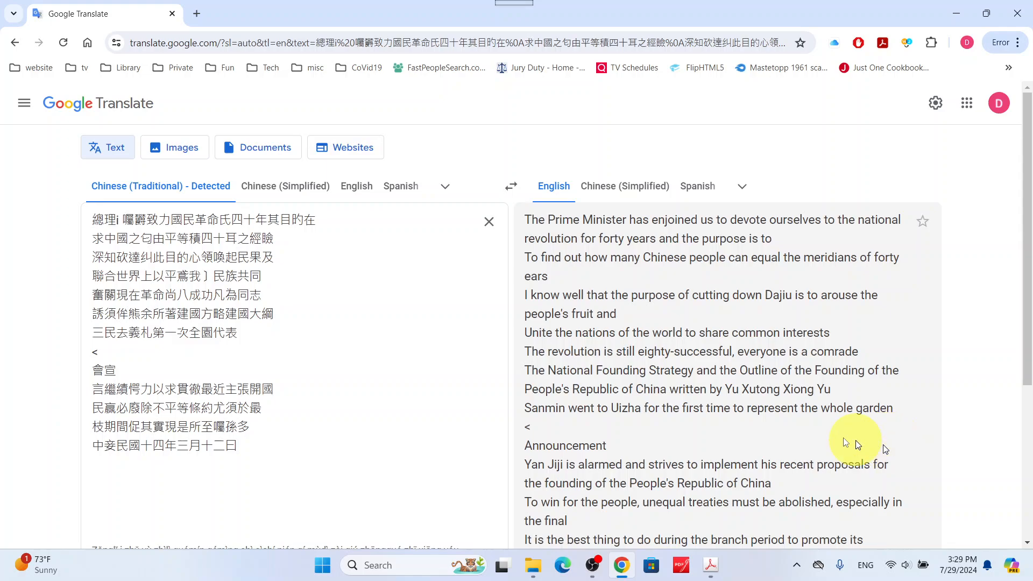
mouse_move(96, 239)
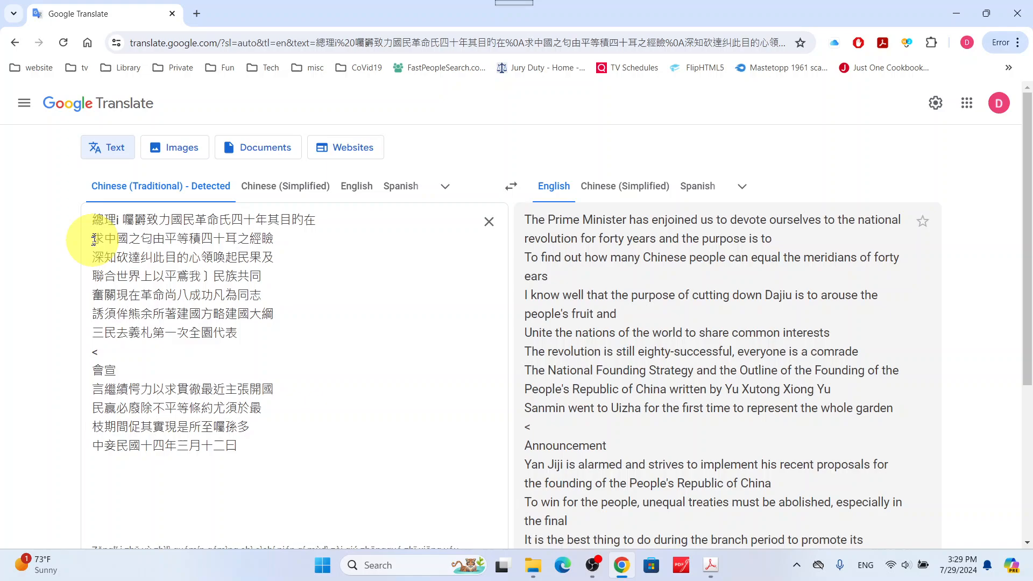
mouse_move(90, 223)
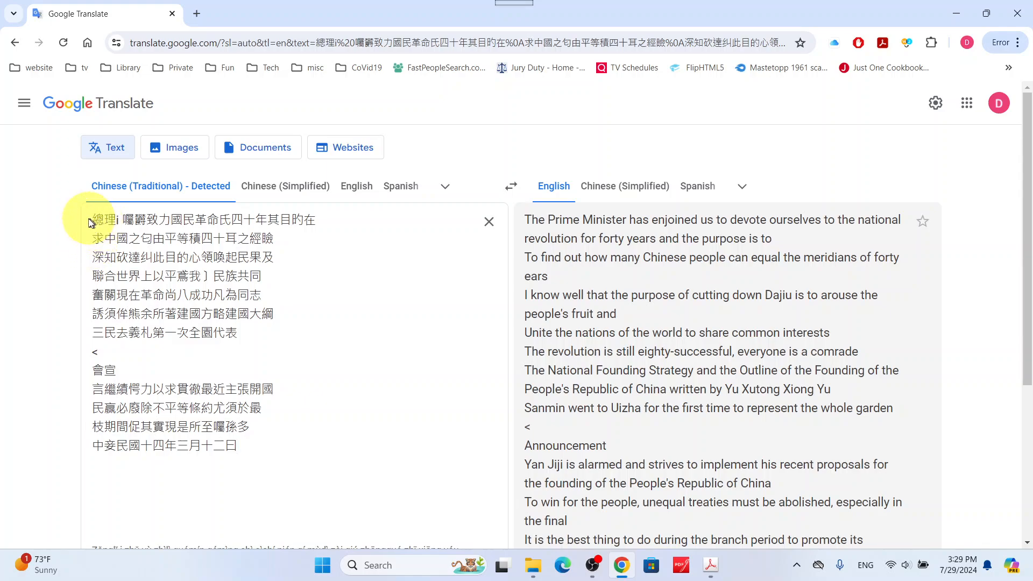
mouse_move(346, 388)
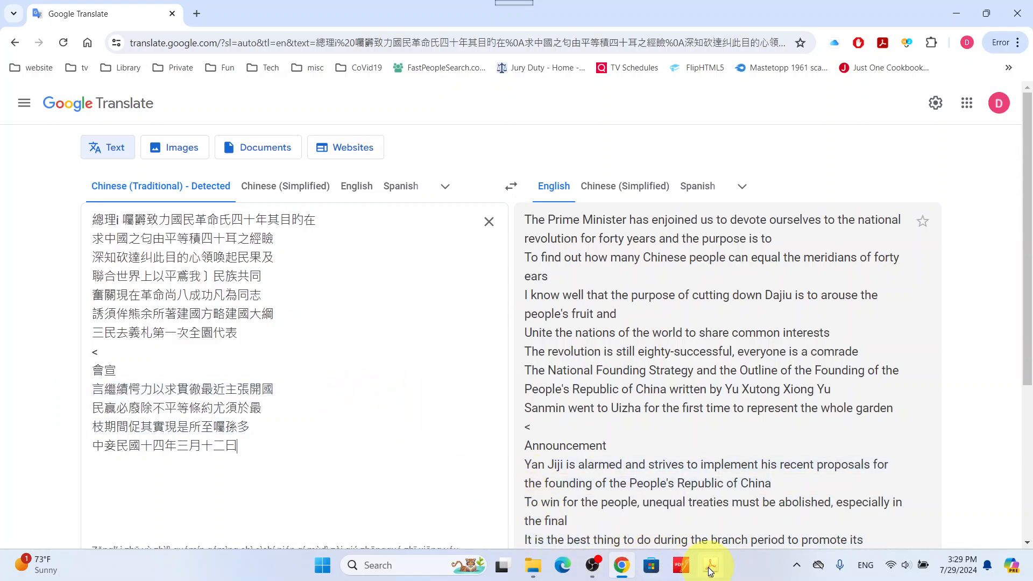
mouse_move(710, 565)
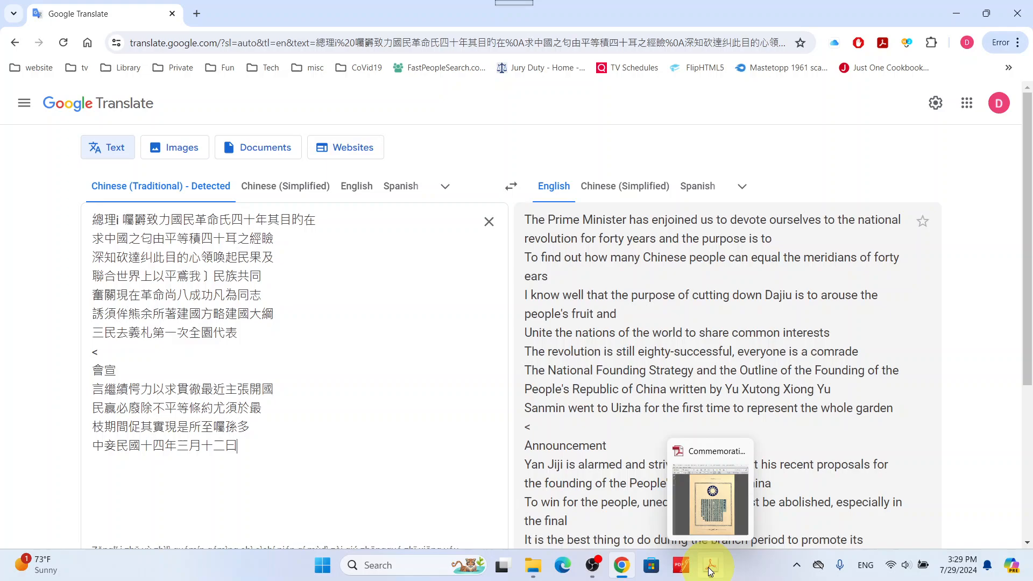
left_click(710, 487)
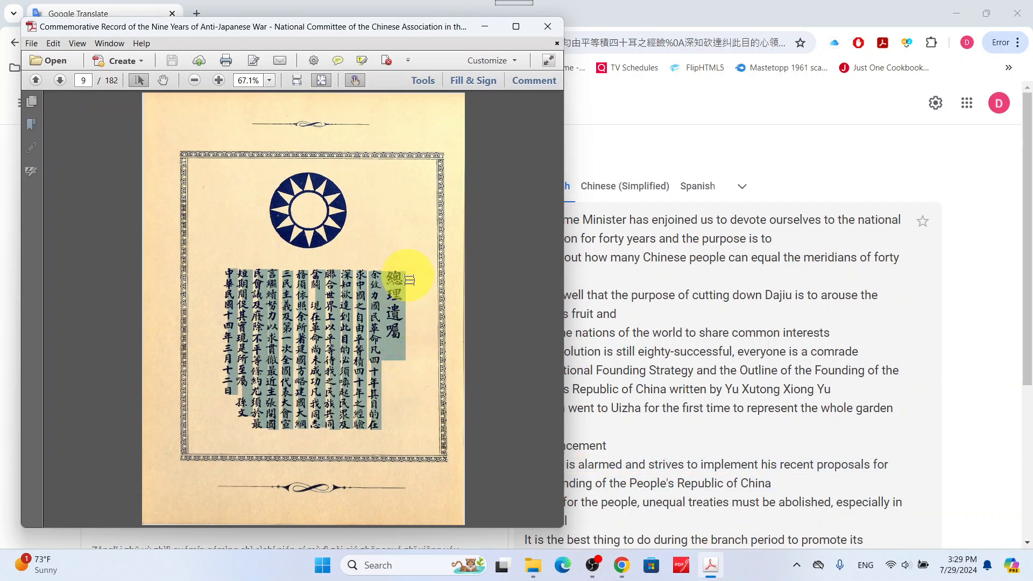
mouse_move(395, 294)
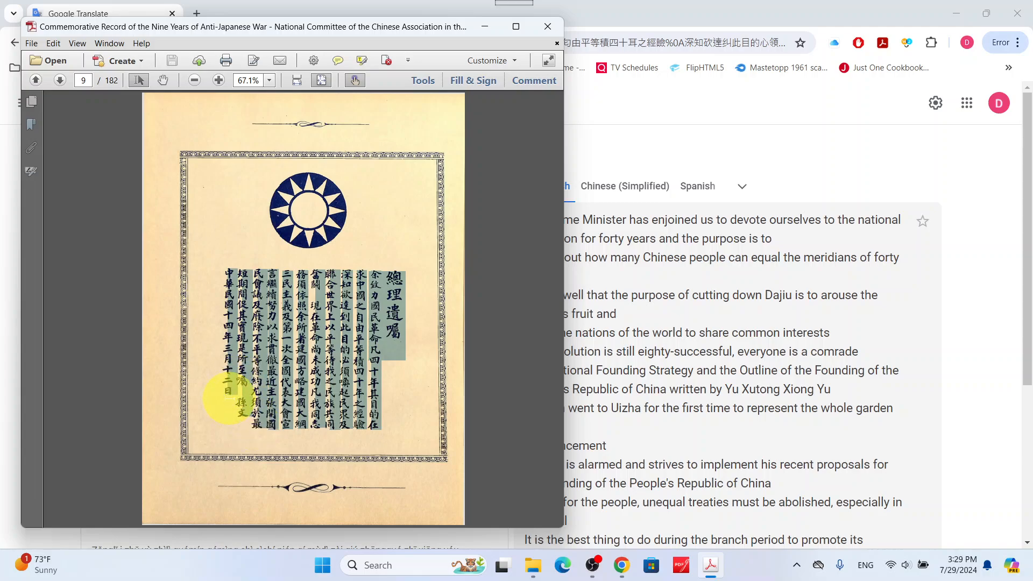
mouse_move(415, 451)
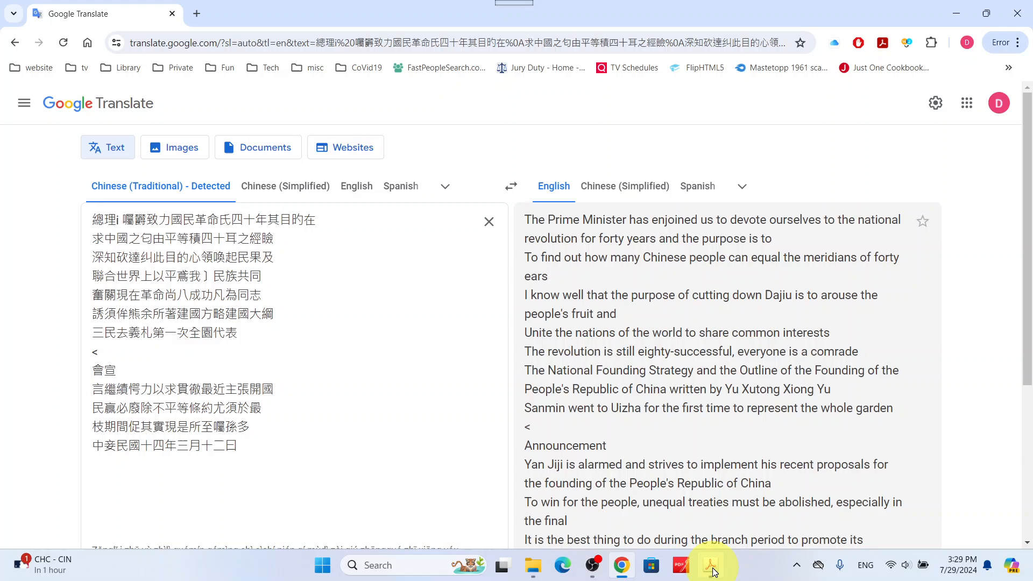
left_click(710, 564)
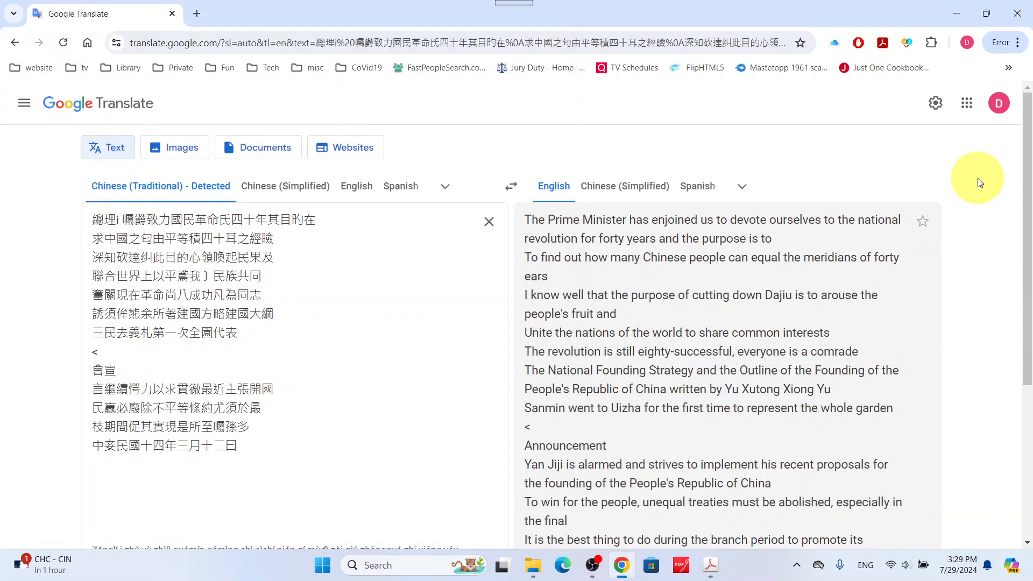
mouse_move(321, 454)
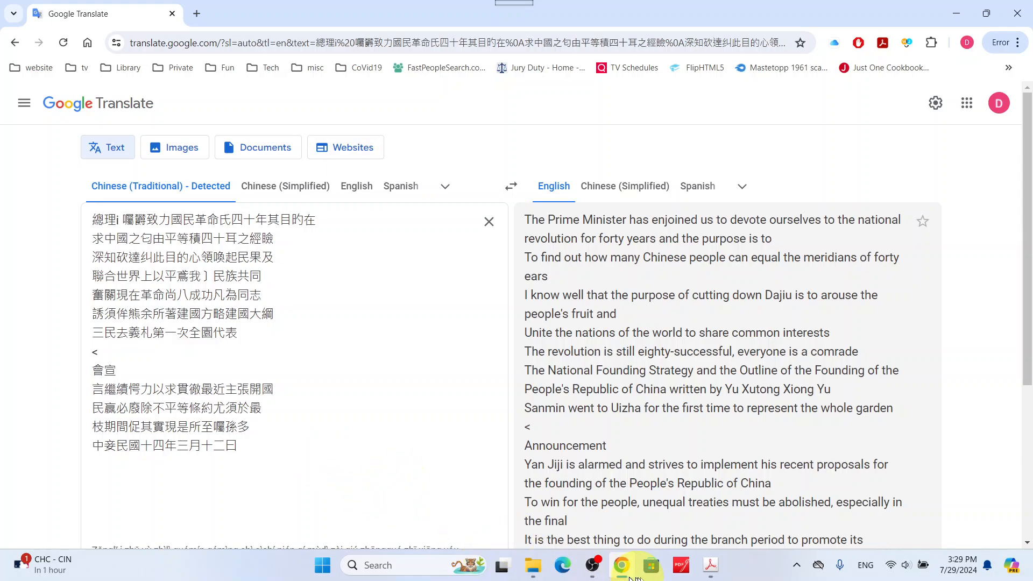
mouse_move(710, 564)
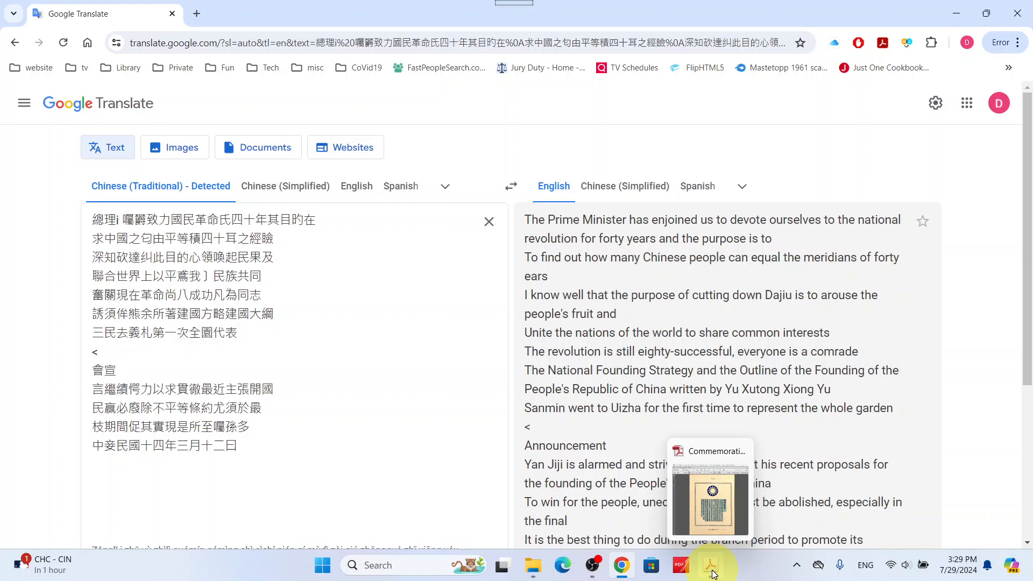
- Bring Acrobat forward and page back to the page 35 table of contents
left_click(710, 494)
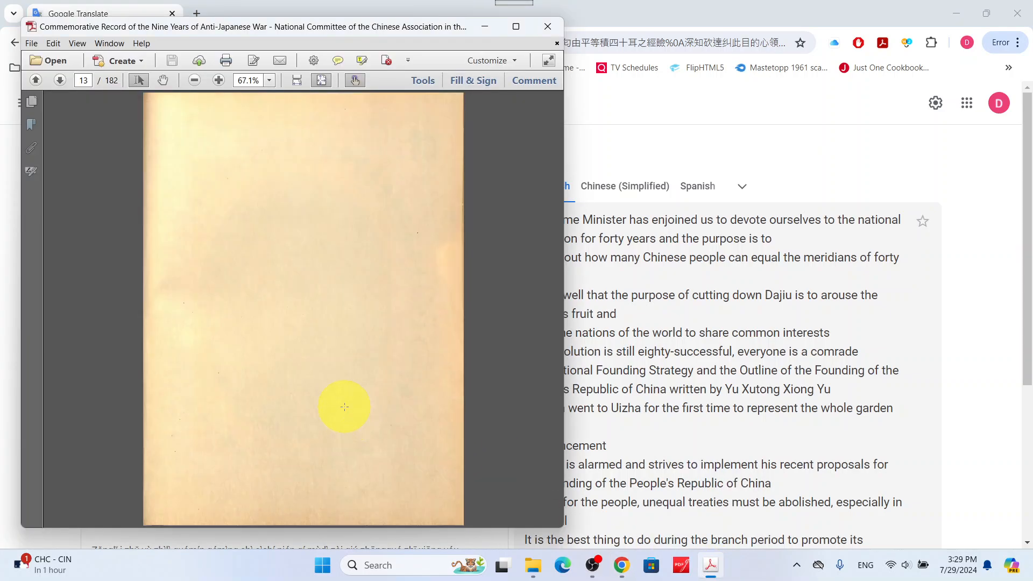
scroll("down", 3)
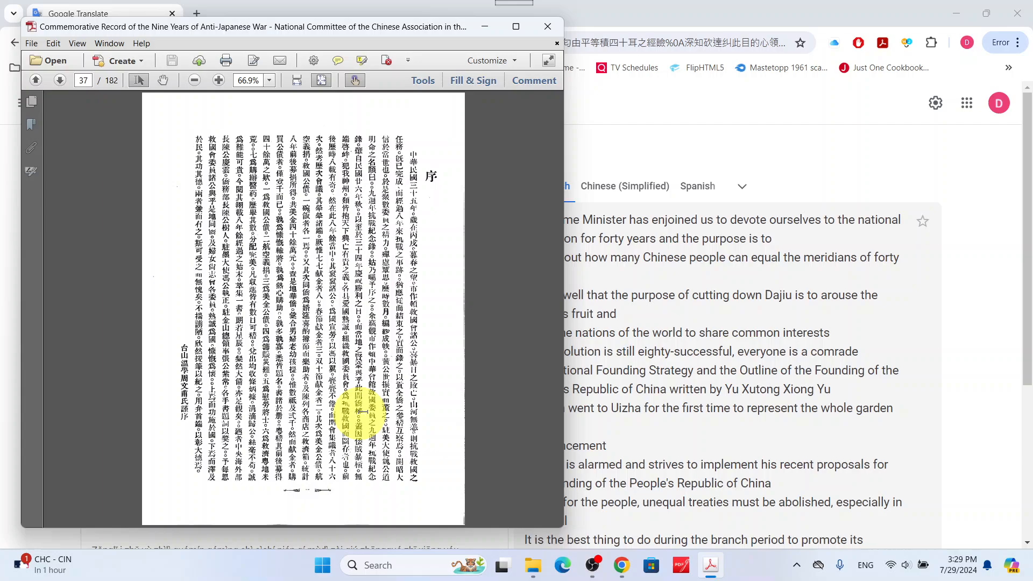
left_click(36, 80)
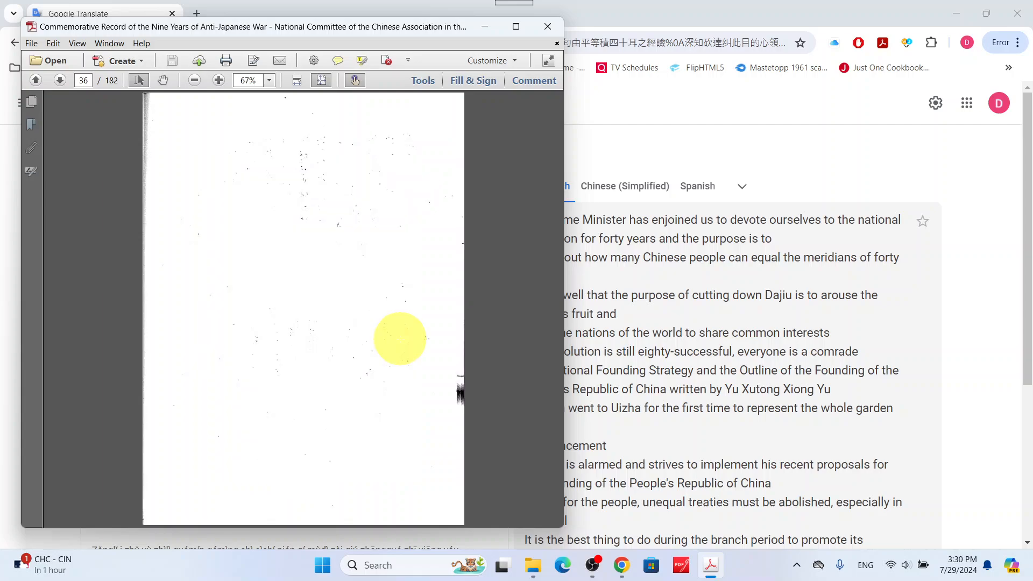
left_click(35, 80)
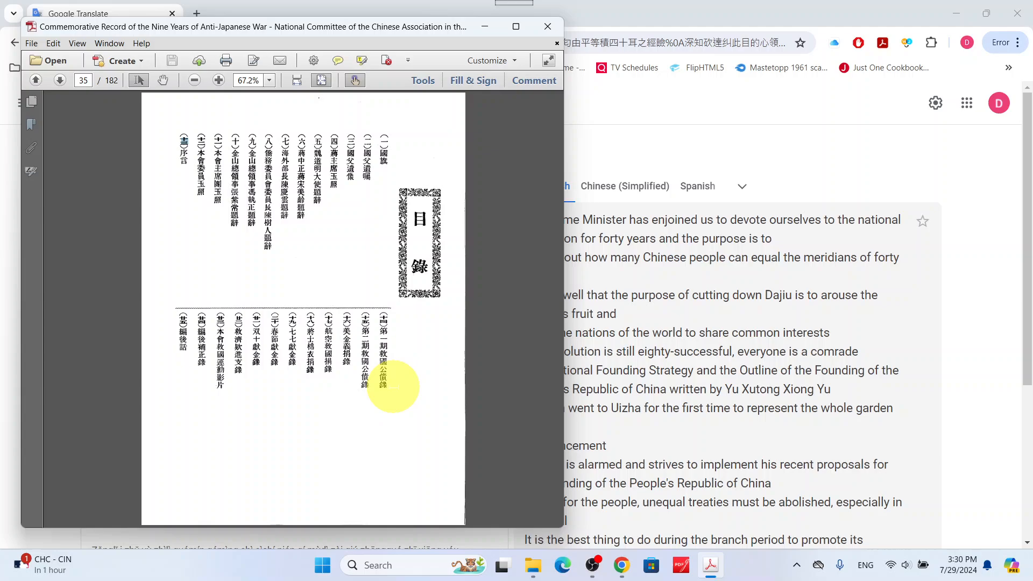
mouse_move(412, 396)
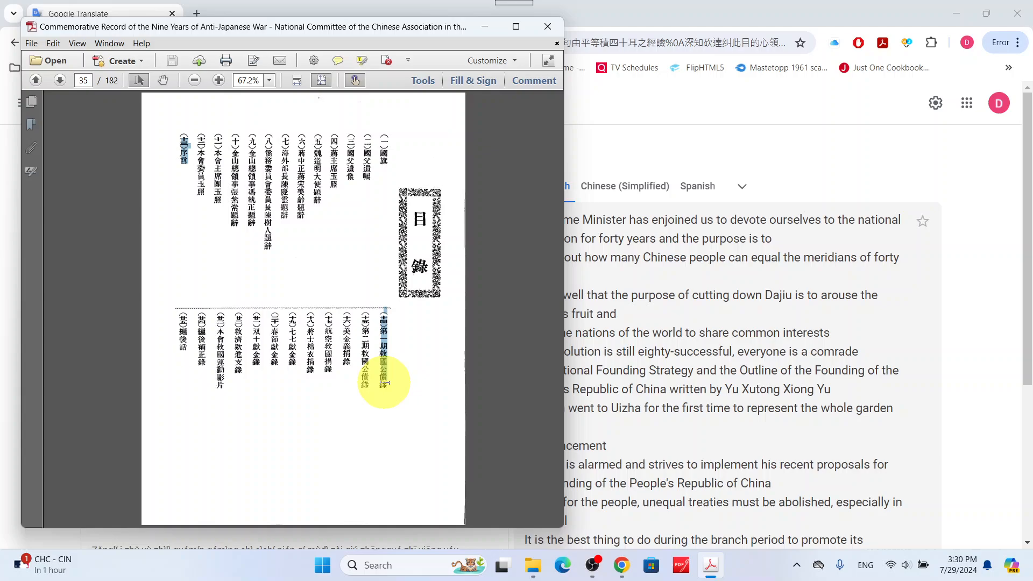
mouse_move(186, 144)
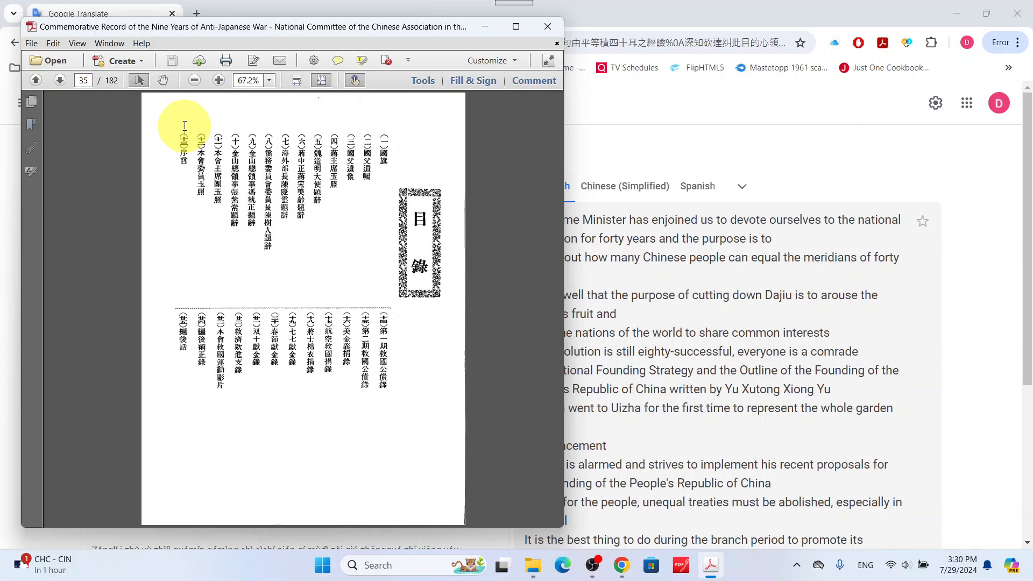
mouse_move(355, 346)
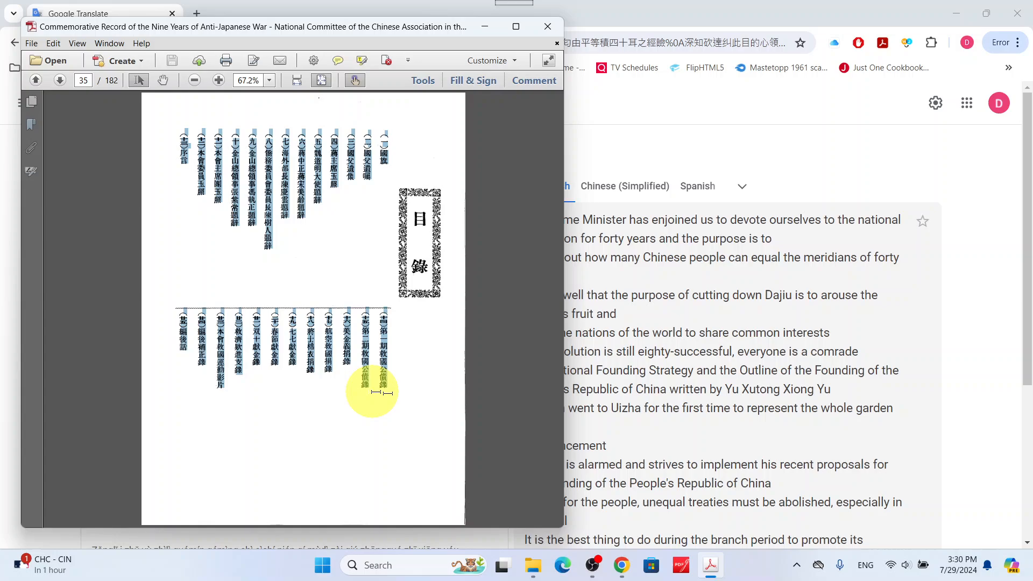
mouse_move(428, 428)
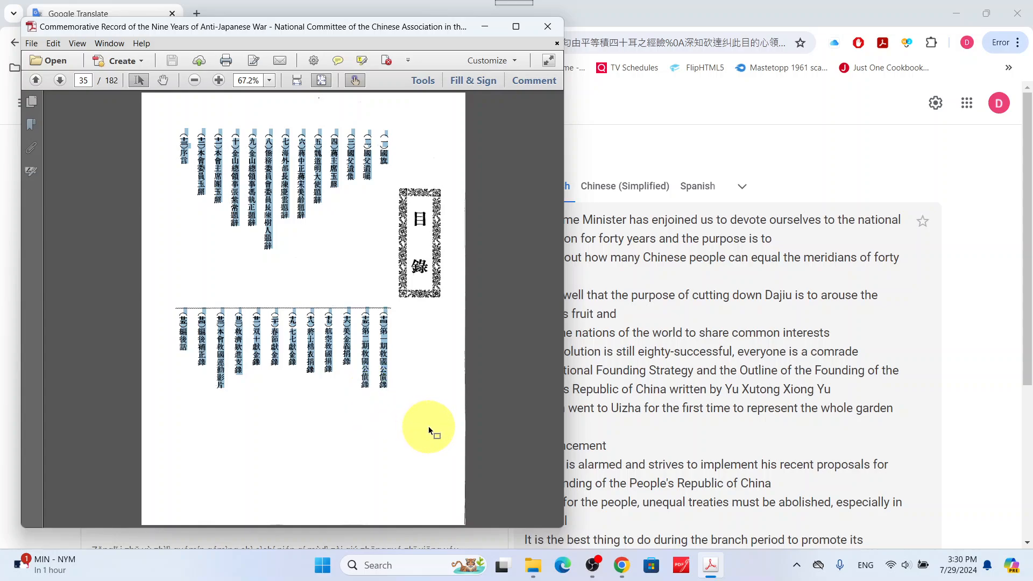
mouse_move(593, 440)
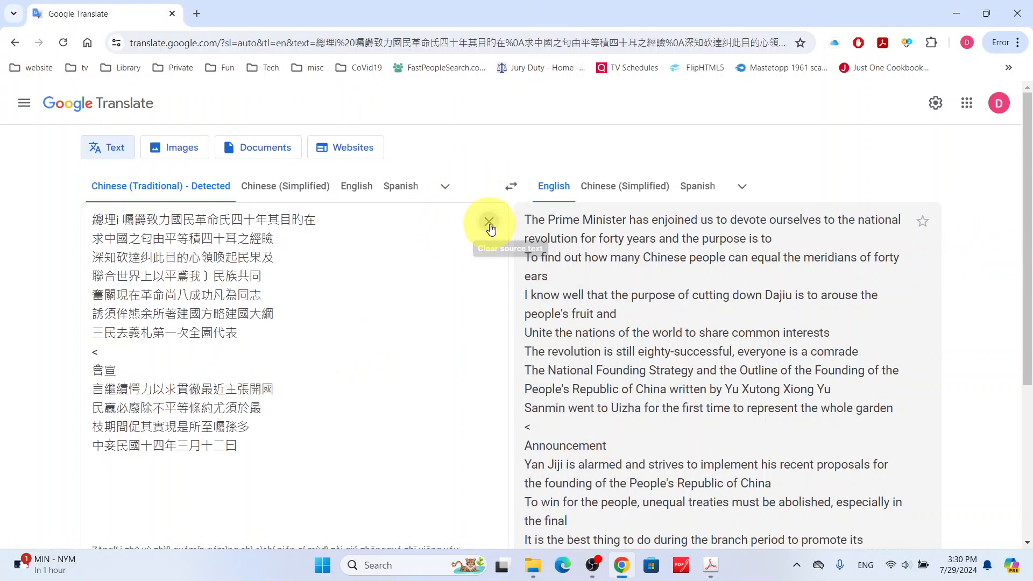
- Swap in the table of contents and scroll entries like 'Will of the Founding Father.'
left_click(489, 221)
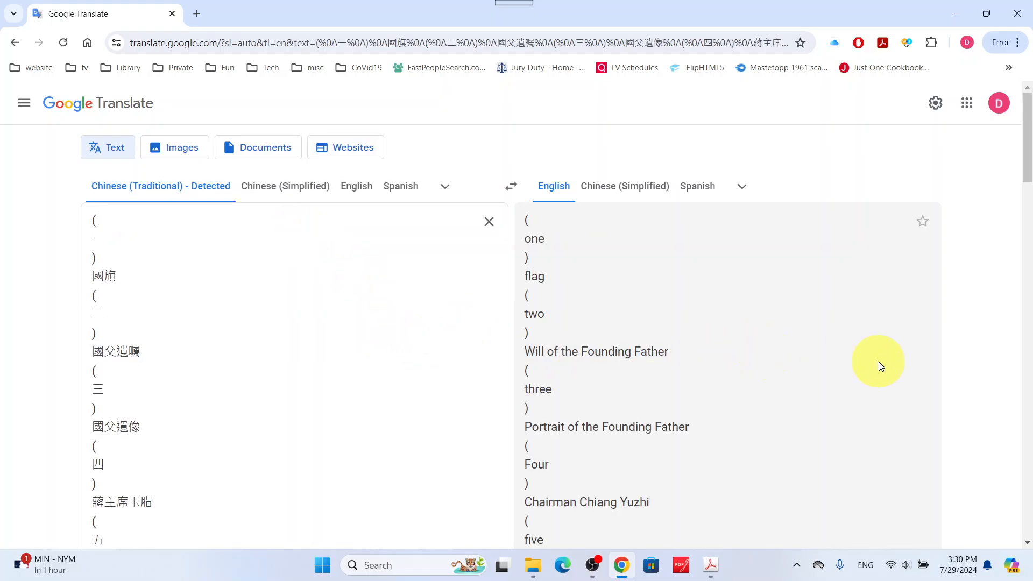
scroll("down", 3)
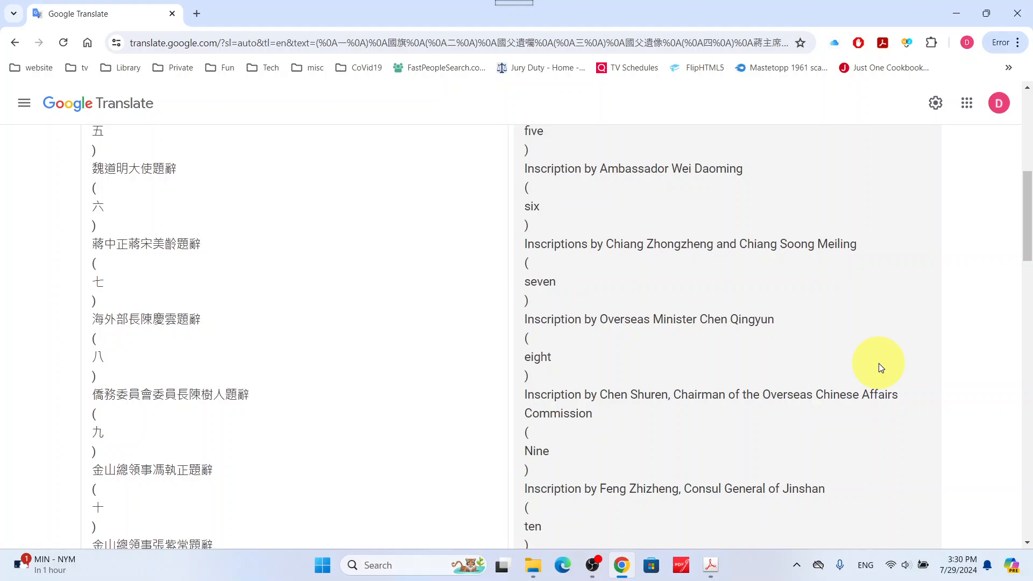
scroll("down", 3)
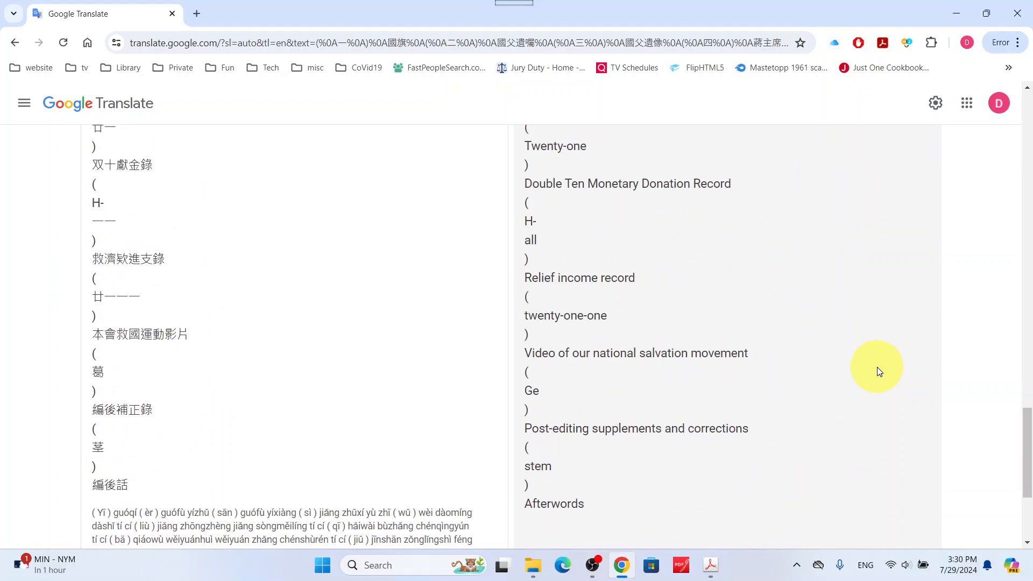
mouse_move(877, 366)
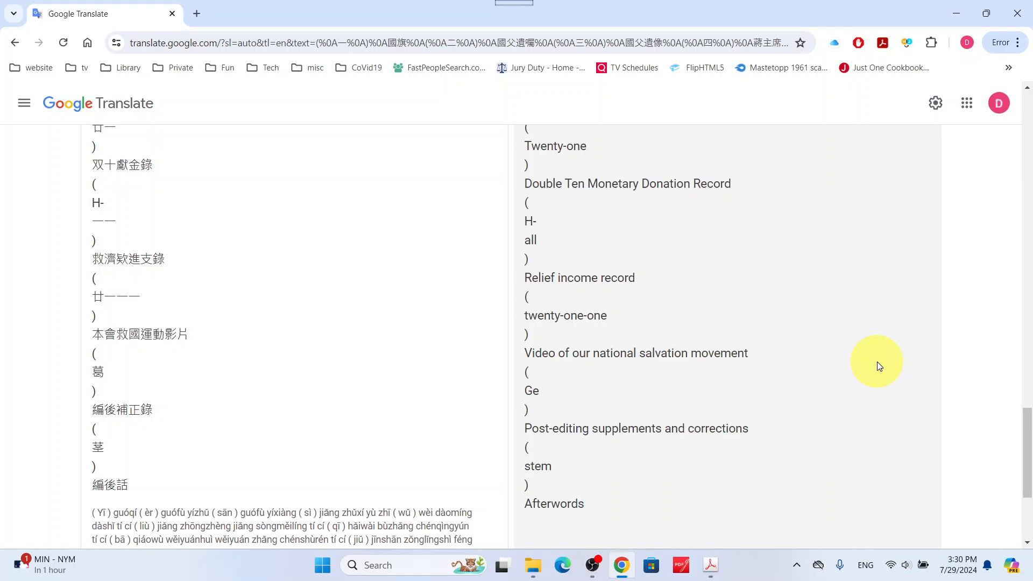
scroll("up", 3)
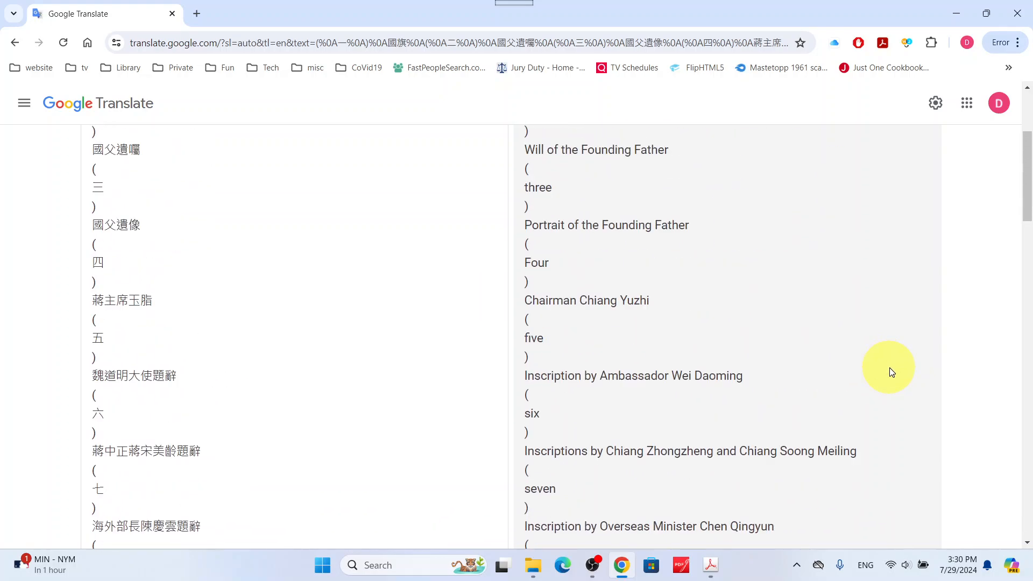
scroll("up", 3)
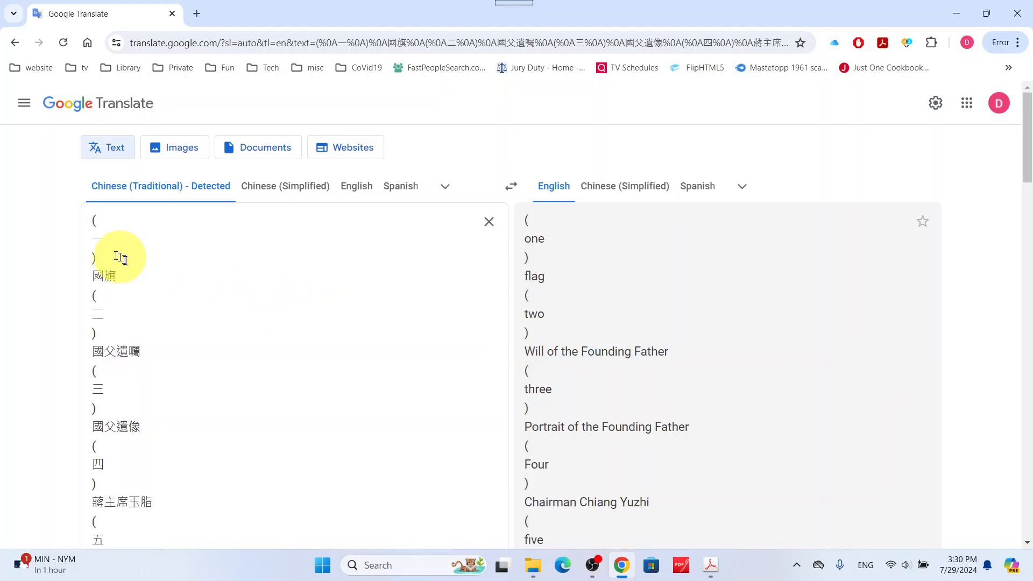
mouse_move(543, 302)
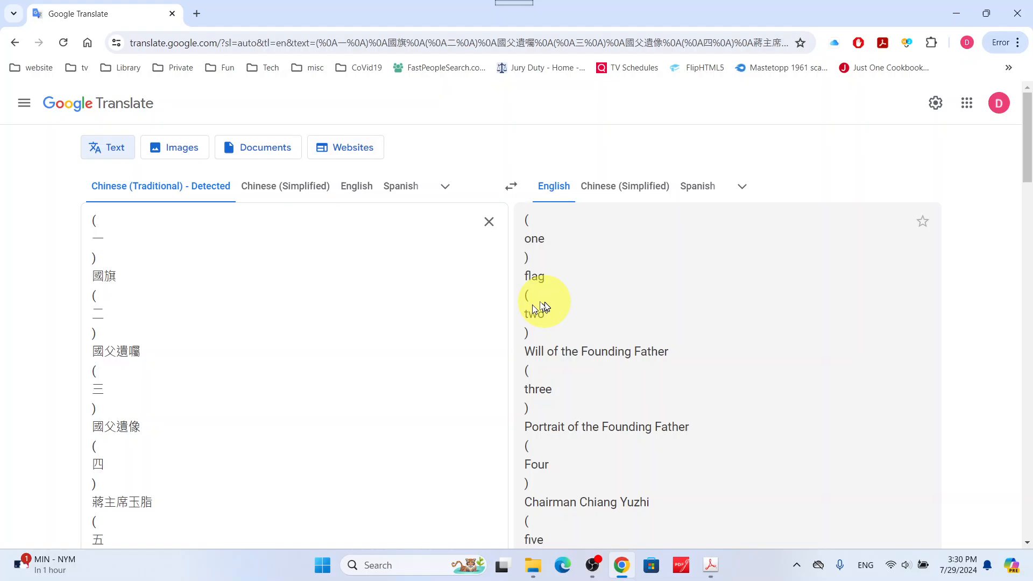
mouse_move(145, 348)
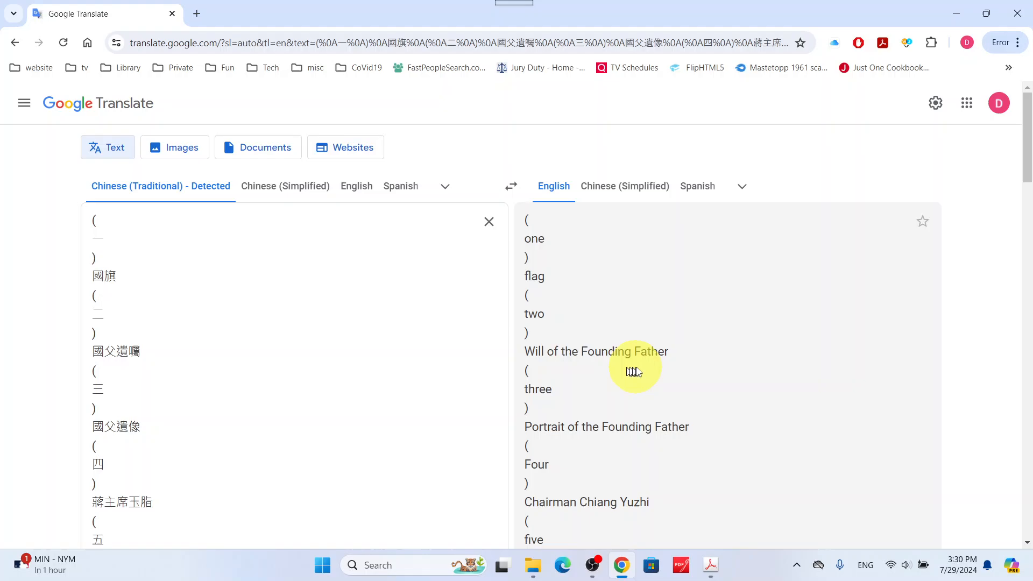
mouse_move(709, 366)
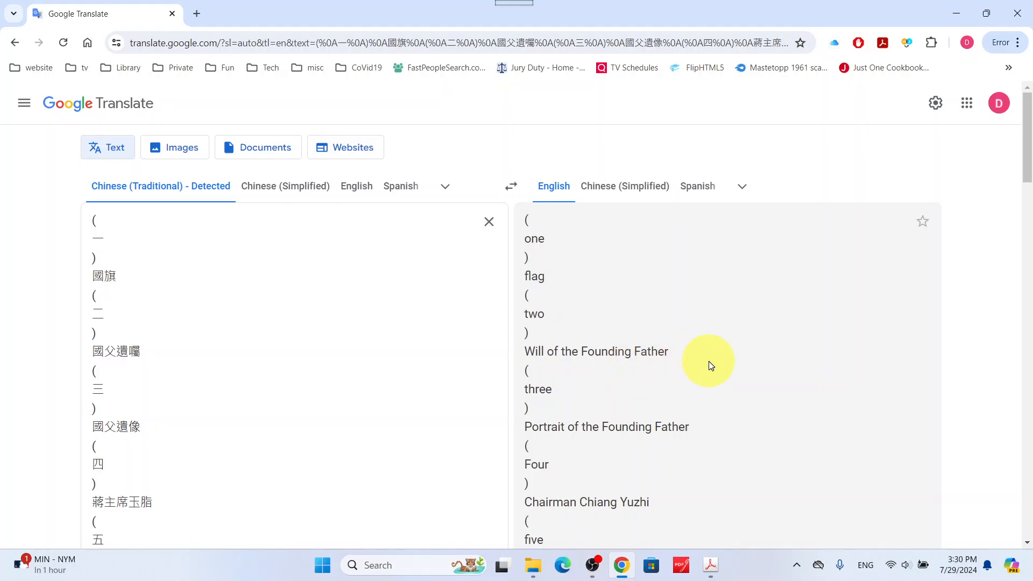
mouse_move(609, 451)
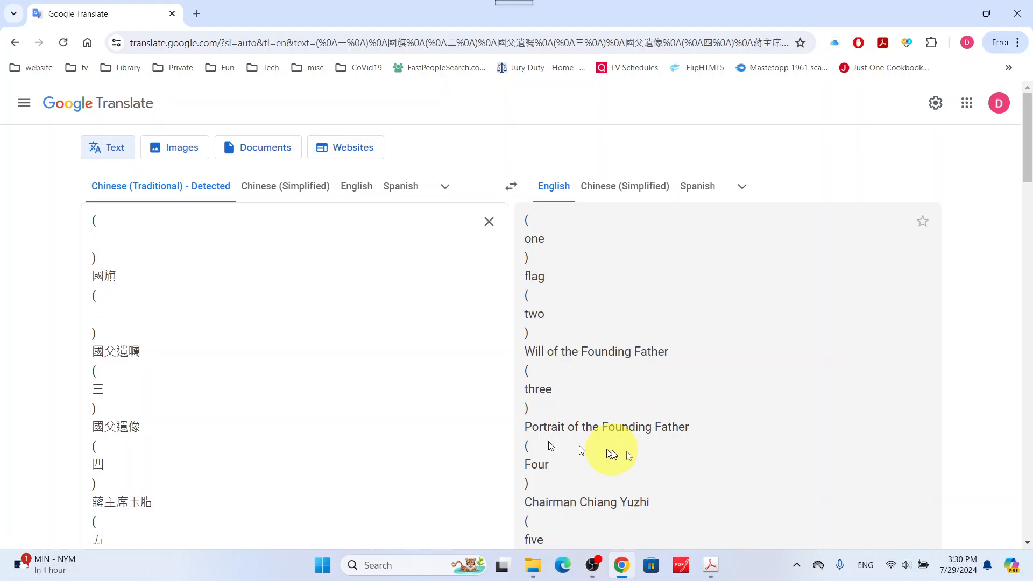
scroll("down", 3)
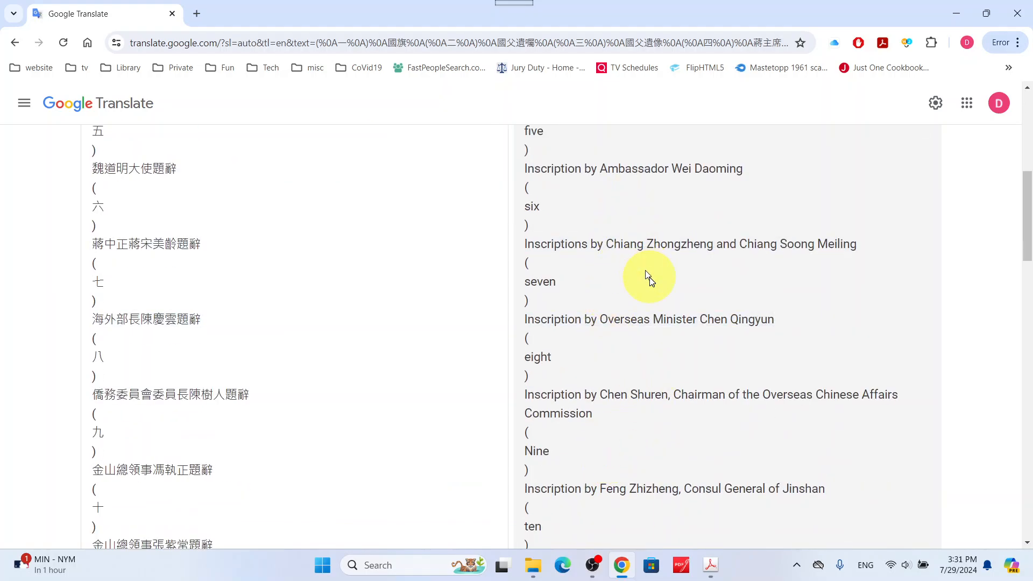
scroll("up", 3)
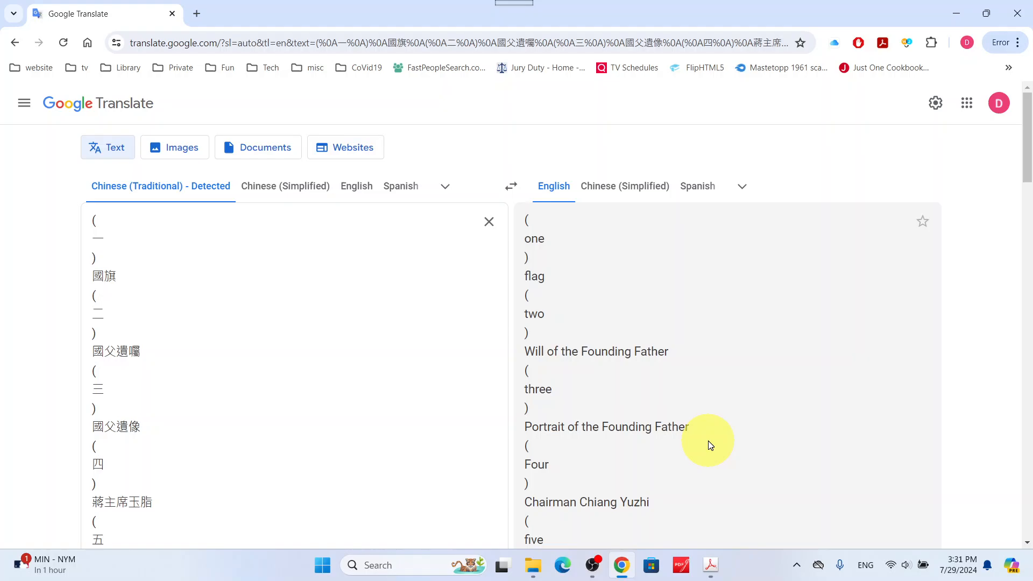
mouse_move(413, 229)
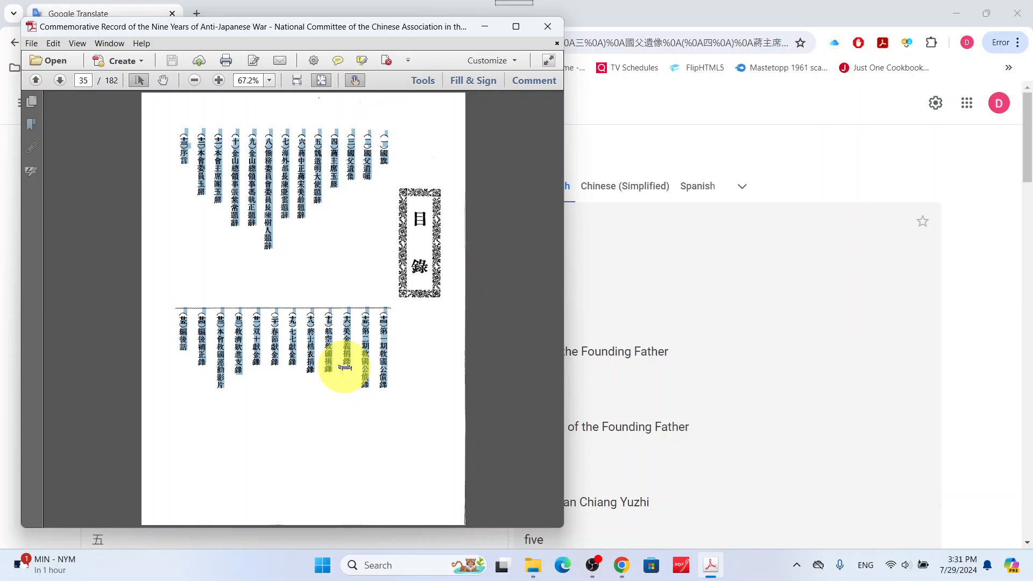
- Scroll down to the page 37 preface text in Acrobat
scroll("down", 3)
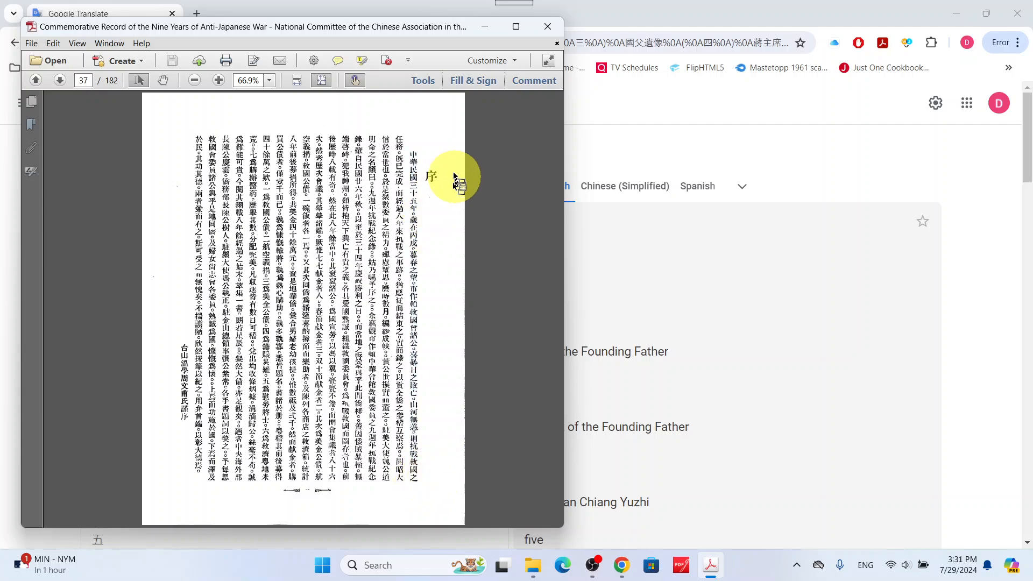
mouse_move(431, 164)
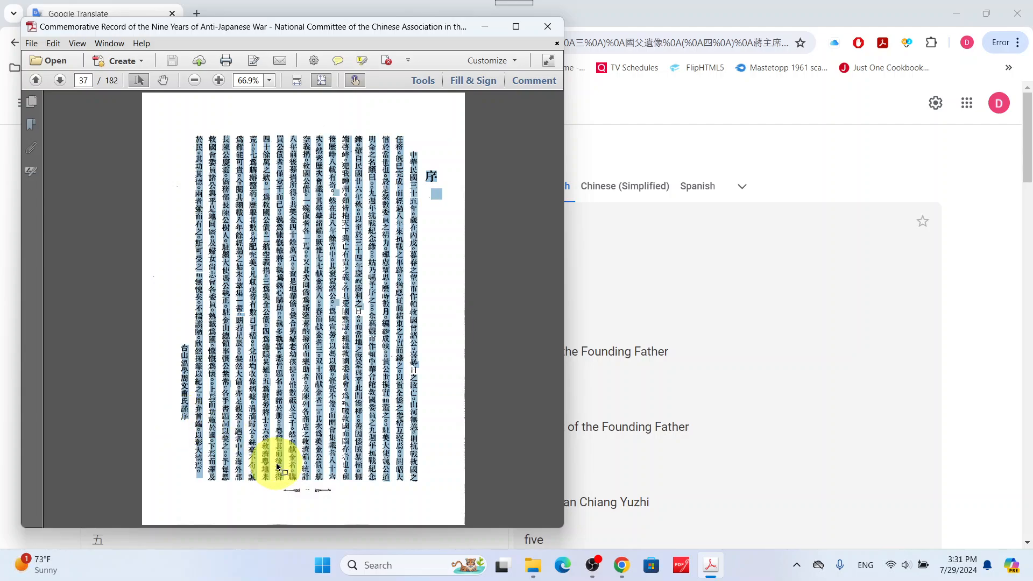
mouse_move(1017, 291)
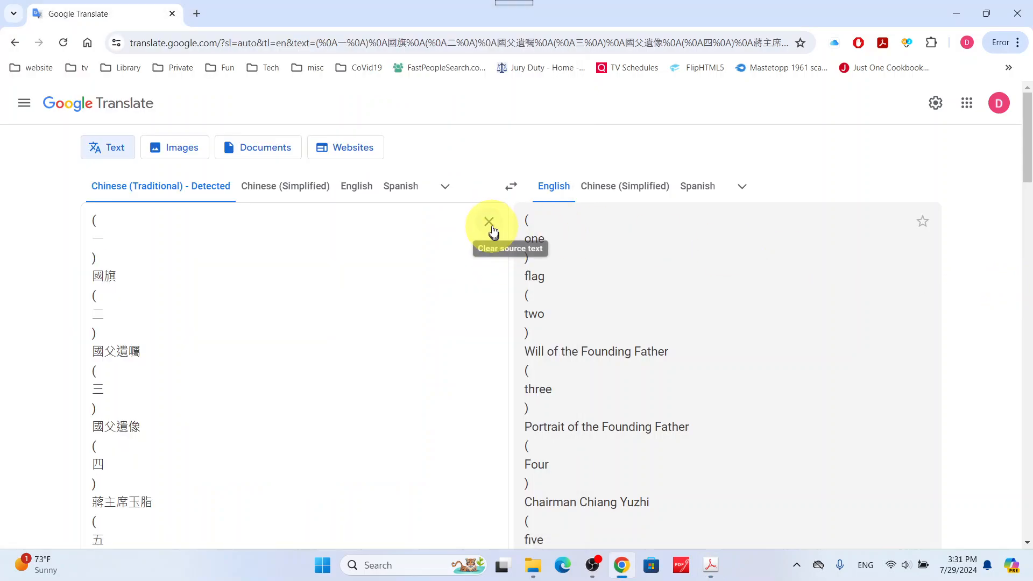
- Swap in the preface text, read its translation, then return to Acrobat on page 43
left_click(489, 221)
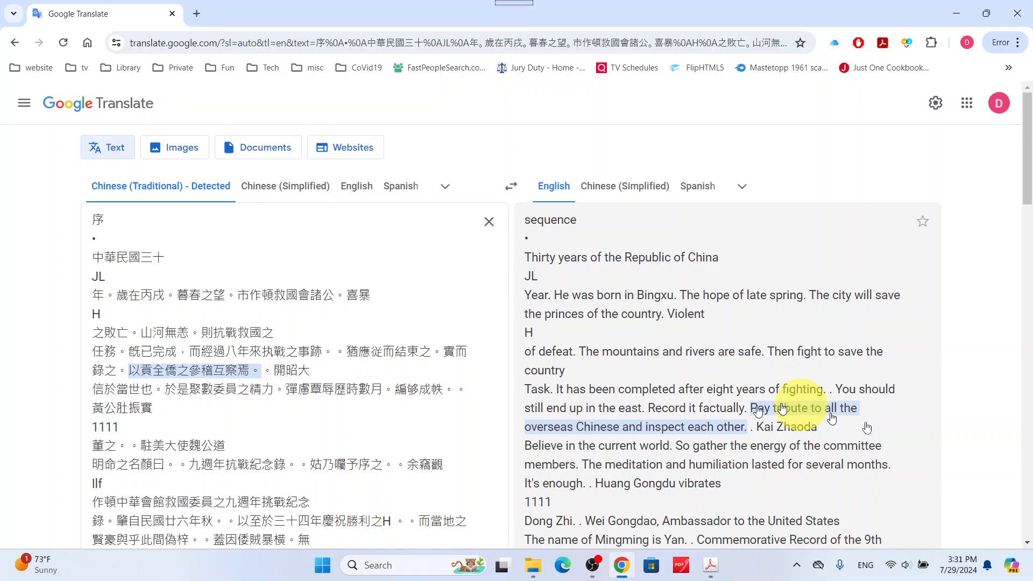
scroll("down", 3)
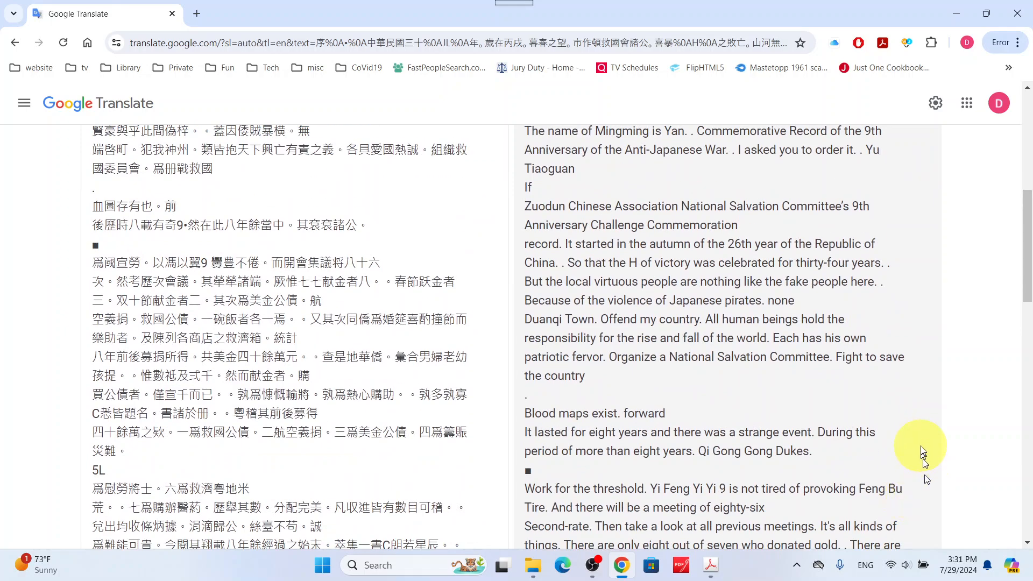
mouse_move(922, 457)
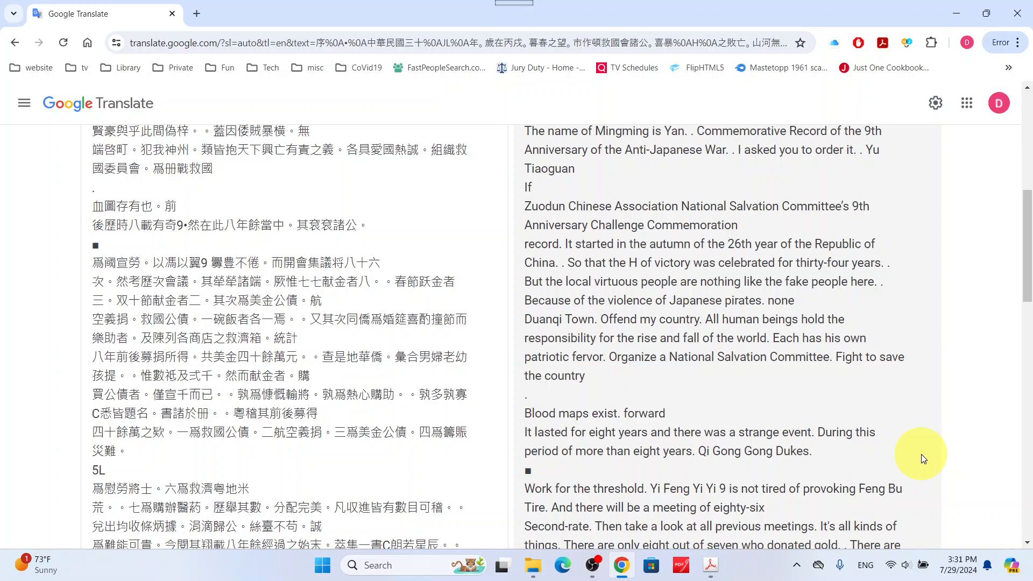
scroll("down", 3)
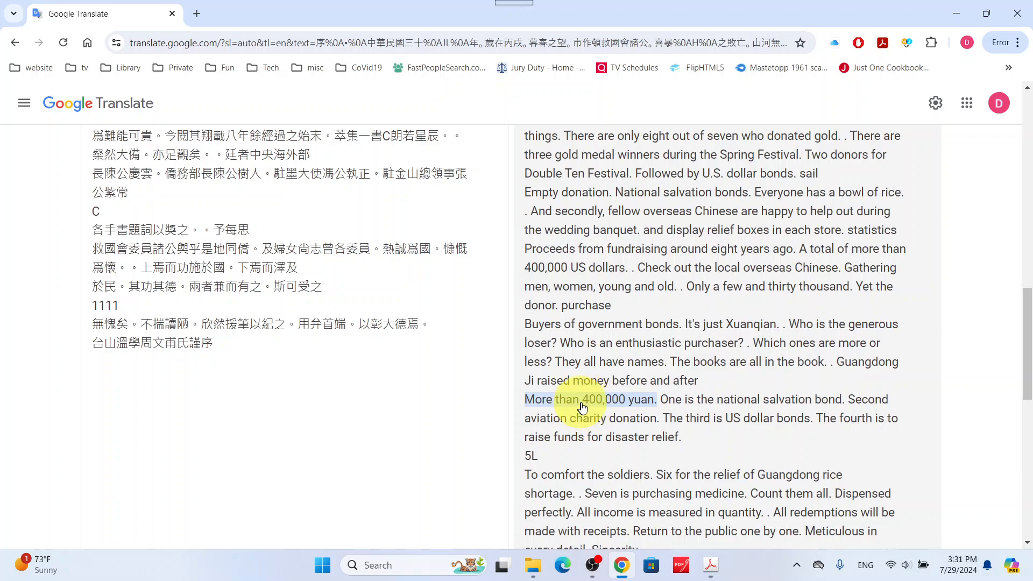
mouse_move(631, 407)
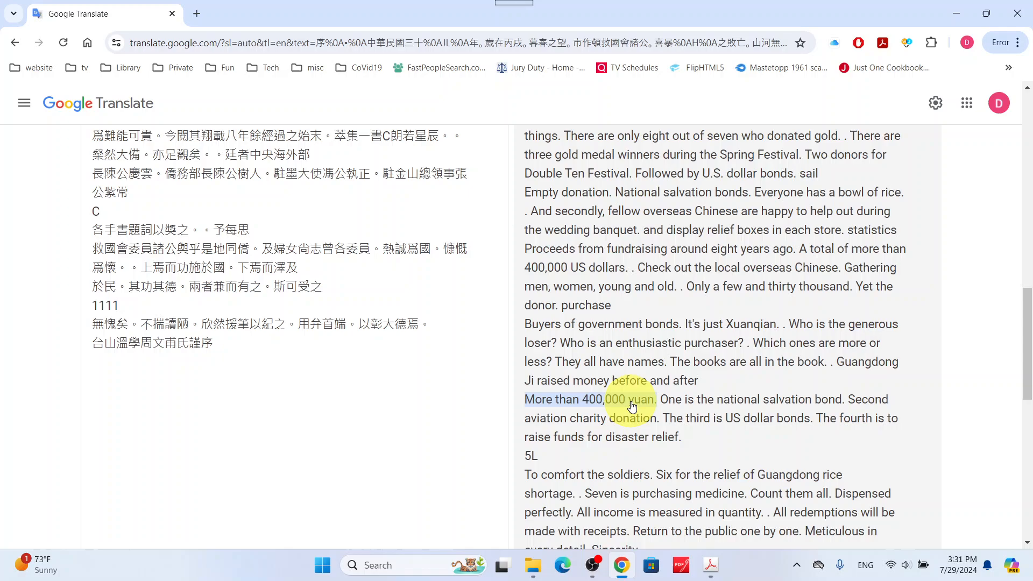
mouse_move(904, 459)
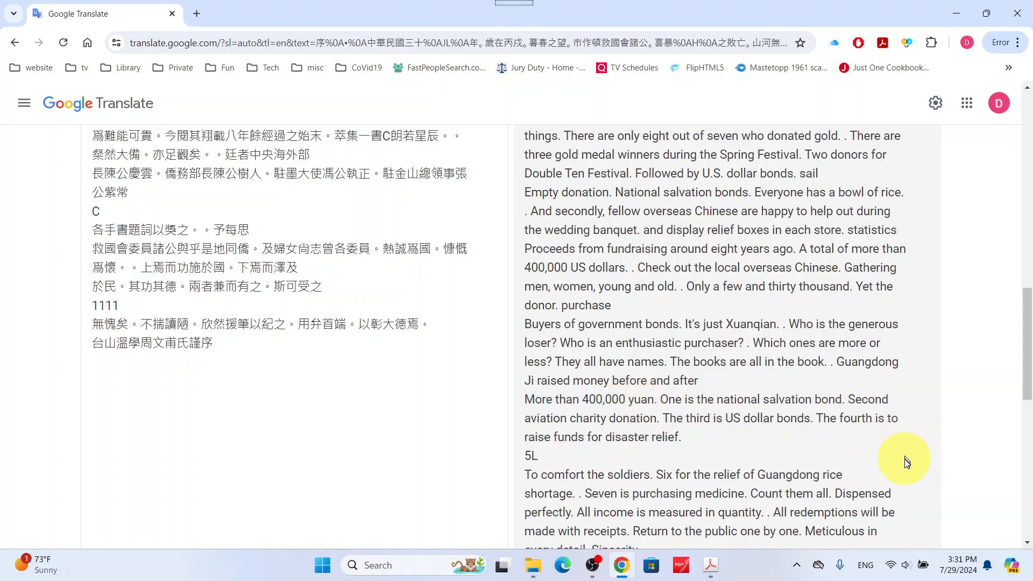
scroll("down", 3)
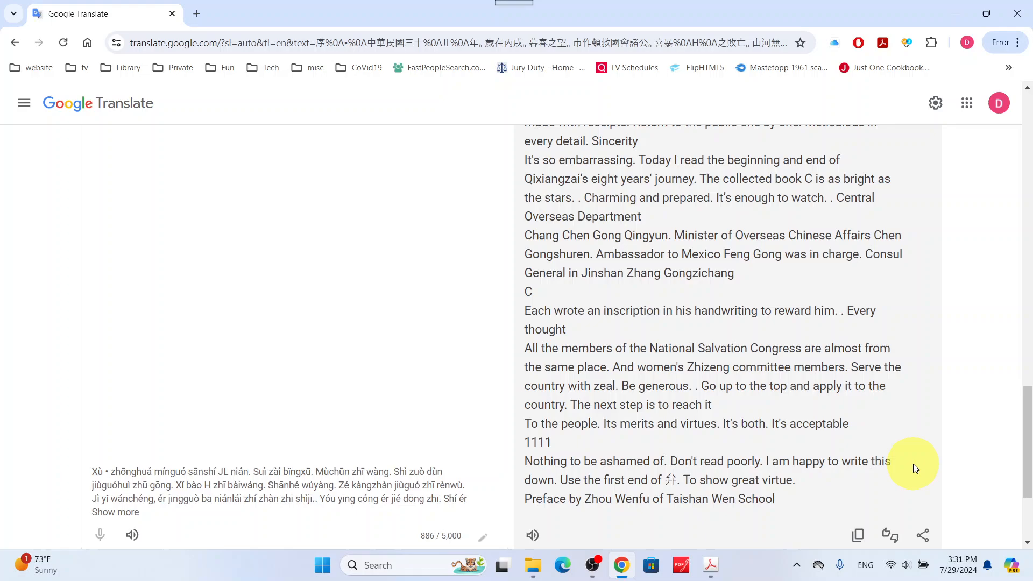
mouse_move(904, 478)
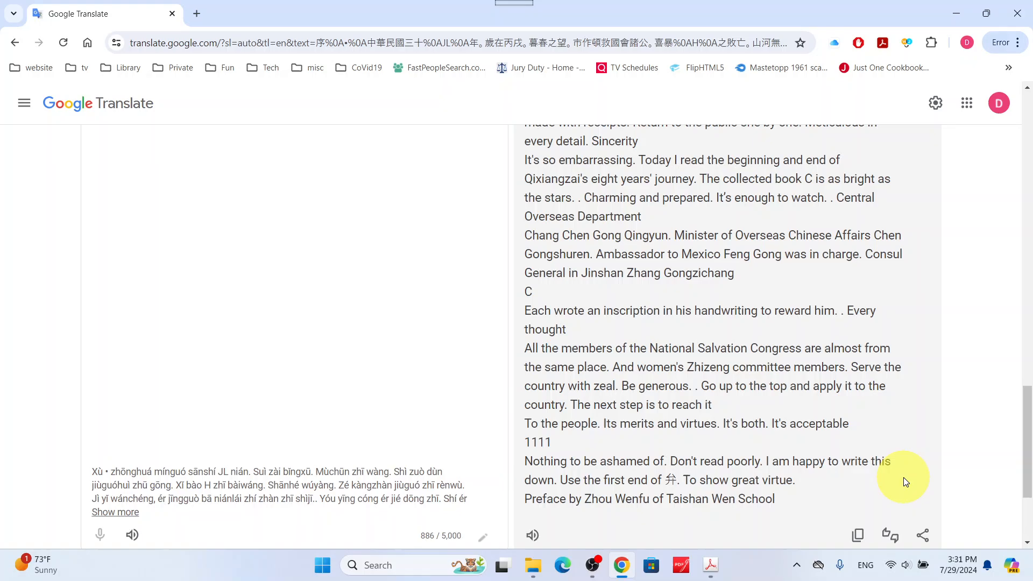
scroll("down", 3)
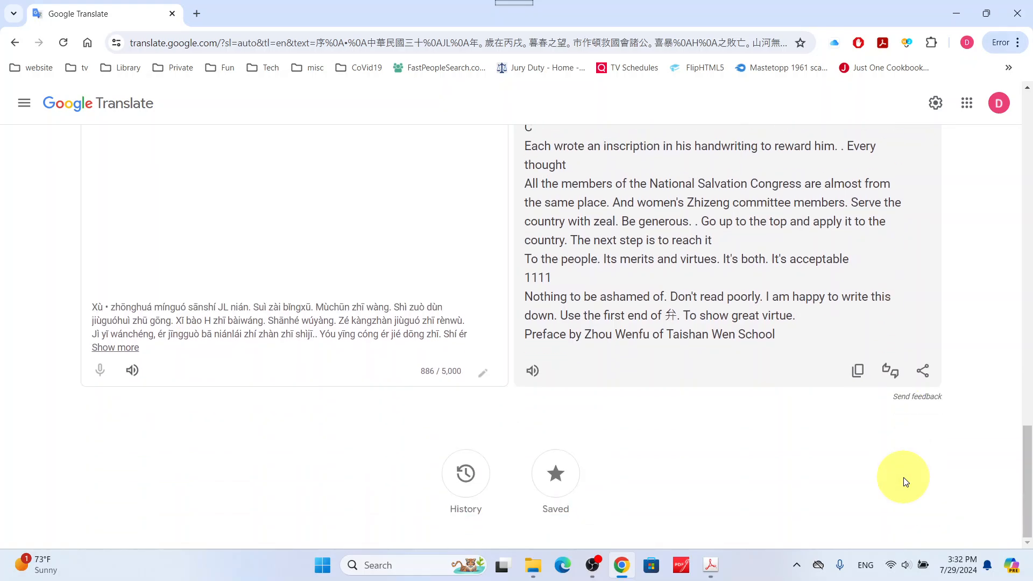
scroll("up", 3)
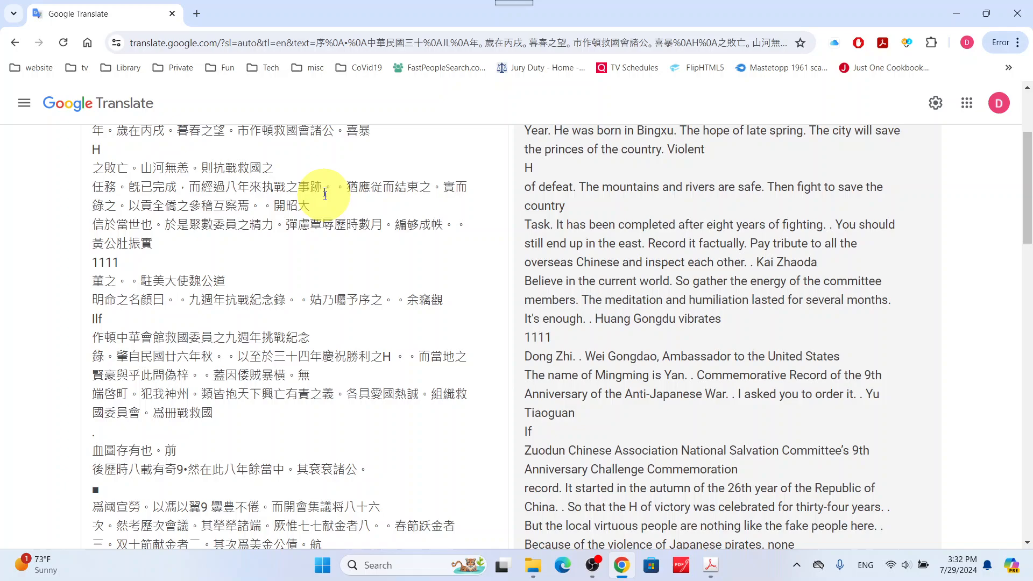
mouse_move(708, 559)
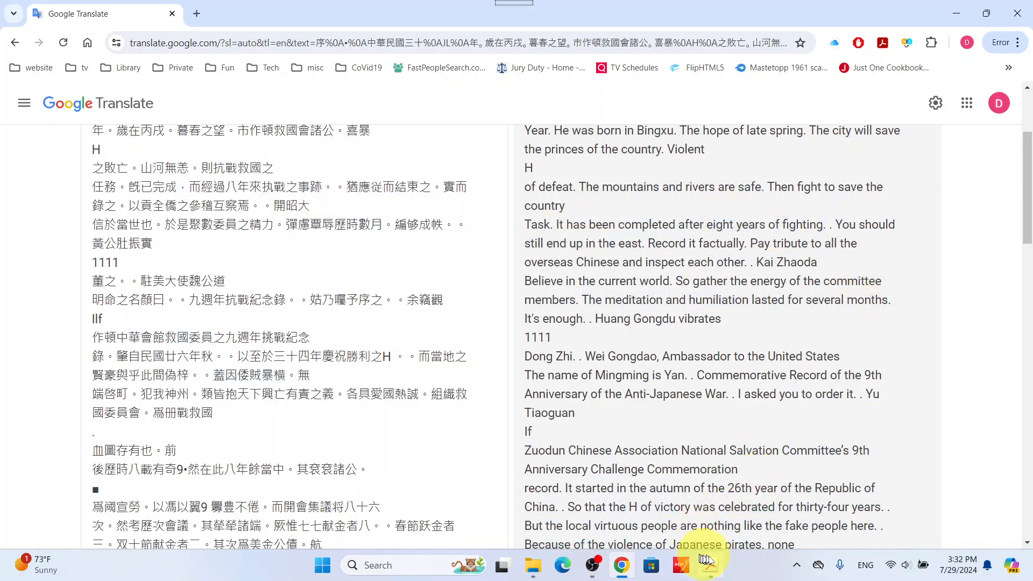
left_click(709, 565)
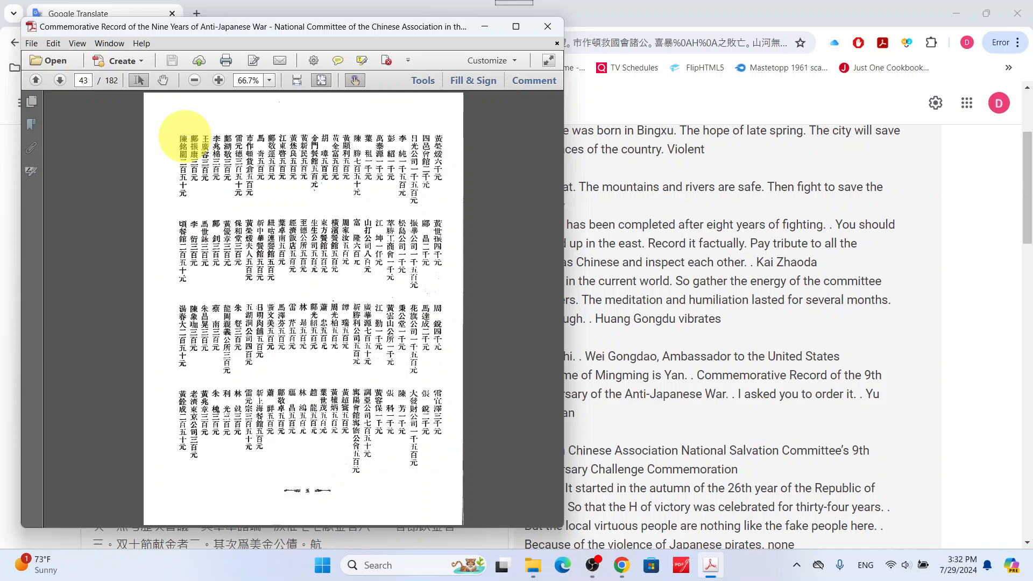
mouse_move(458, 490)
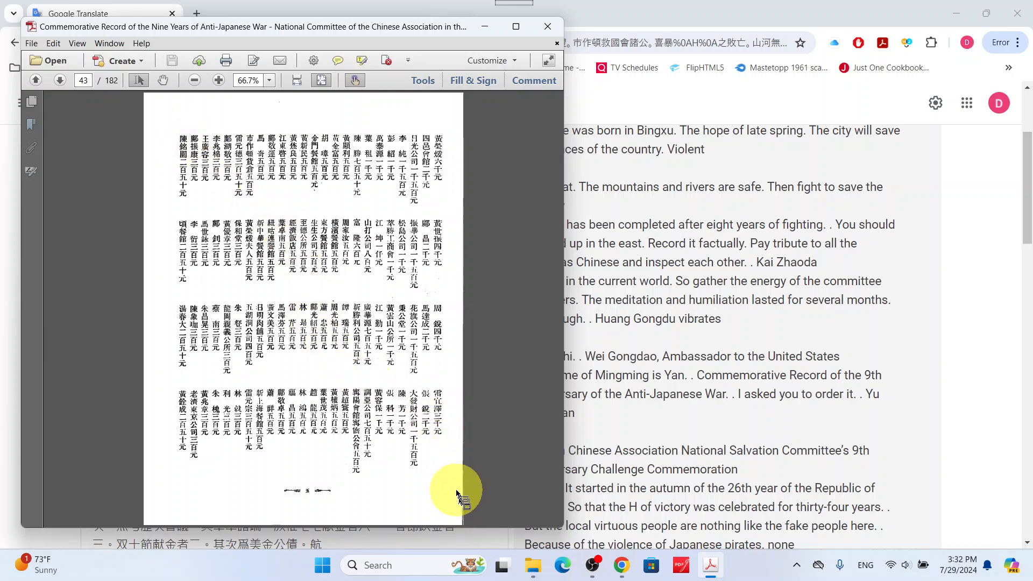
mouse_move(441, 474)
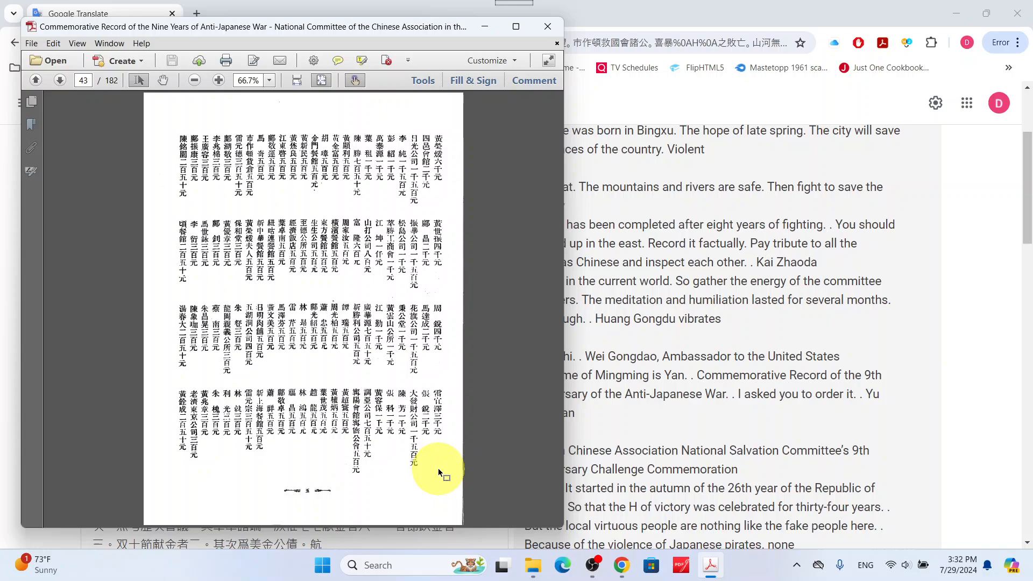
mouse_move(434, 457)
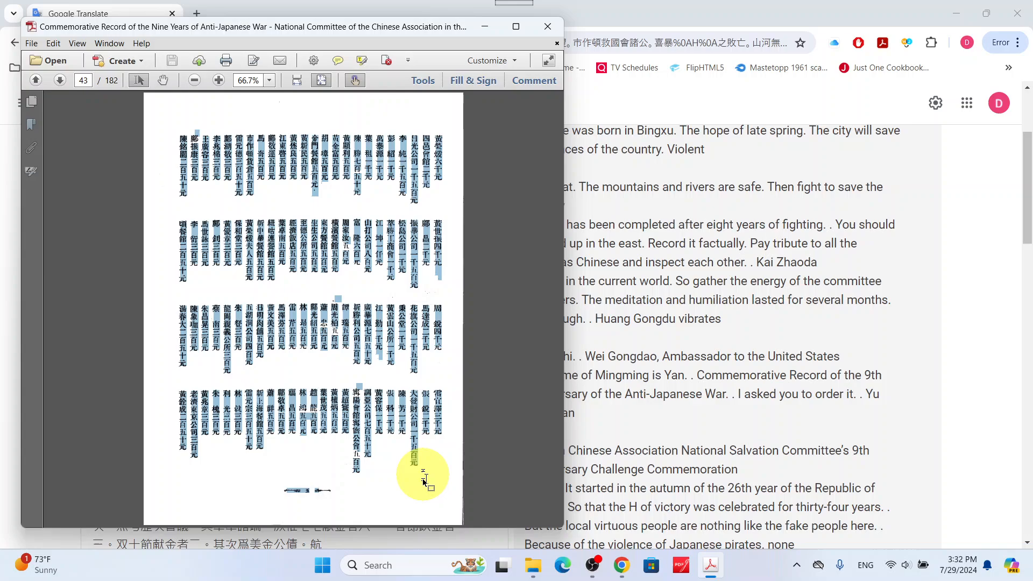
mouse_move(473, 385)
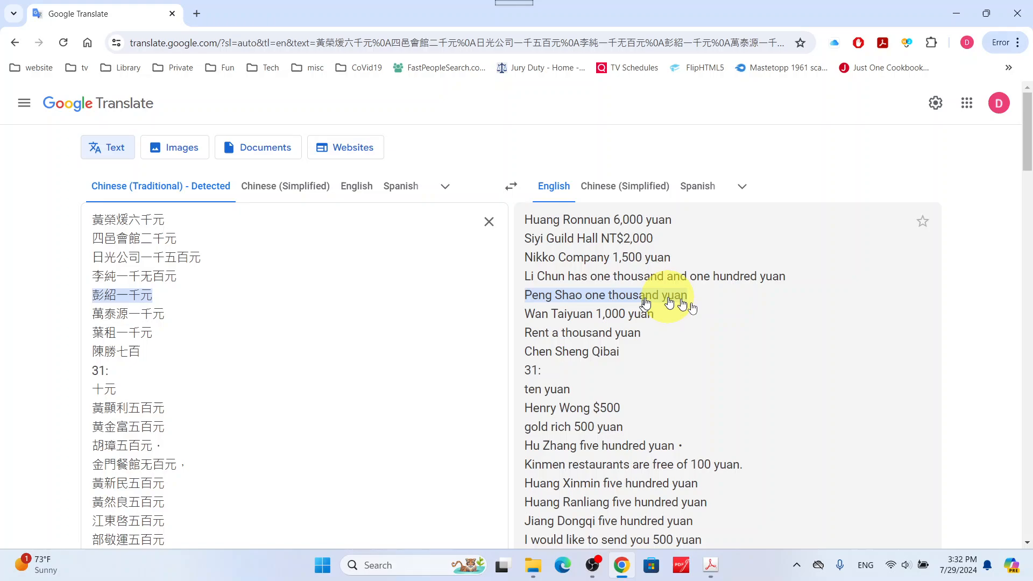
scroll("down", 3)
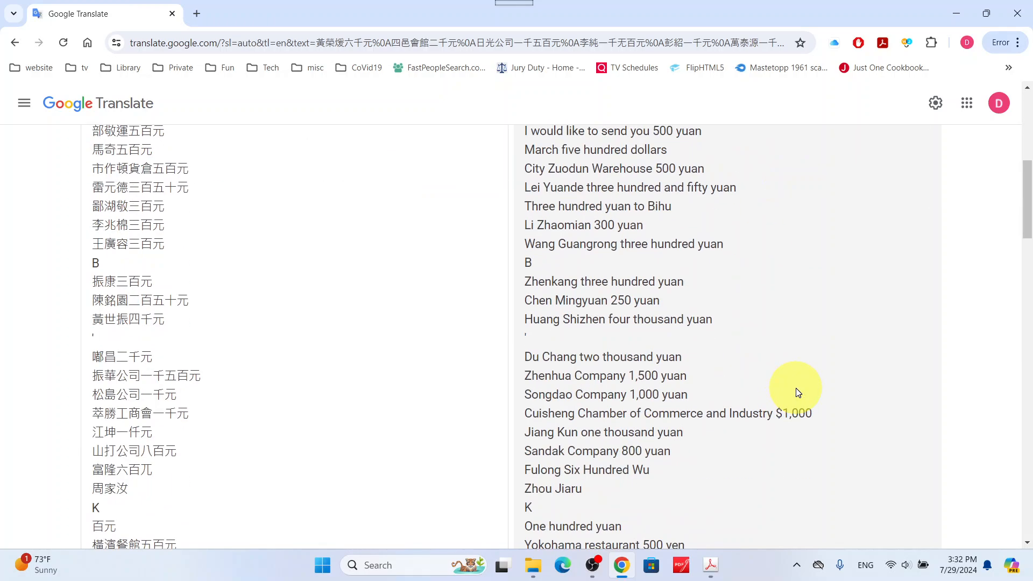
scroll("down", 3)
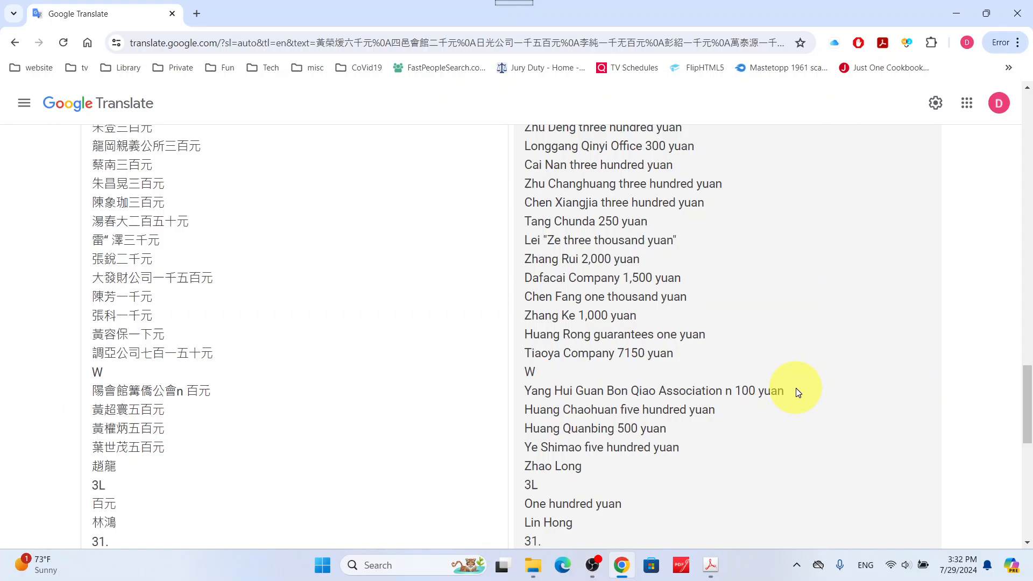
scroll("down", 3)
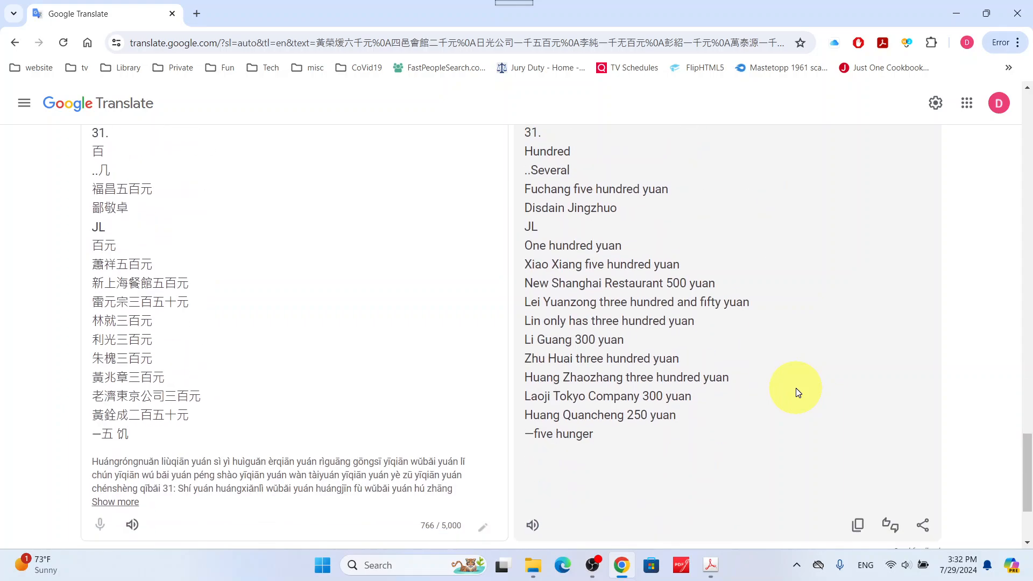
scroll("up", 3)
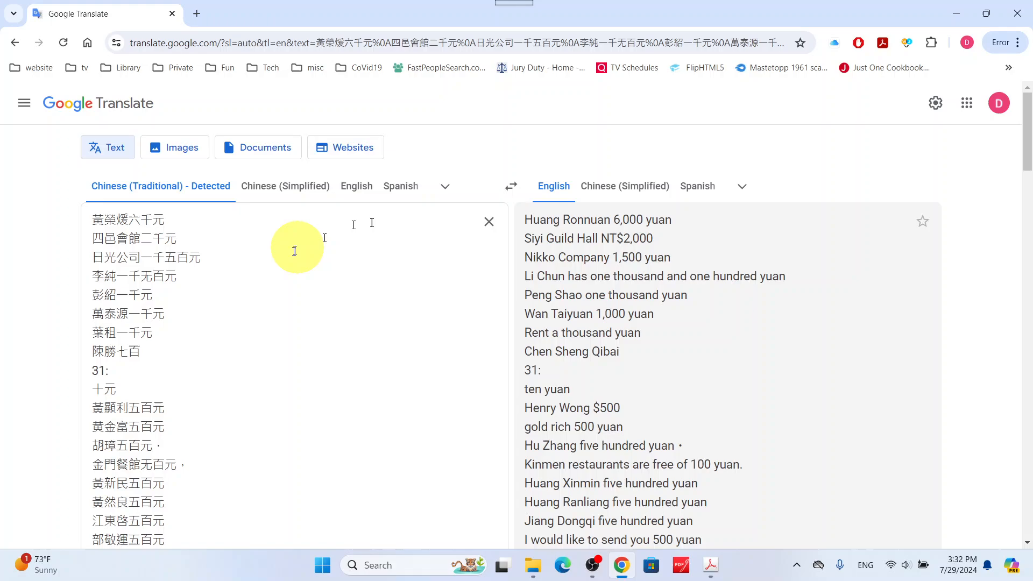
mouse_move(978, 329)
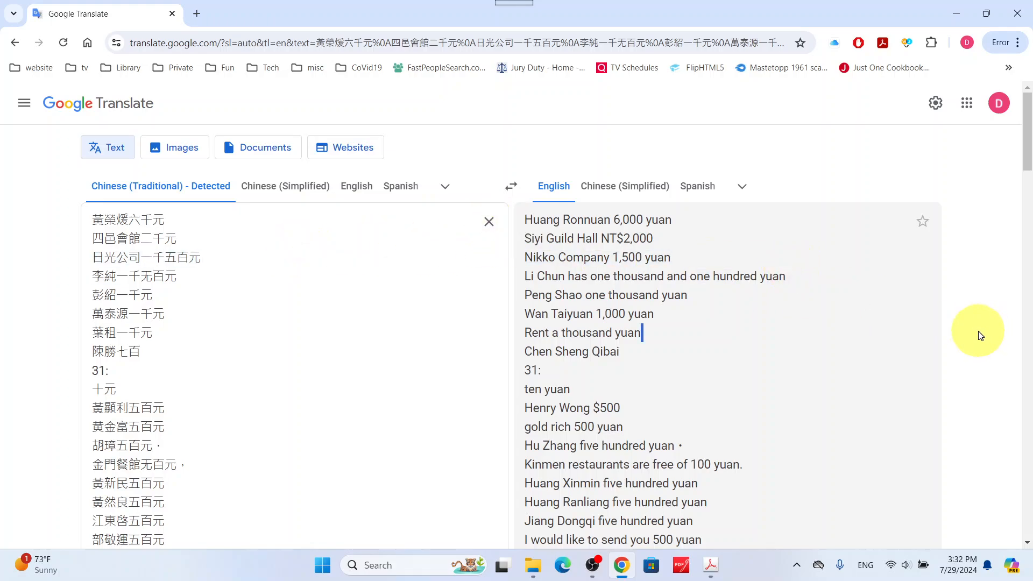
scroll("down", 3)
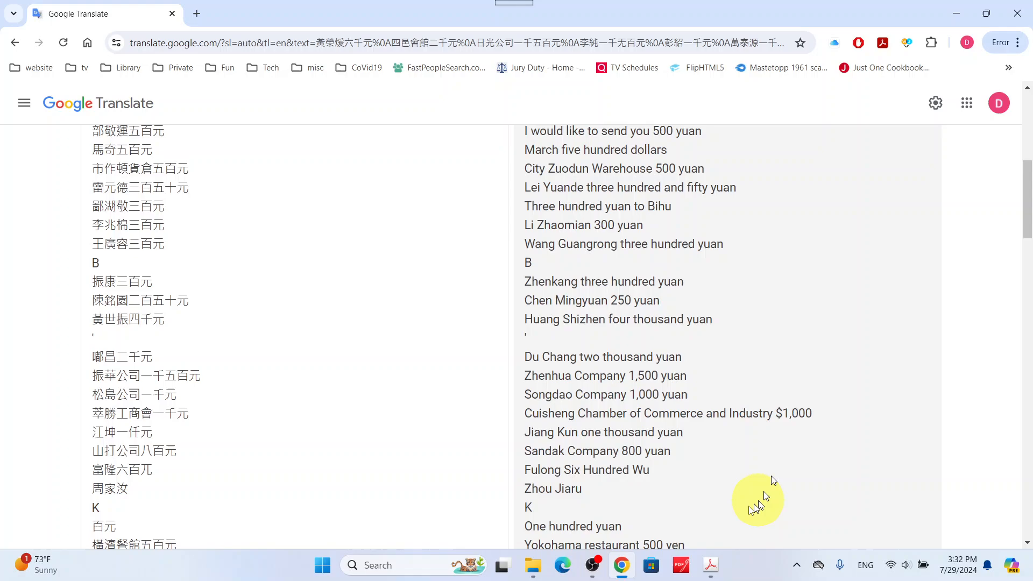
mouse_move(352, 433)
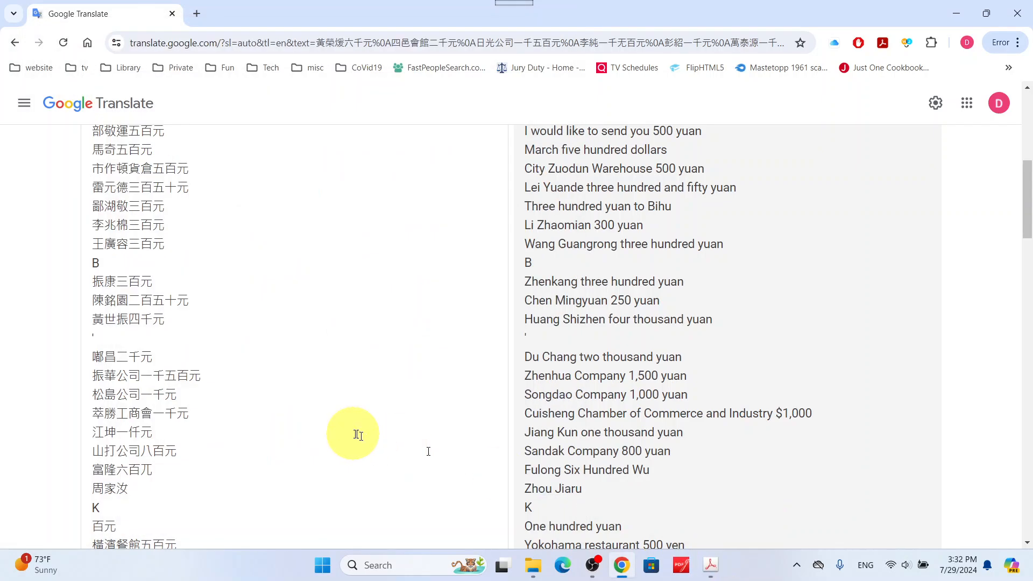
mouse_move(710, 565)
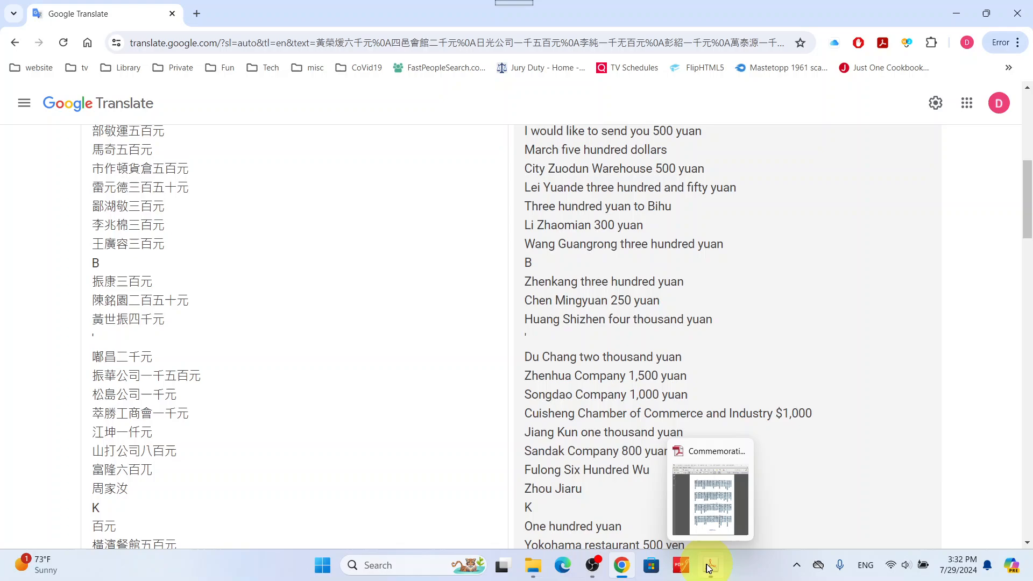
- In File Explorer, go from Translation into the Chinese in the Americas folder and scroll down
left_click(710, 490)
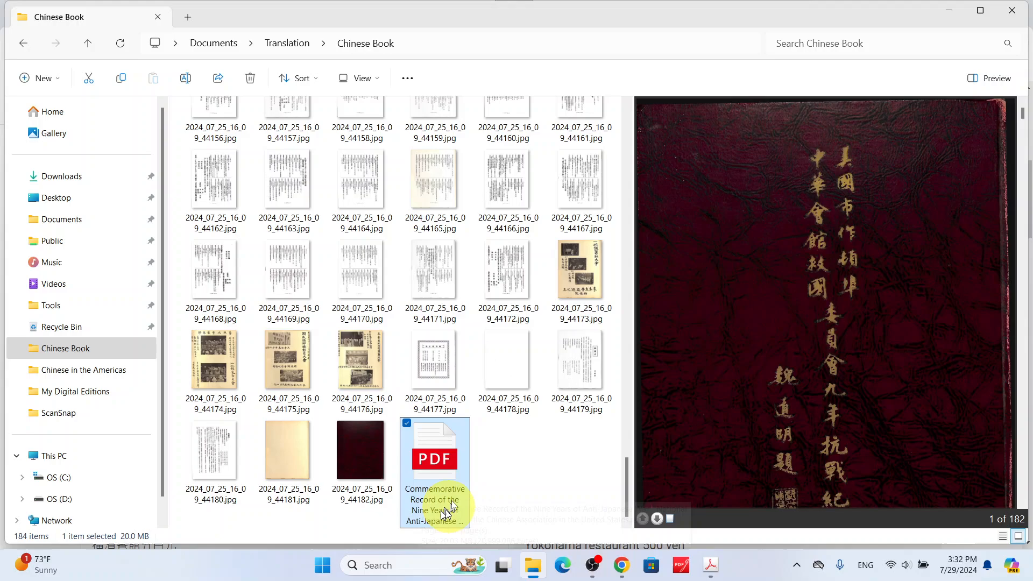
mouse_move(305, 50)
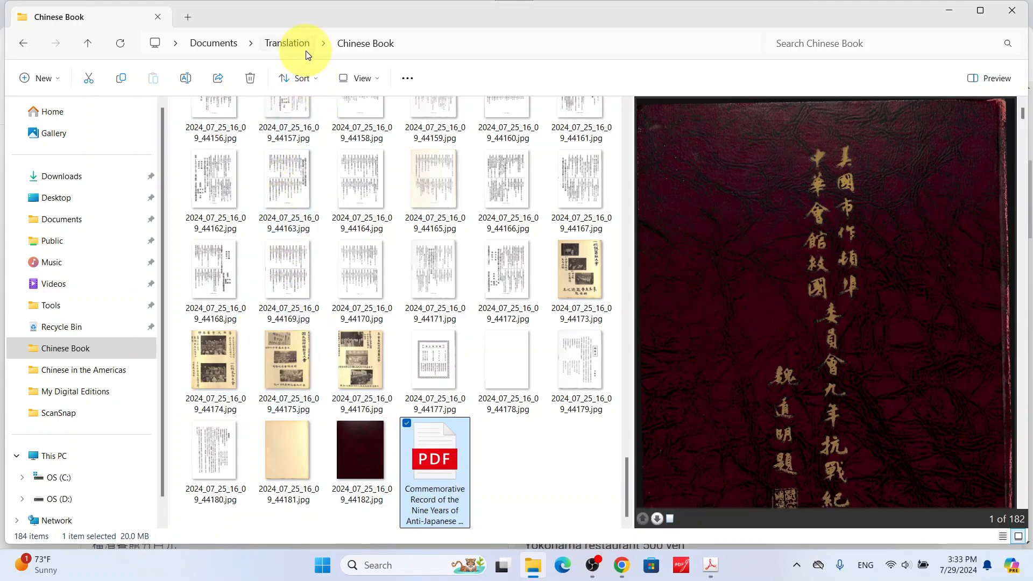
left_click(287, 43)
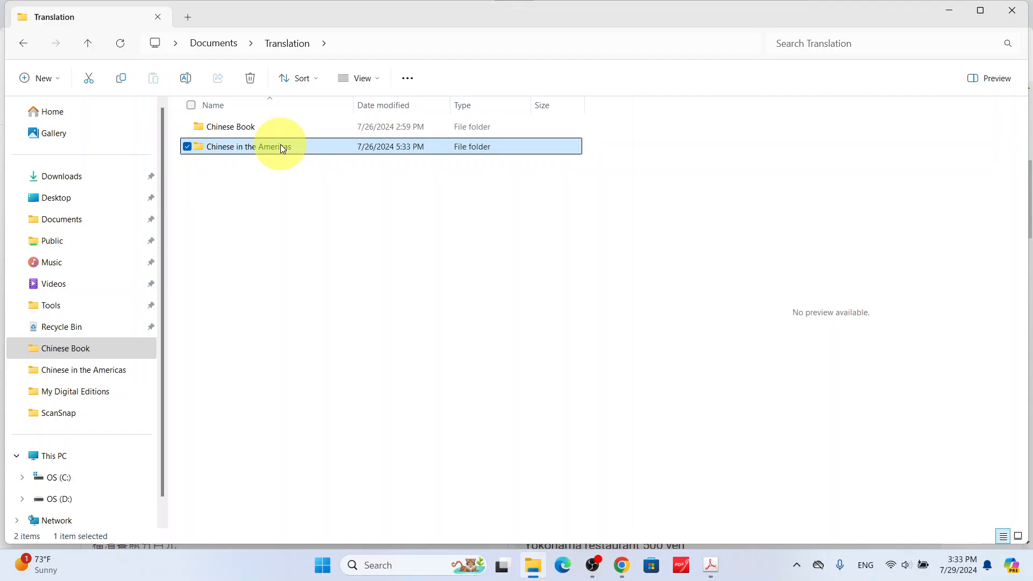
double_click(270, 146)
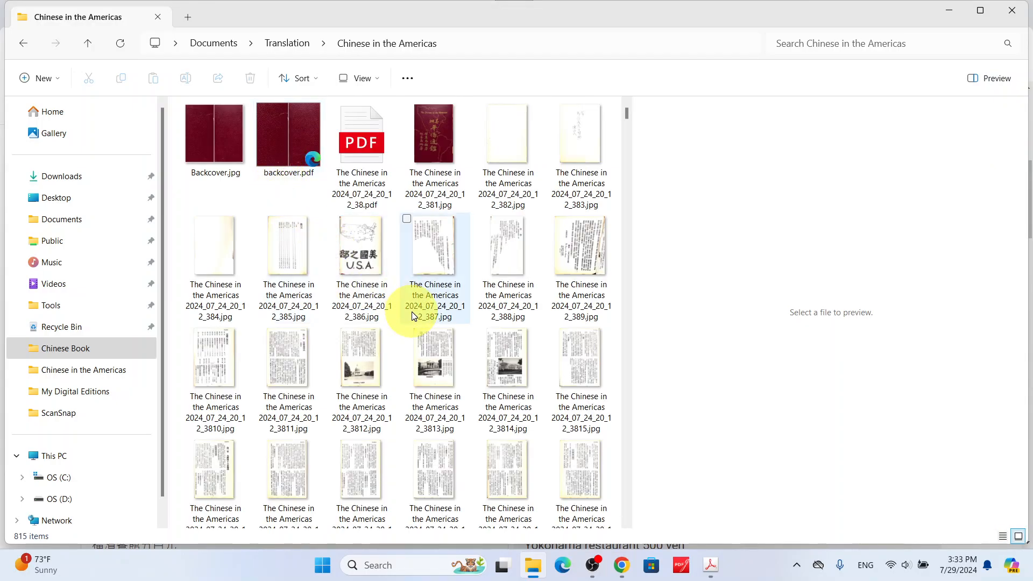
scroll("down", 3)
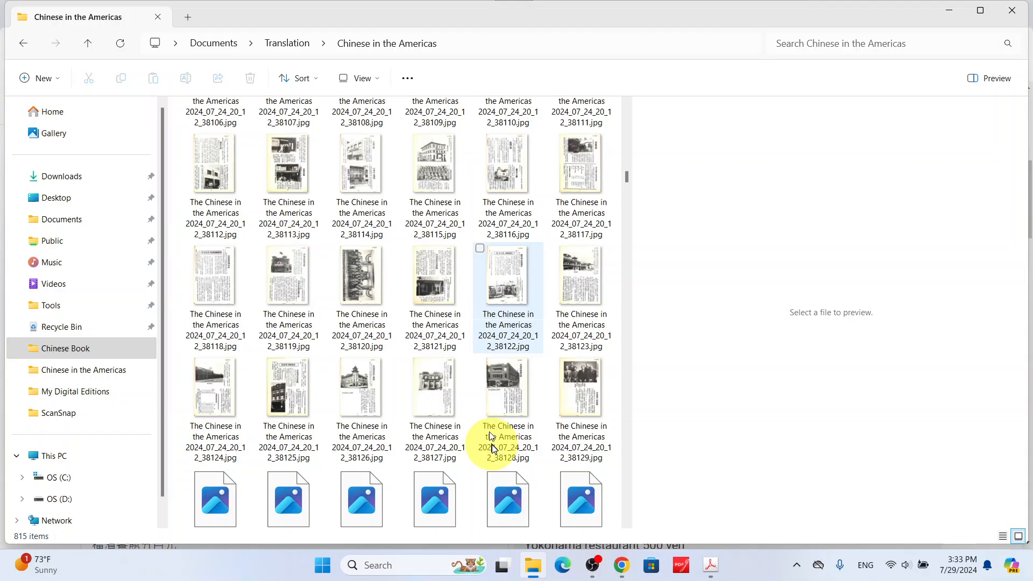
scroll("down", 3)
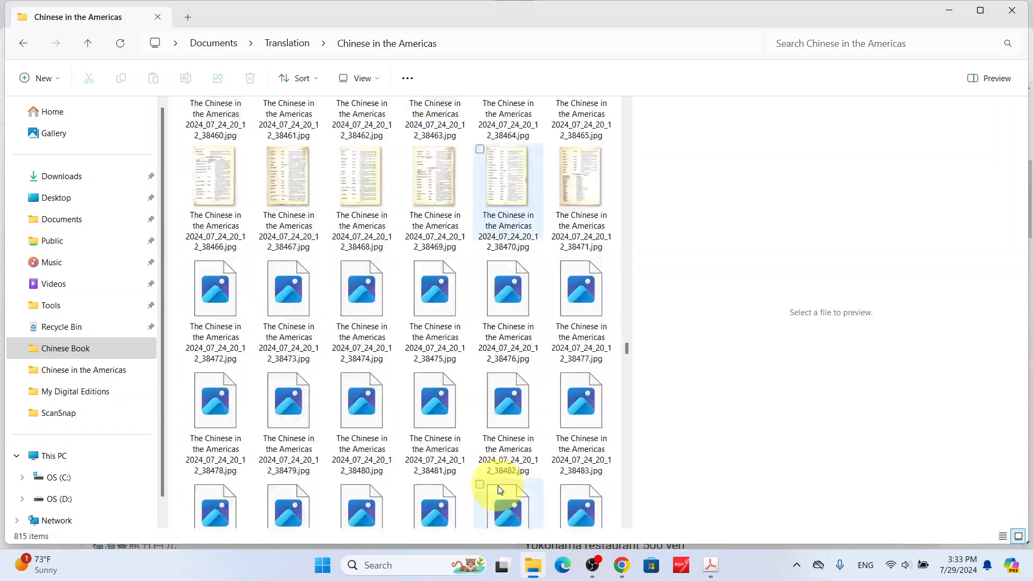
scroll("down", 3)
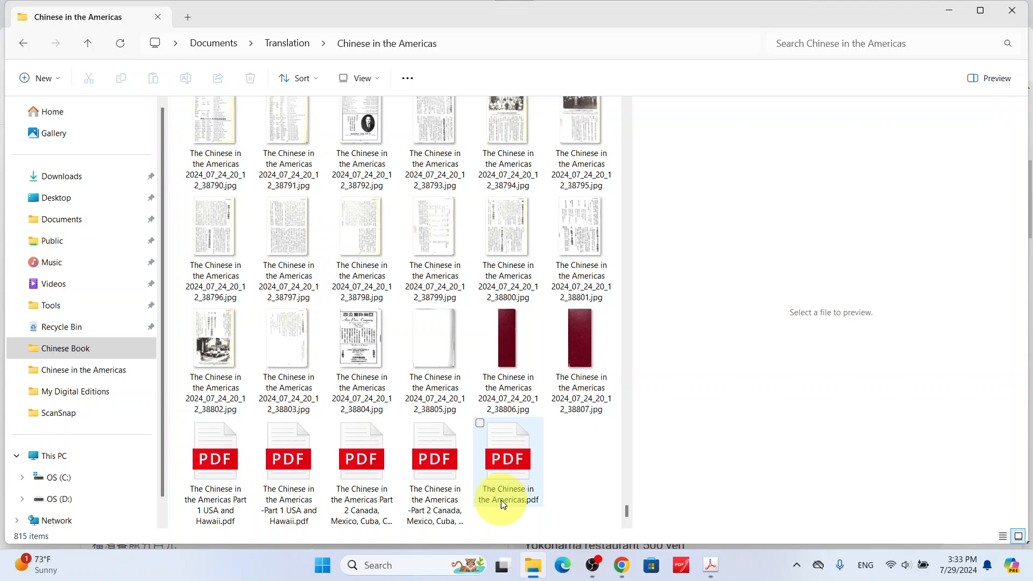
- Open The Chinese in the Americas.pdf in Acrobat, showing its 806-page cover
left_click(507, 458)
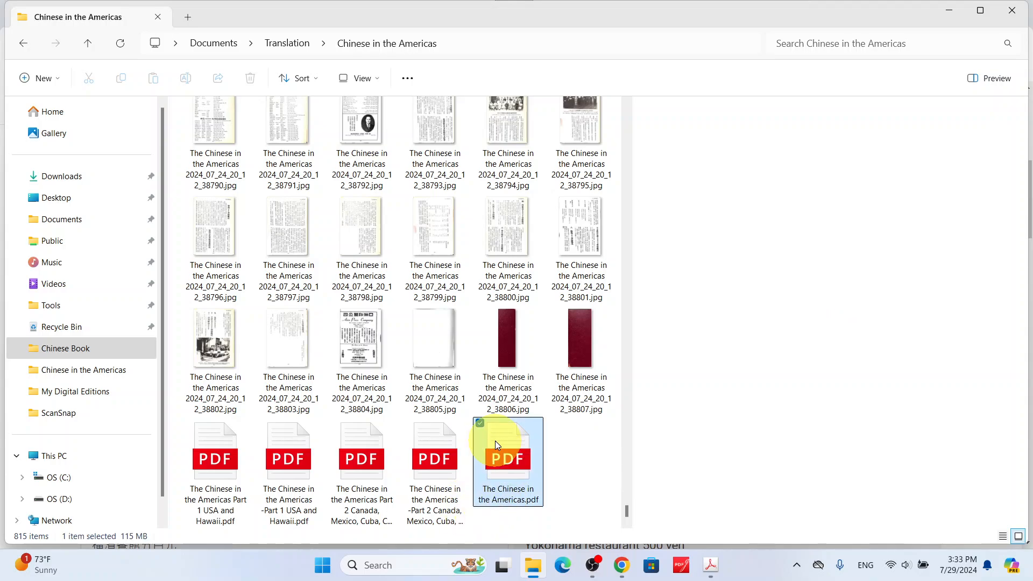
right_click(508, 461)
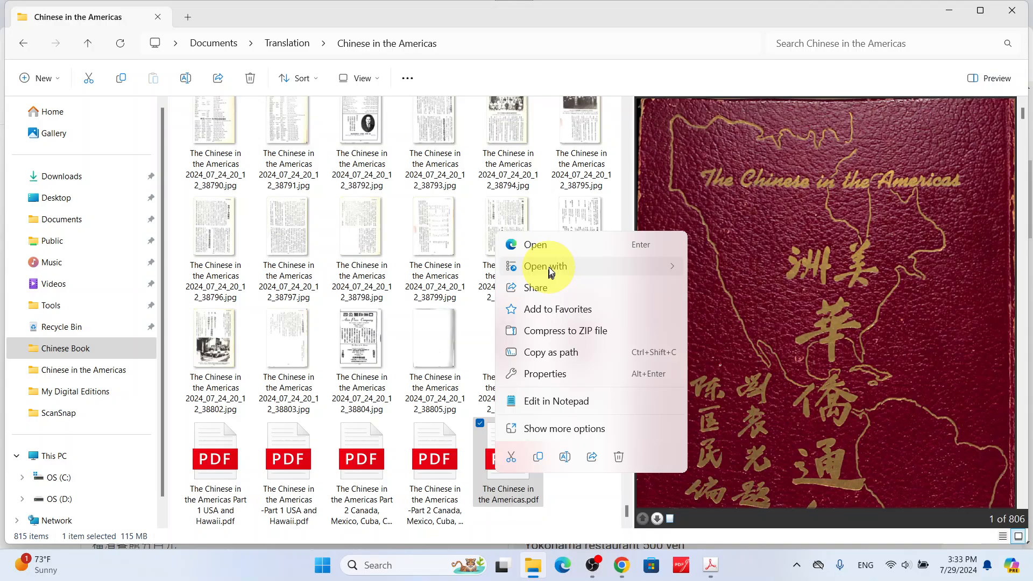
left_click(762, 15)
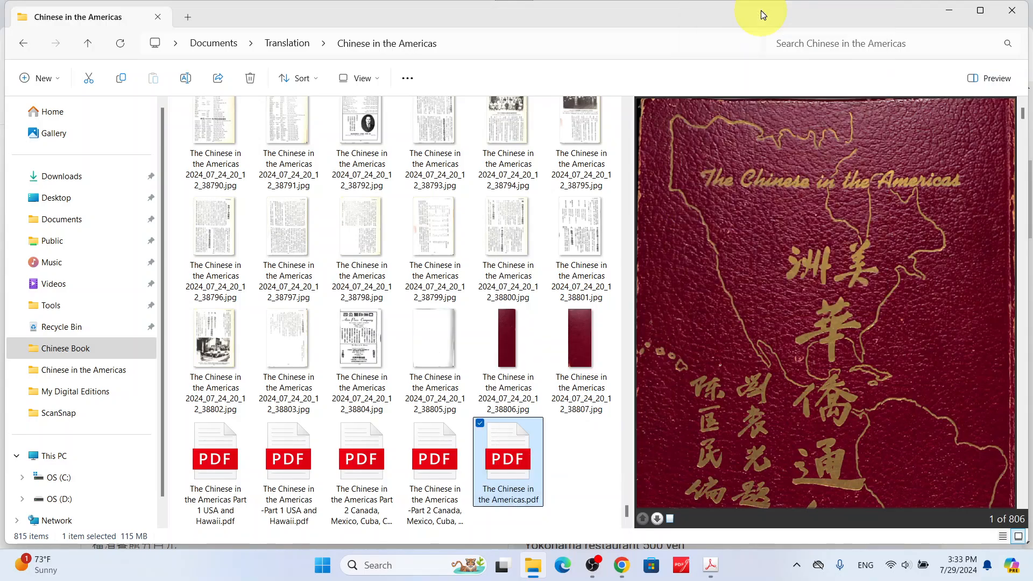
double_click(507, 453)
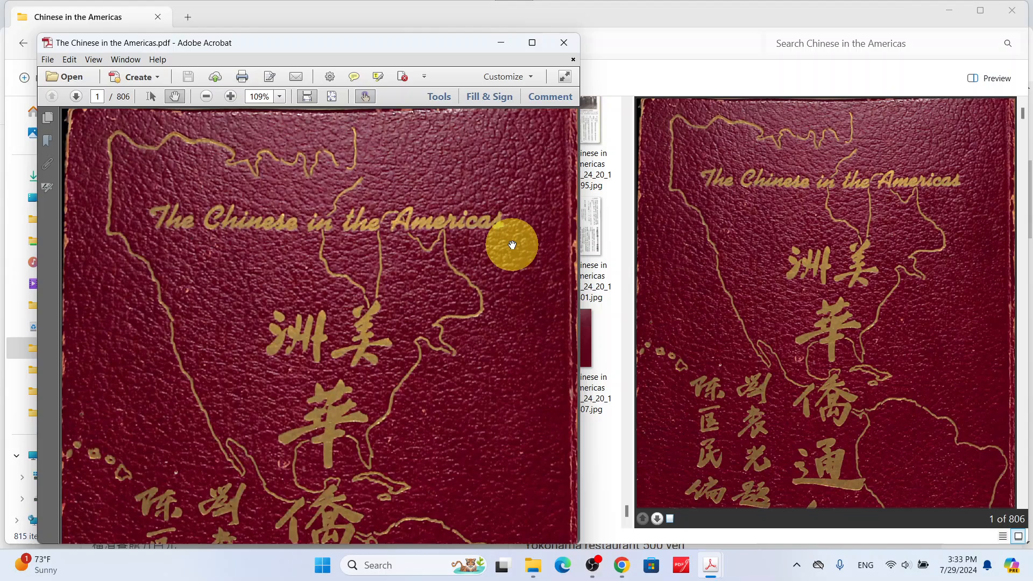
mouse_move(519, 59)
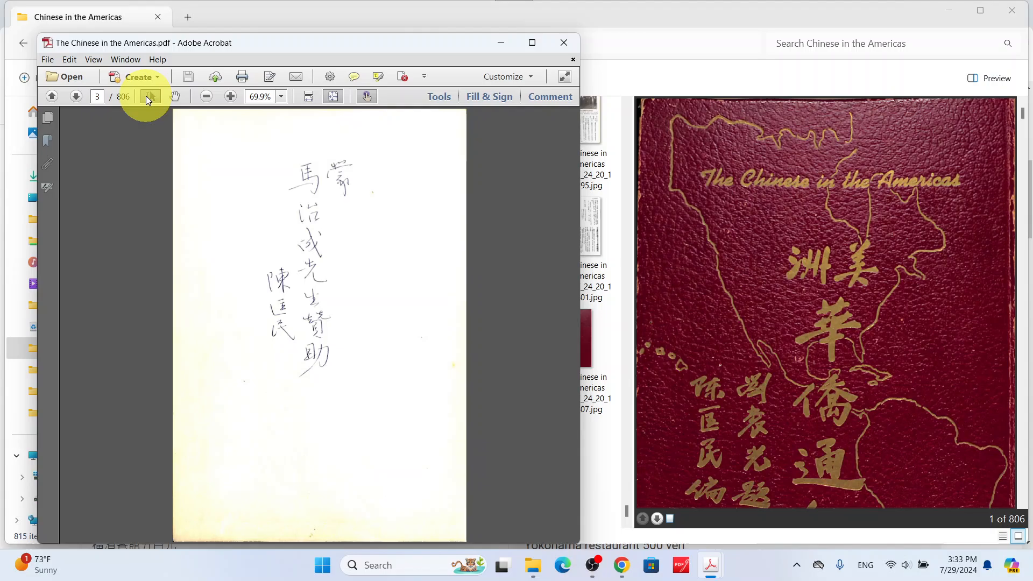
- Copy page 5's table of contents text with the Select tool
left_click(75, 97)
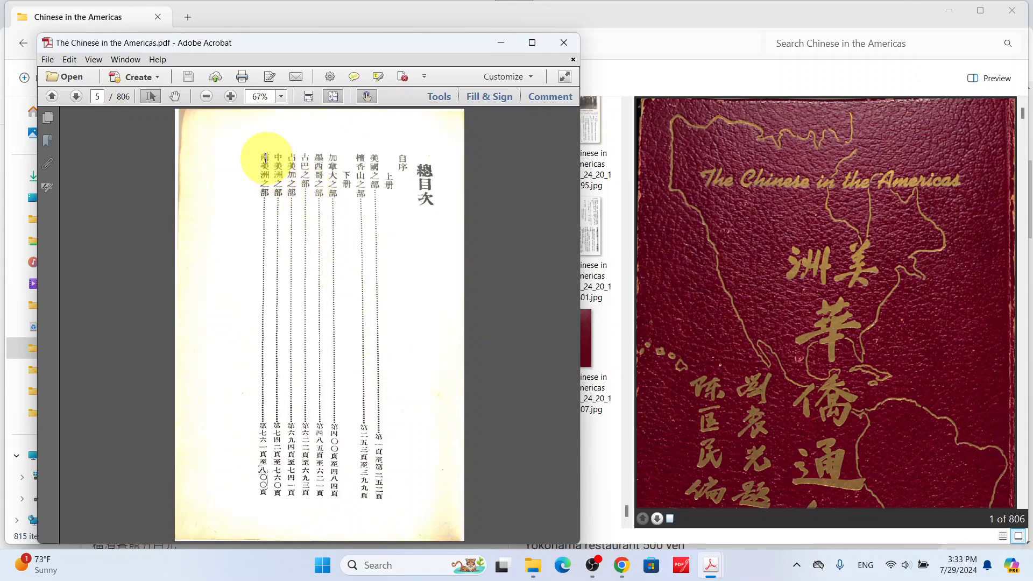
mouse_move(468, 458)
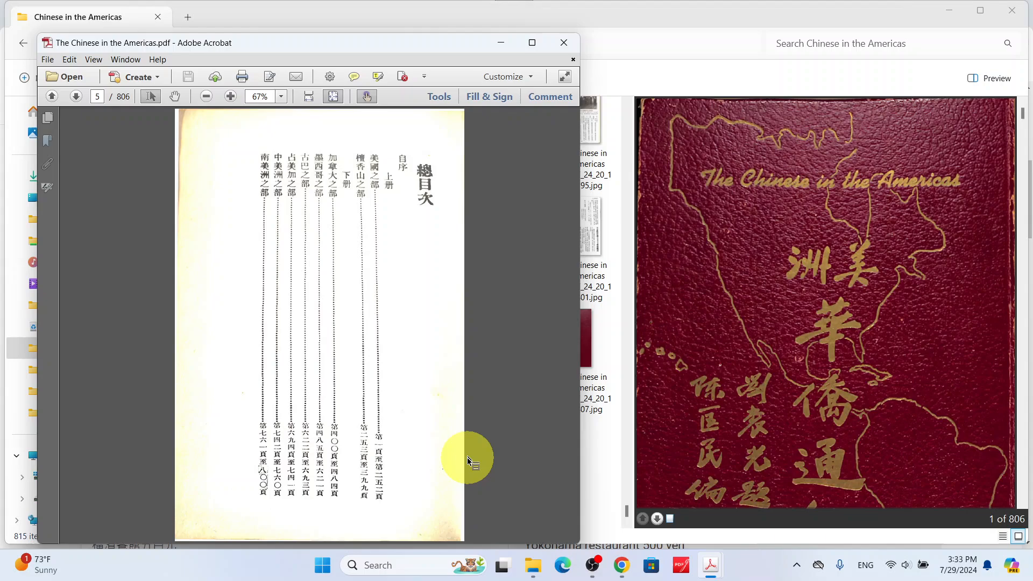
mouse_move(396, 501)
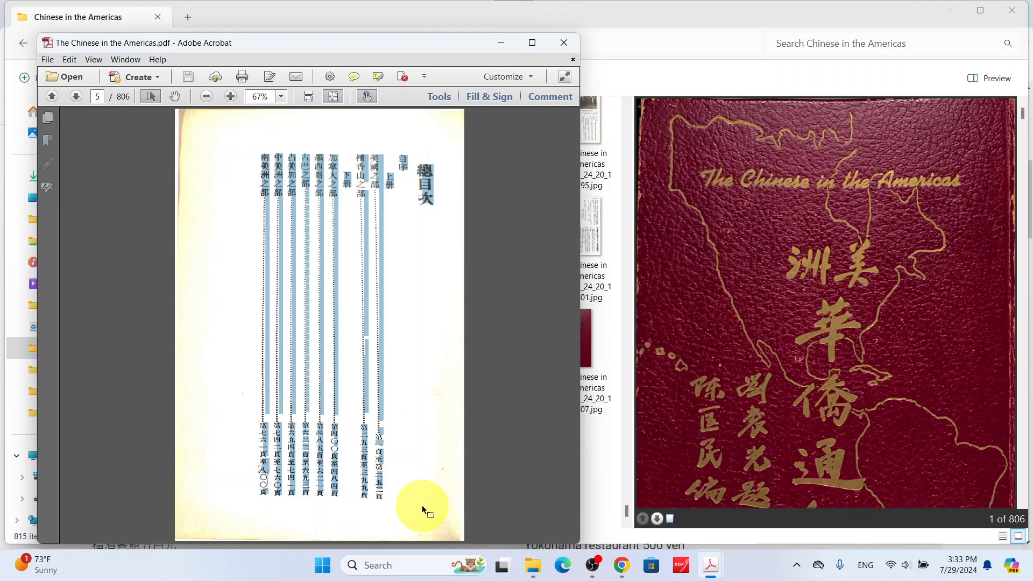
mouse_move(619, 438)
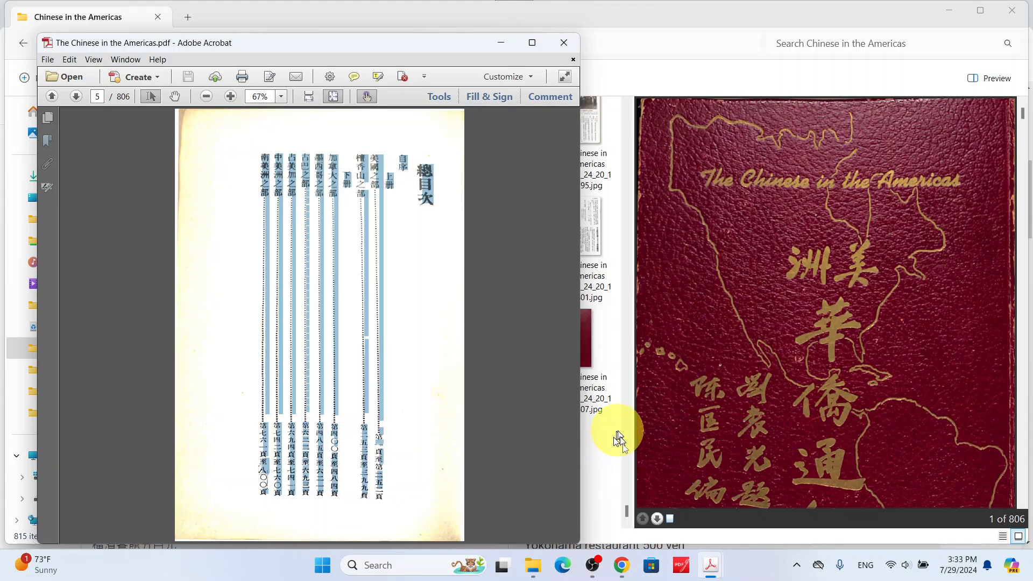
left_click(621, 564)
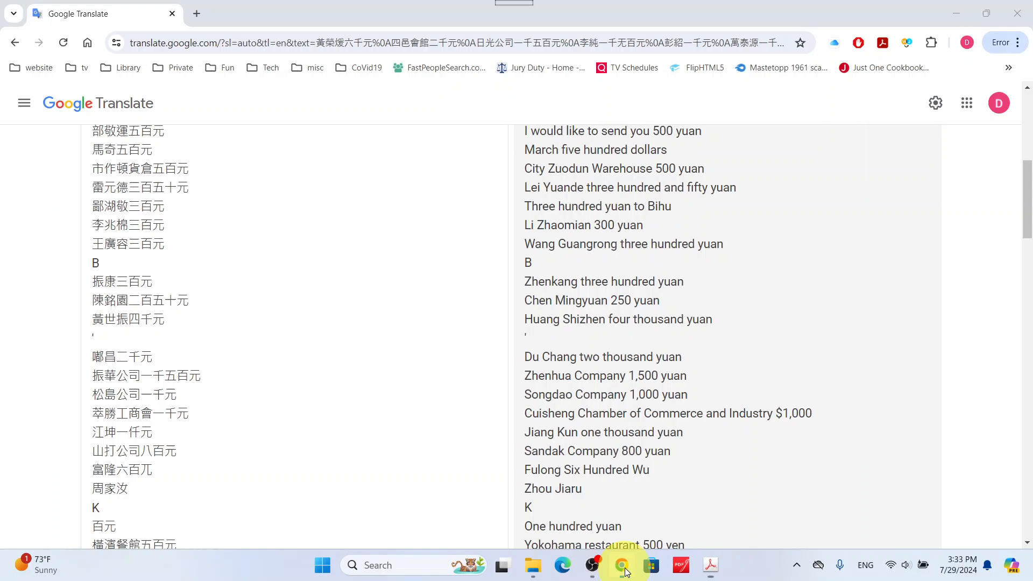
- Paste page 5's contents (目次) over the donor list and read the English entries like 'preface'
scroll("up", 3)
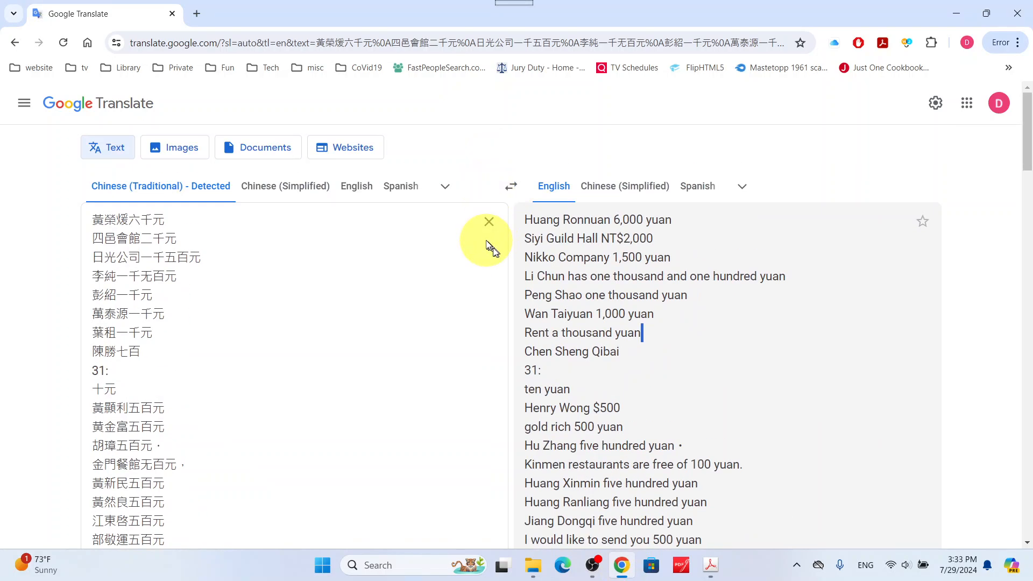
left_click(489, 221)
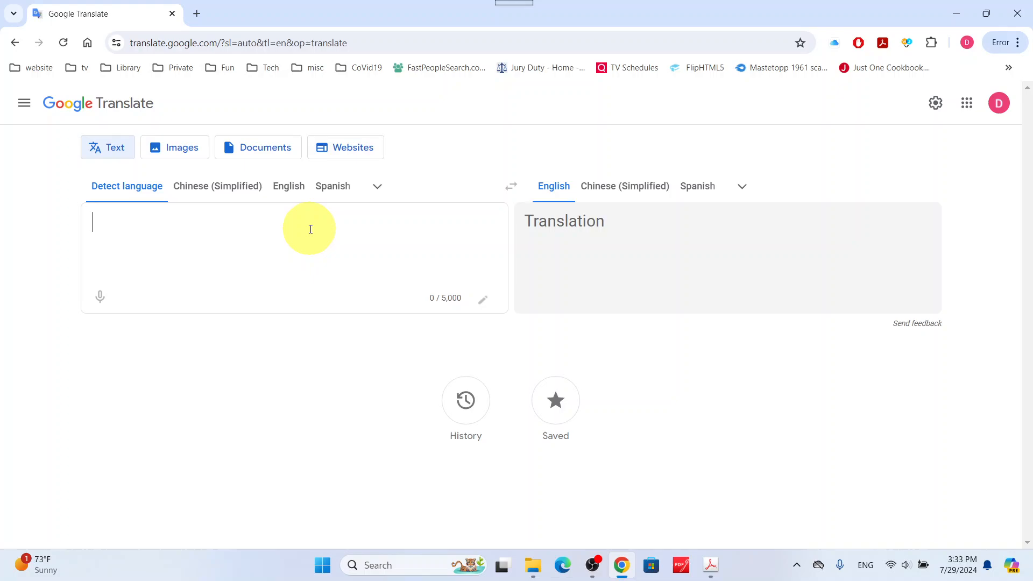
type("繼目次")
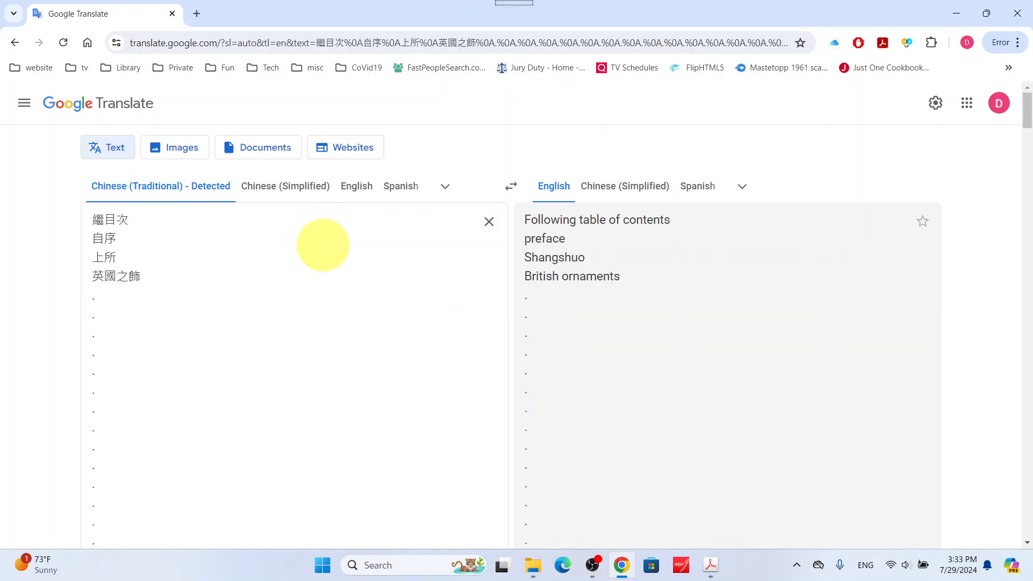
mouse_move(695, 355)
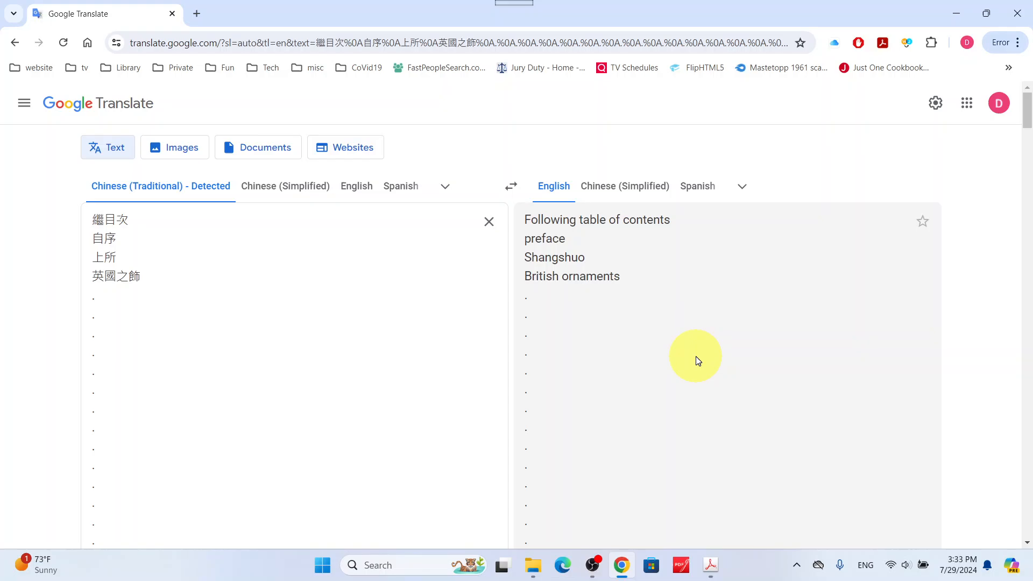
scroll("down", 3)
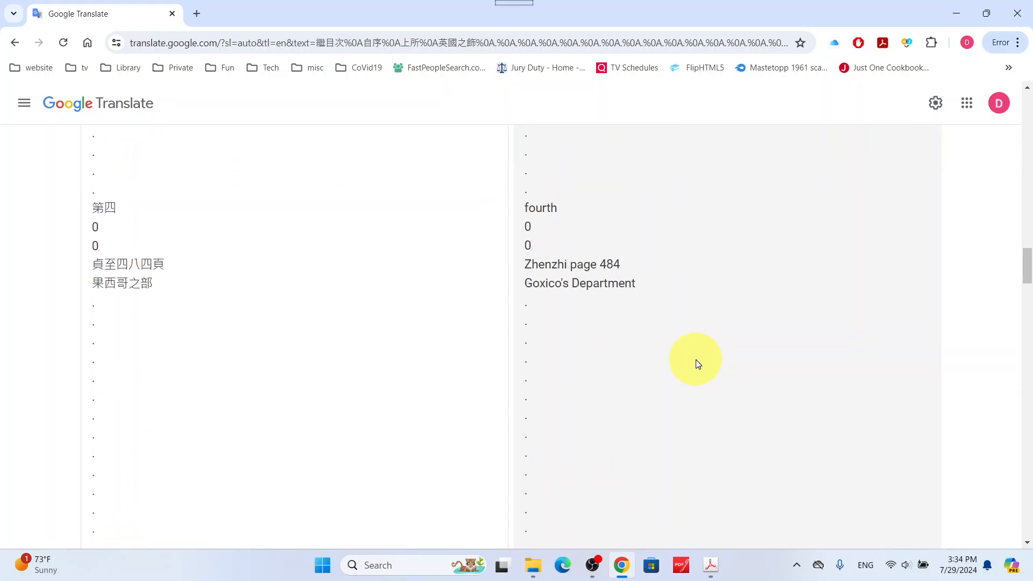
scroll("down", 3)
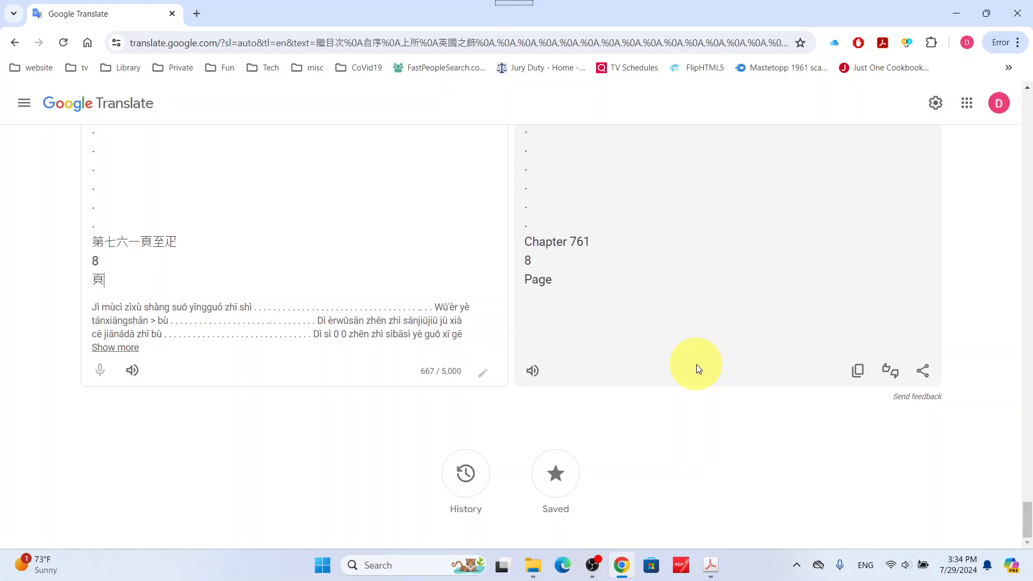
mouse_move(681, 249)
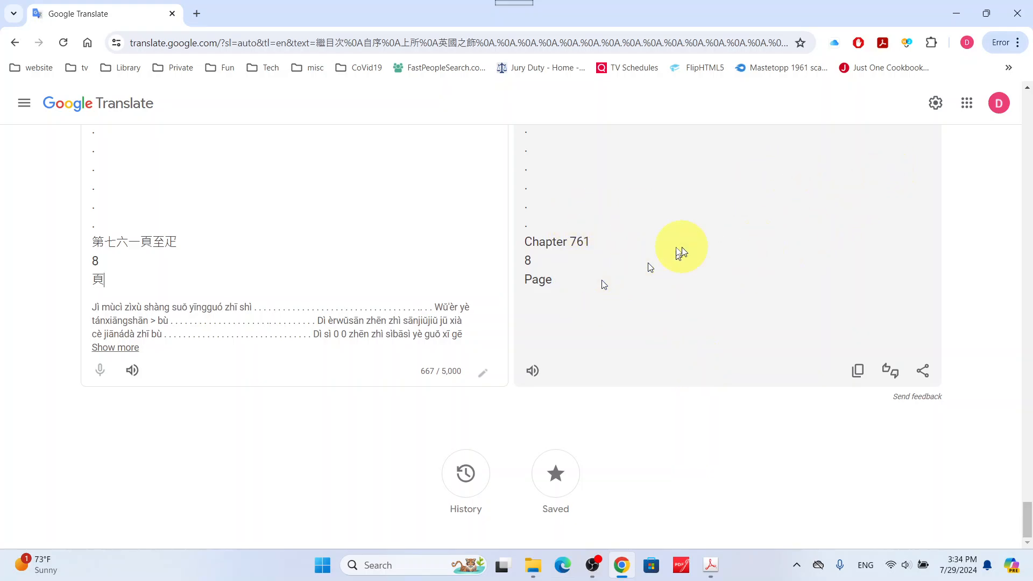
mouse_move(710, 564)
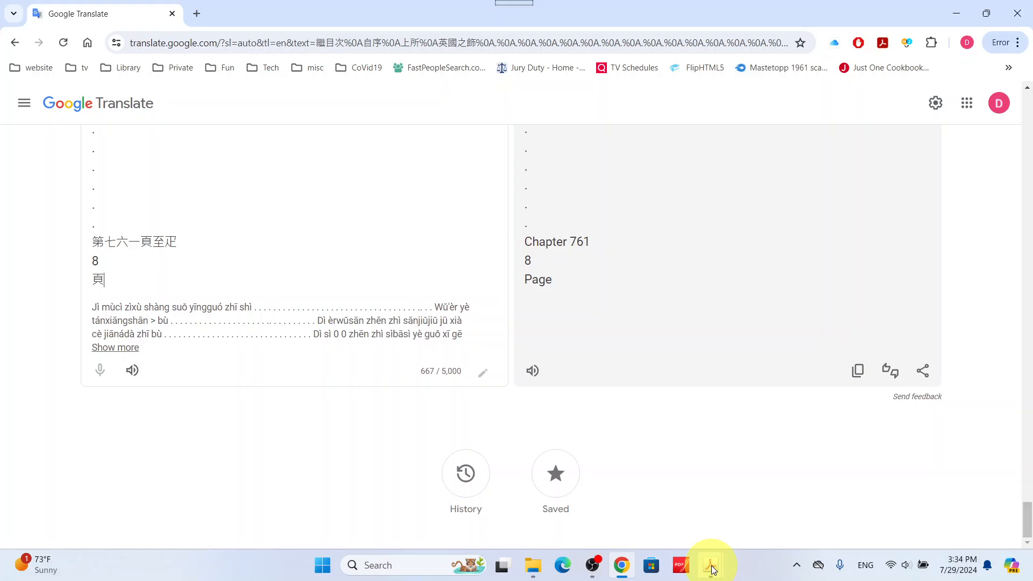
mouse_move(710, 565)
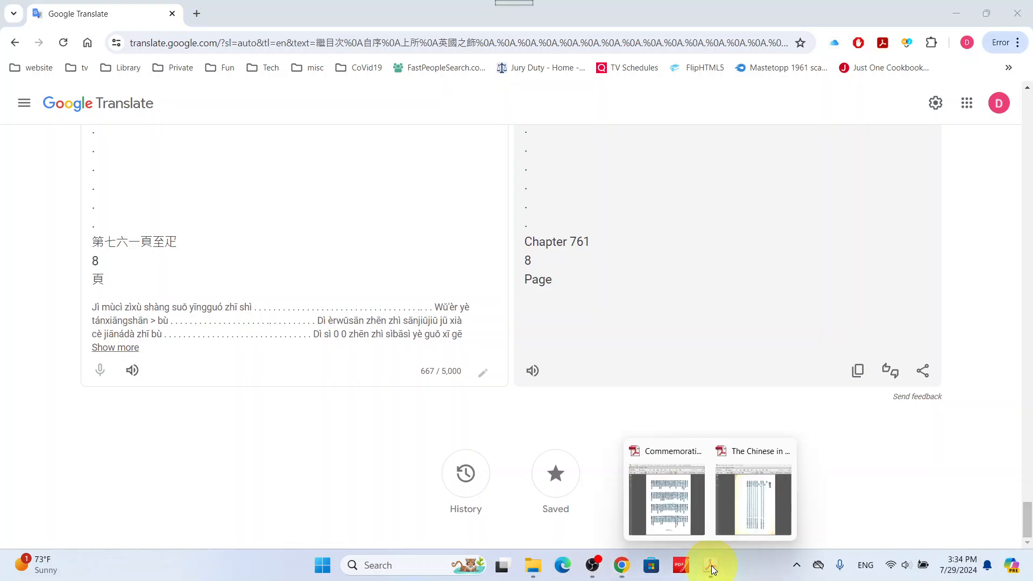
left_click(753, 497)
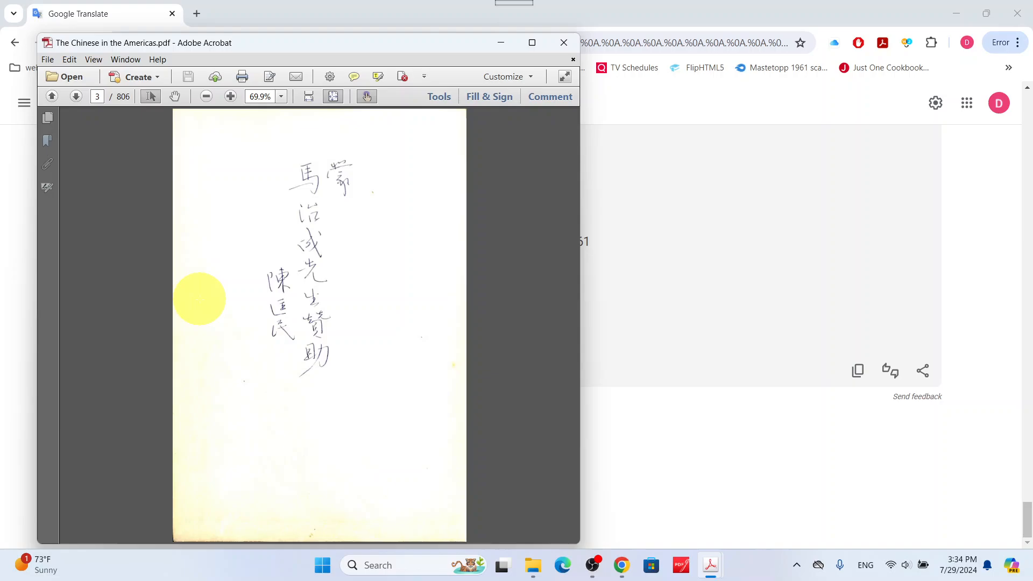
- Move to page 11 and mark Chapter 1's vertical Chinese text for copying
left_click(52, 97)
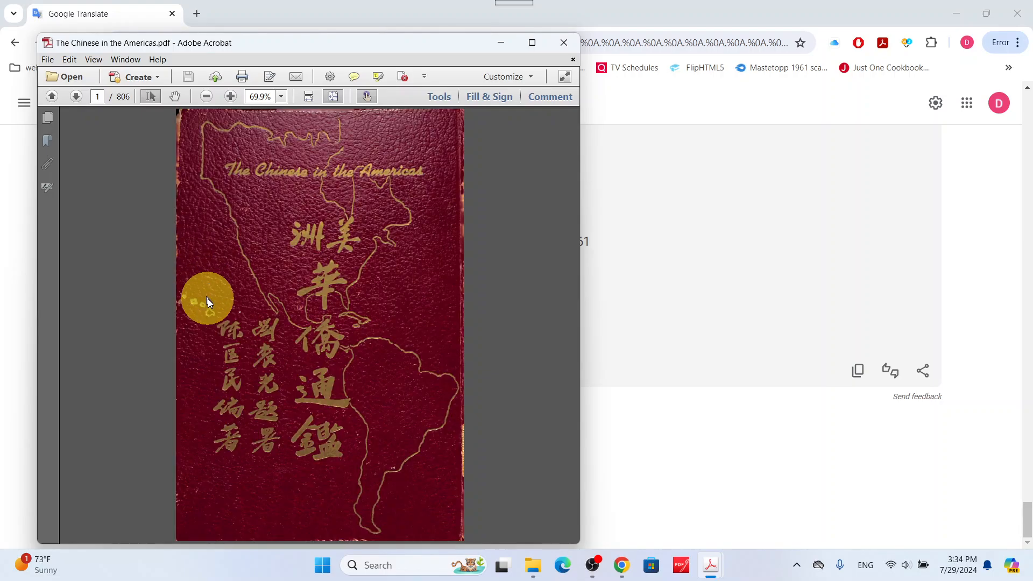
scroll("down", 3)
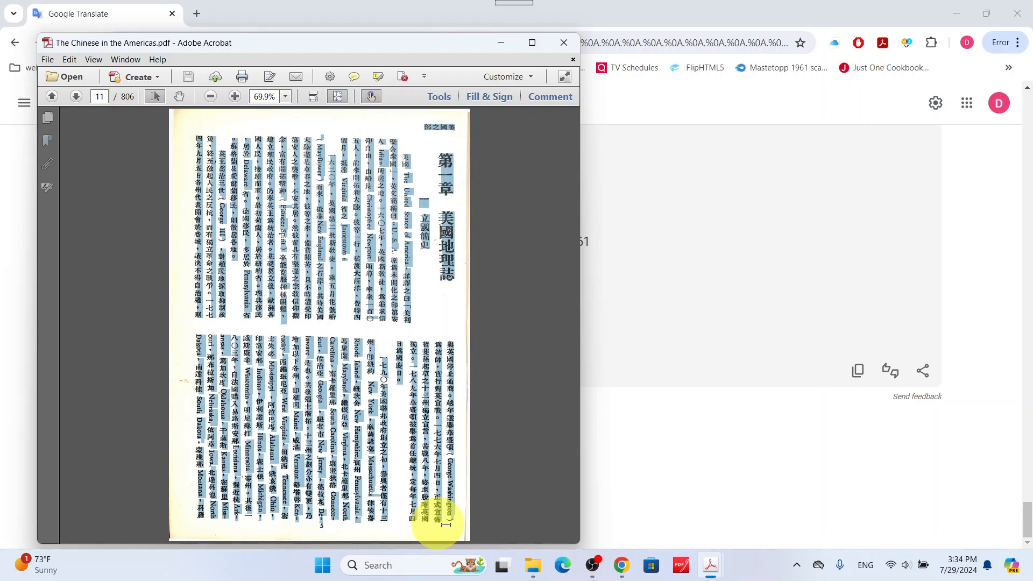
mouse_move(441, 527)
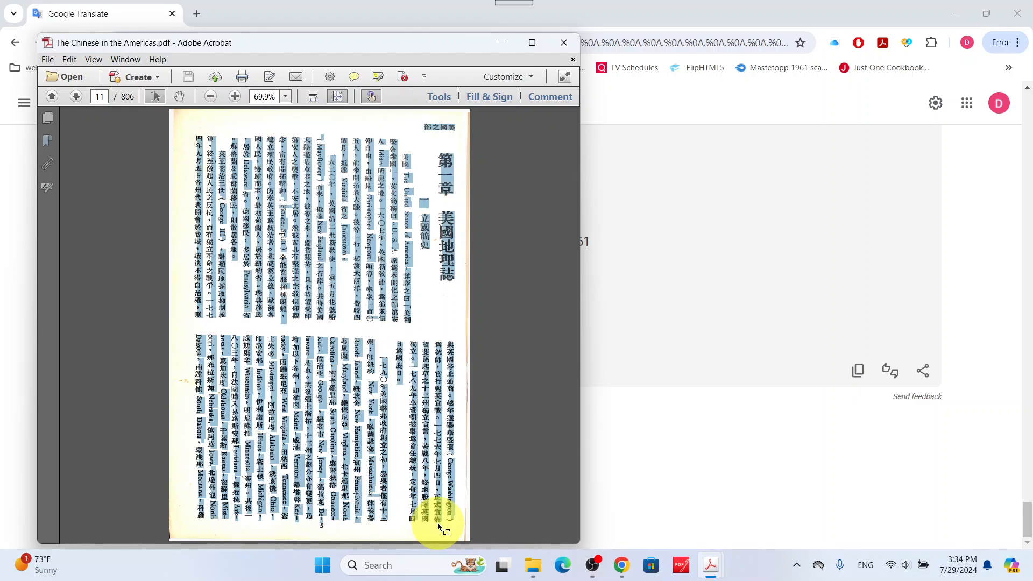
- Paste Chapter 1's text in place of the contents and read the translation to its Montana ending
left_click(563, 42)
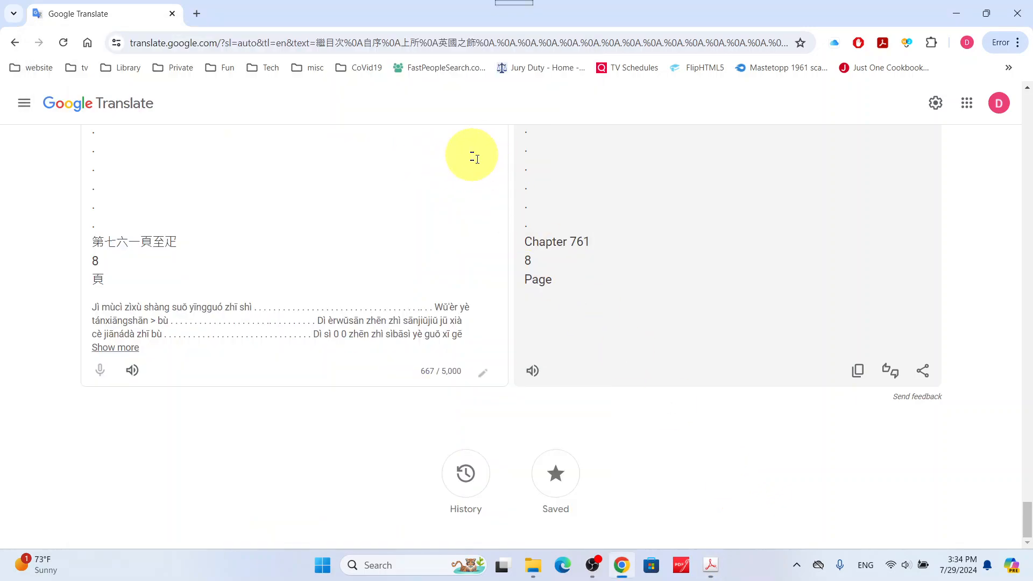
scroll("up", 3)
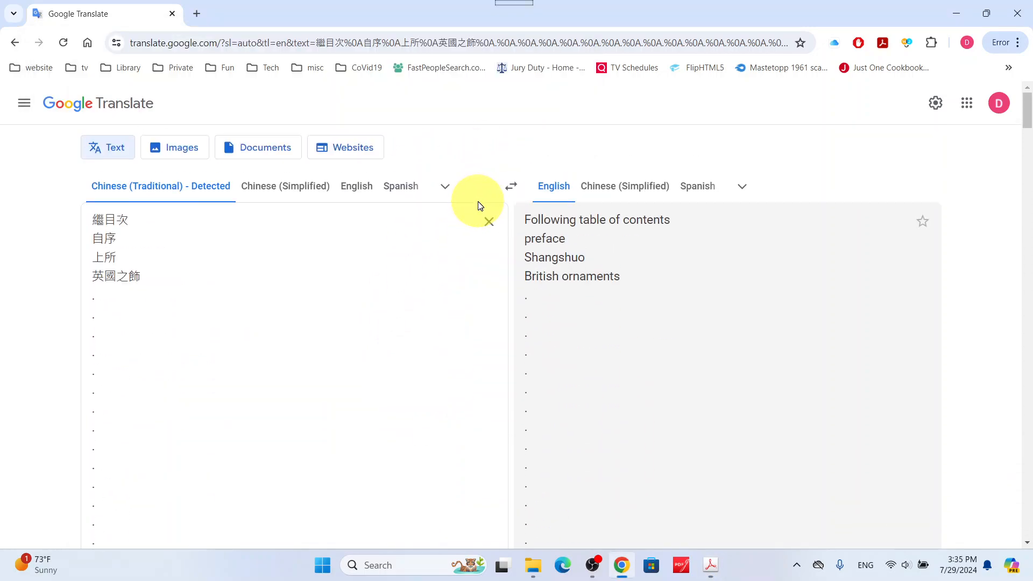
left_click(489, 222)
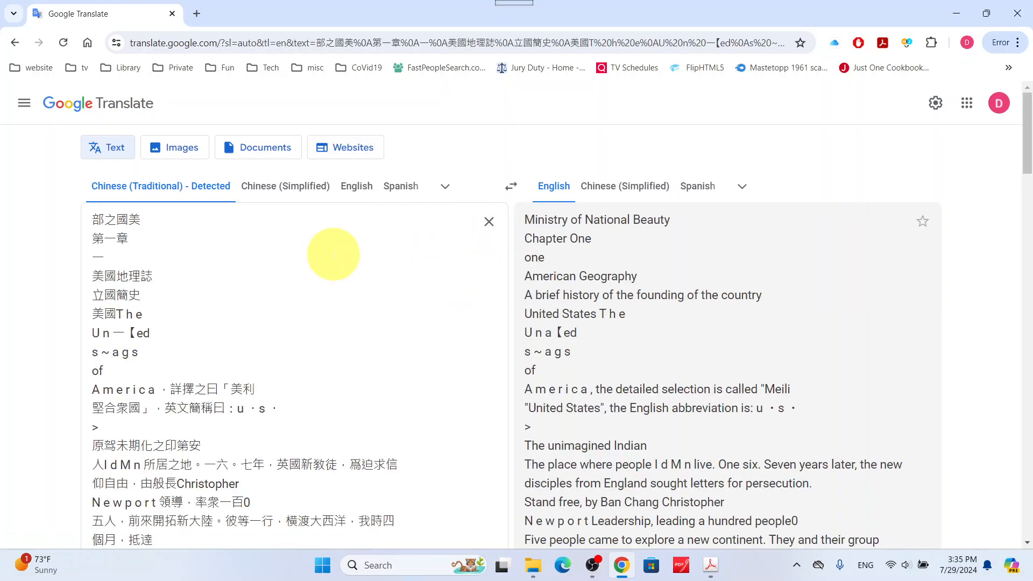
mouse_move(764, 326)
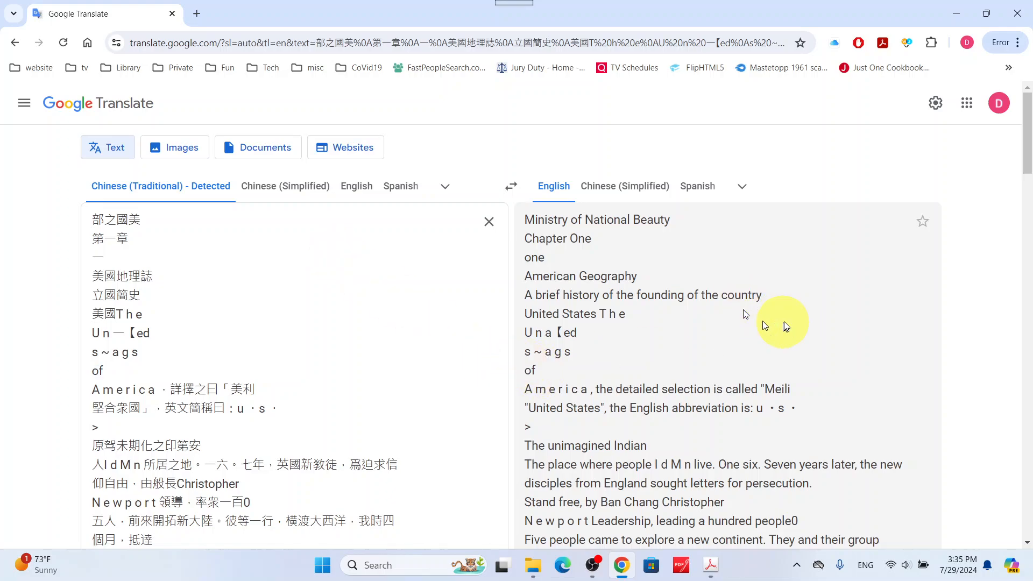
mouse_move(856, 358)
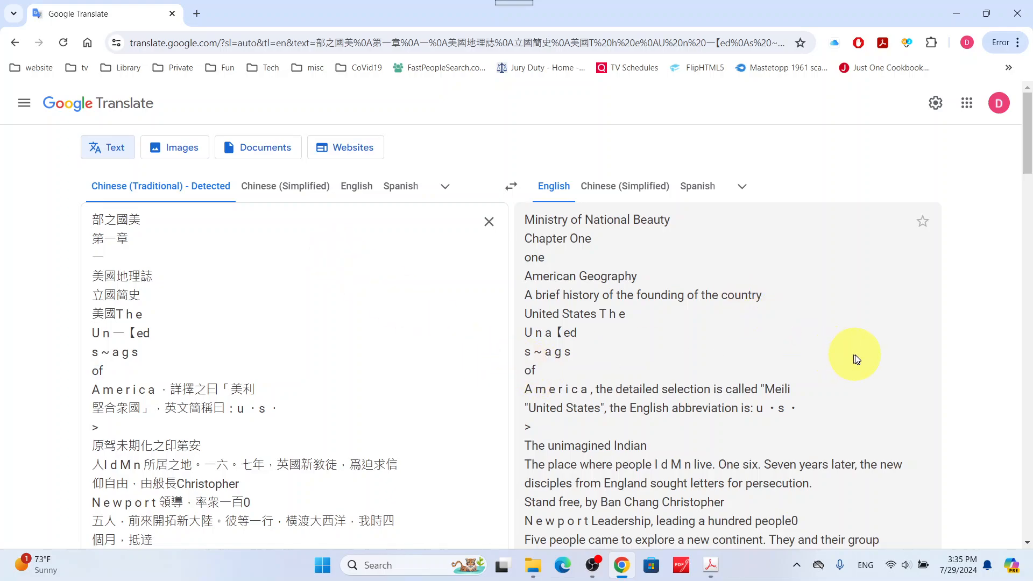
scroll("down", 3)
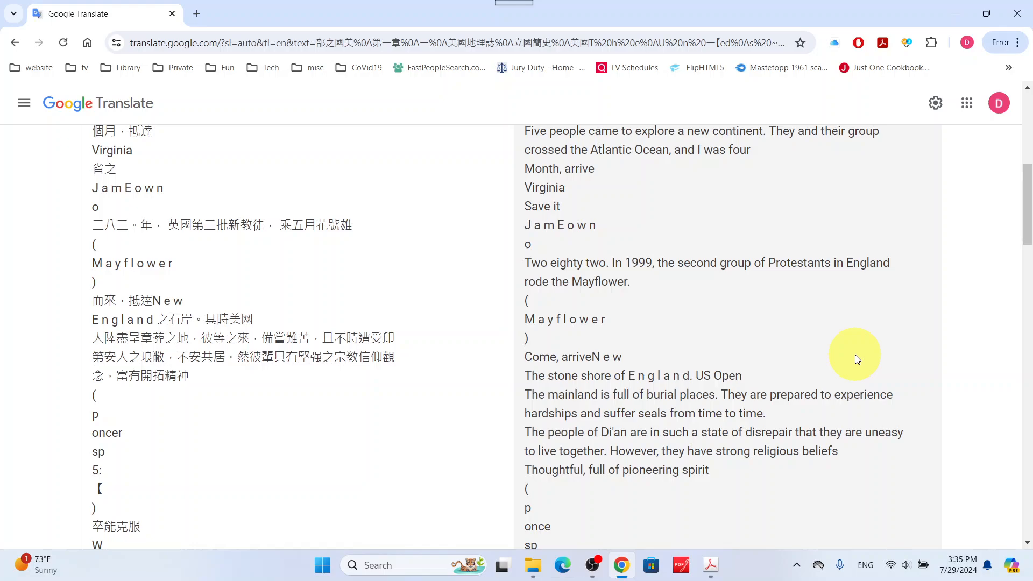
mouse_move(769, 303)
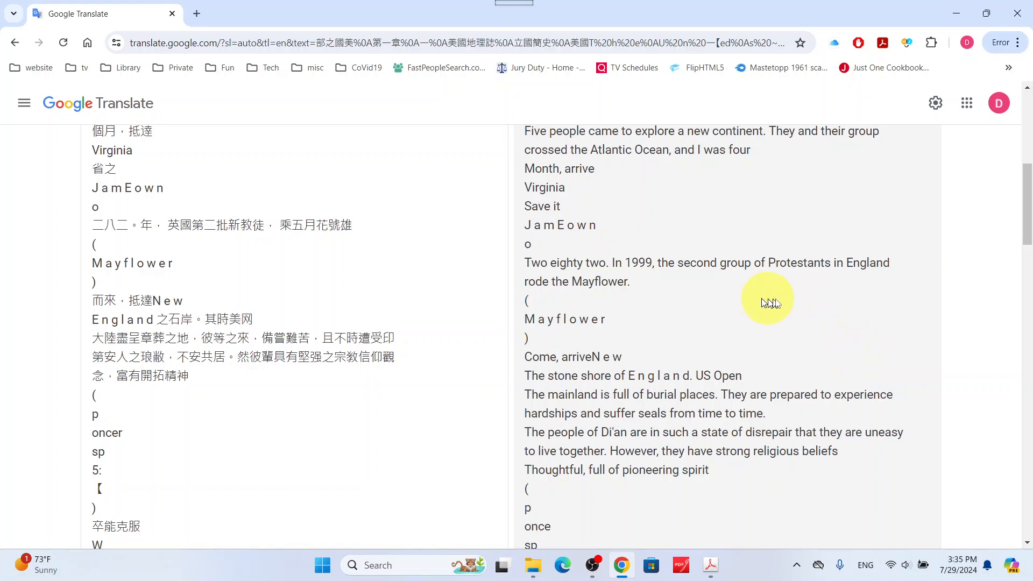
scroll("up", 3)
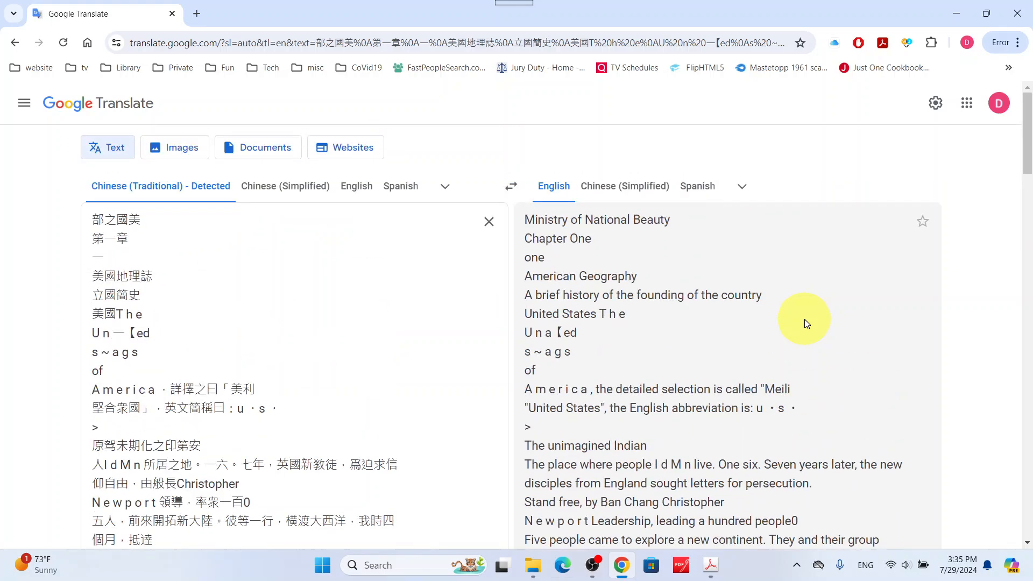
scroll("down", 3)
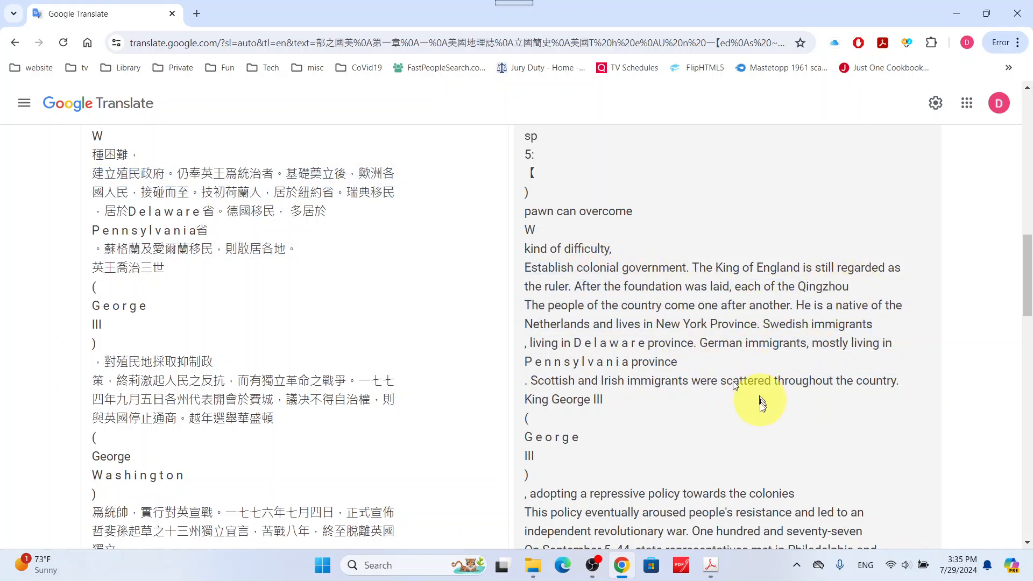
scroll("down", 3)
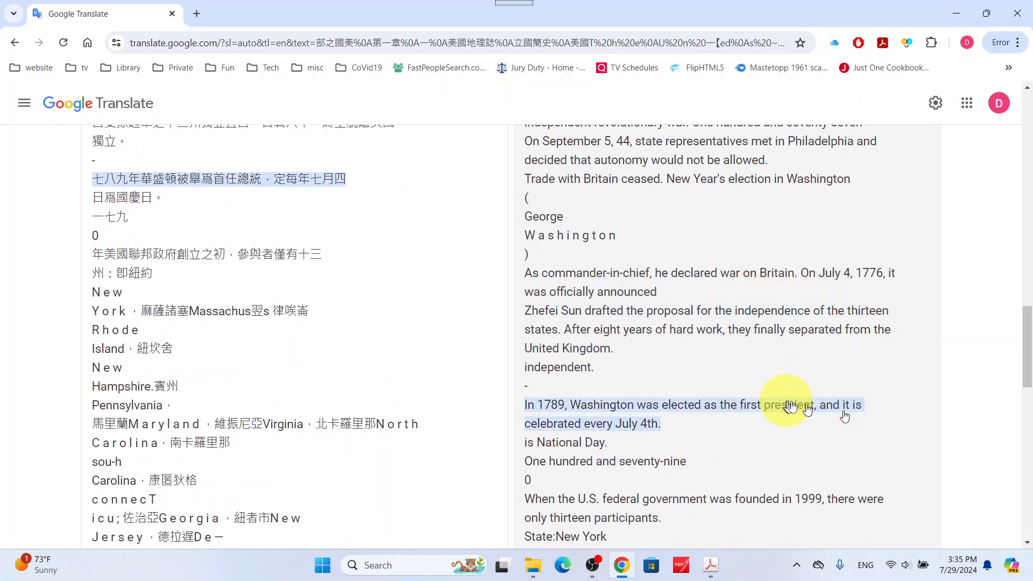
scroll("down", 3)
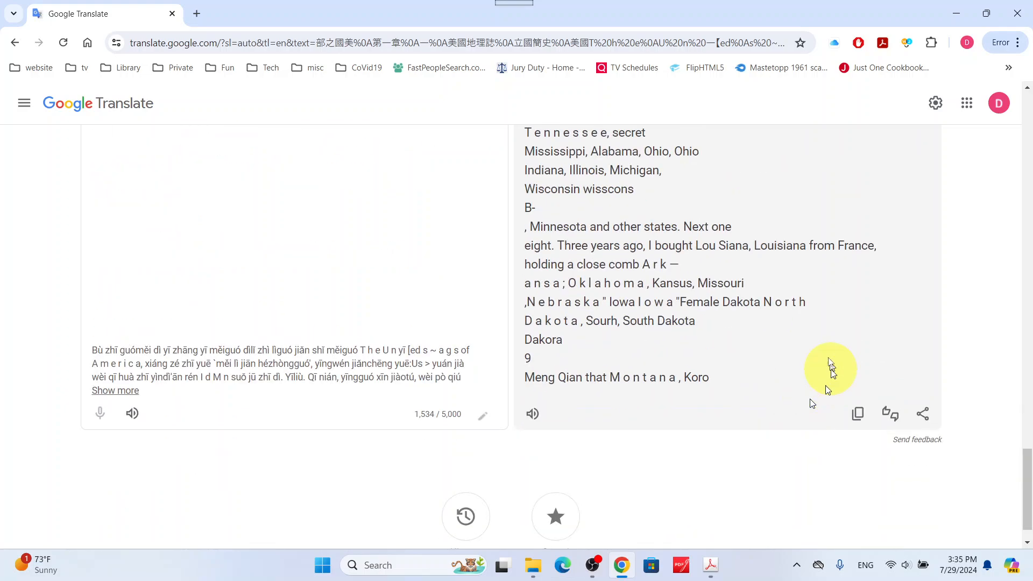
mouse_move(764, 343)
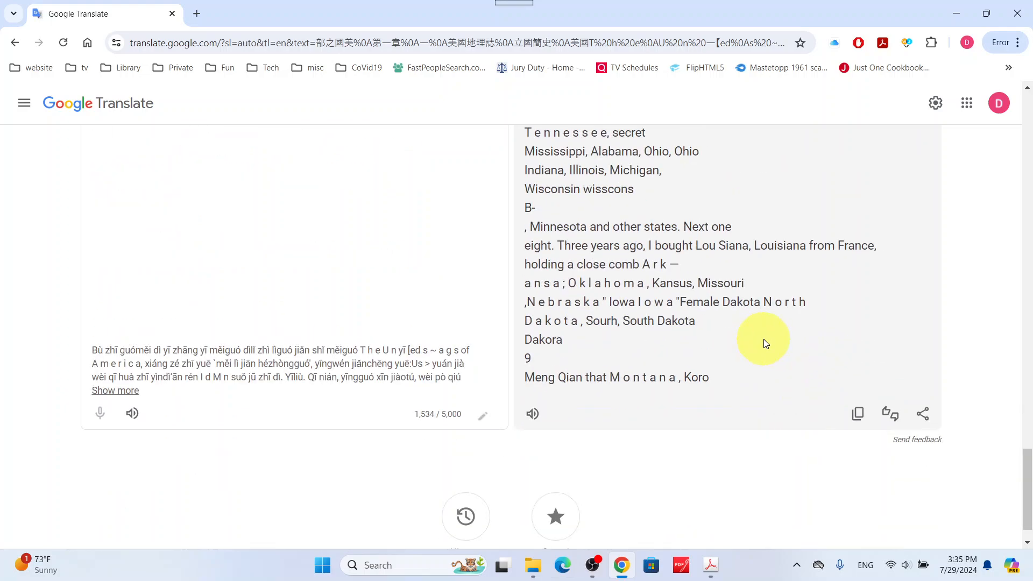
scroll("up", 3)
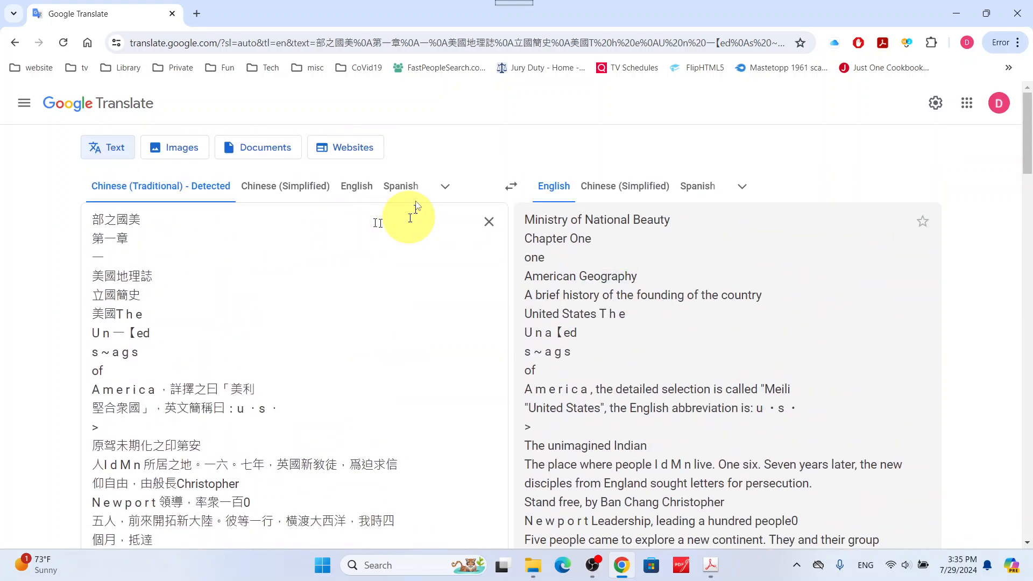
mouse_move(419, 413)
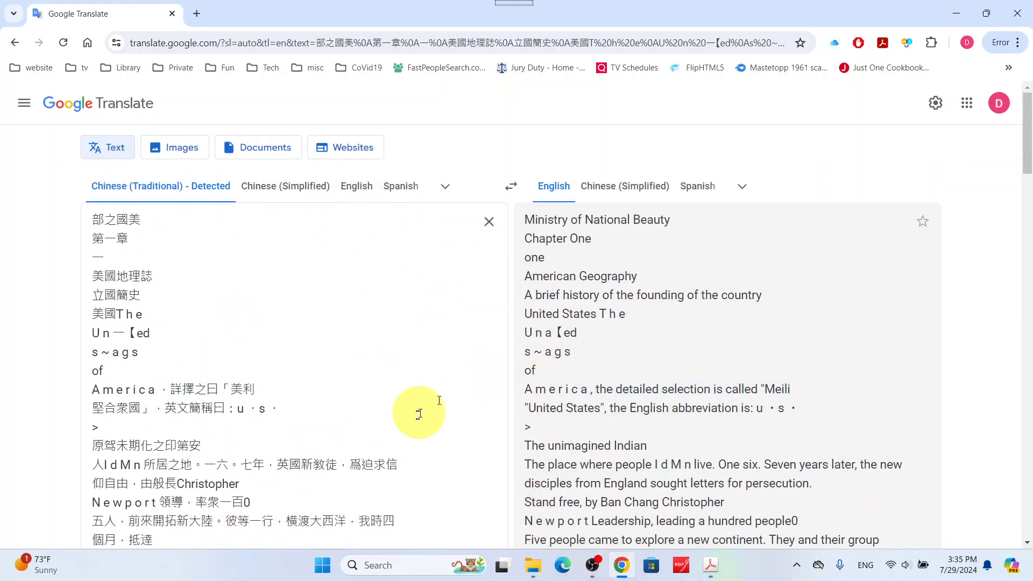
mouse_move(435, 469)
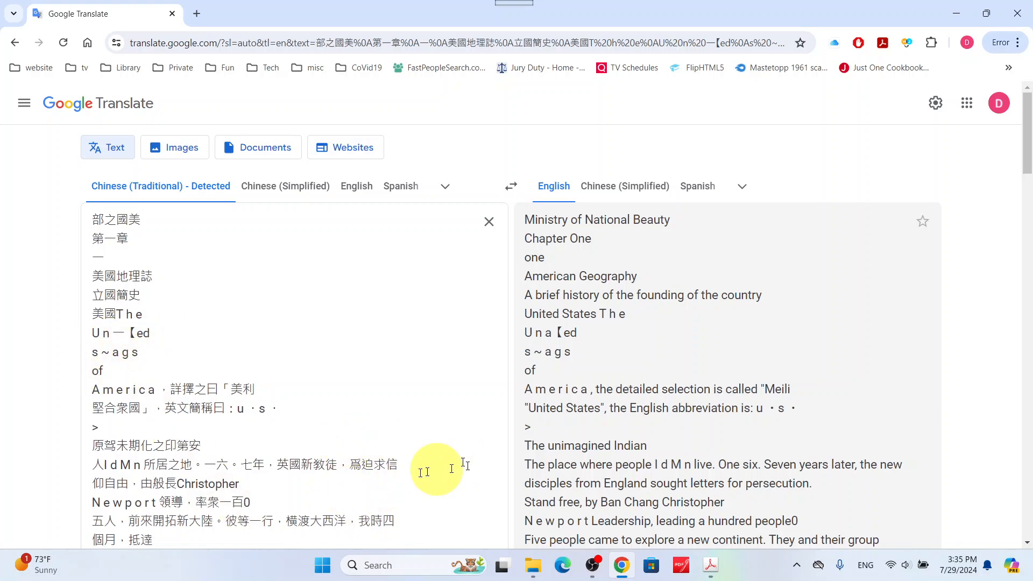
scroll("down", 3)
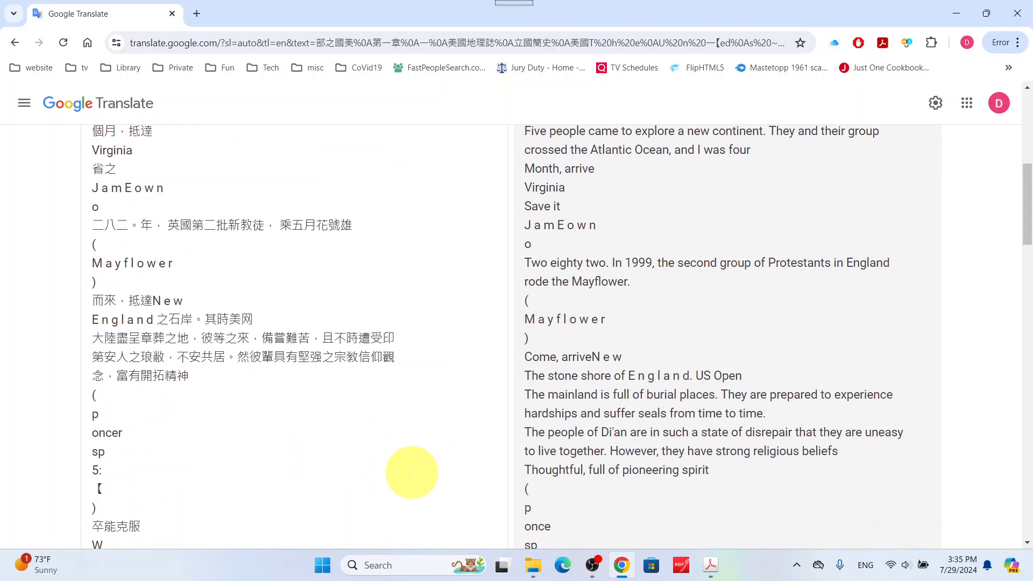
mouse_move(419, 478)
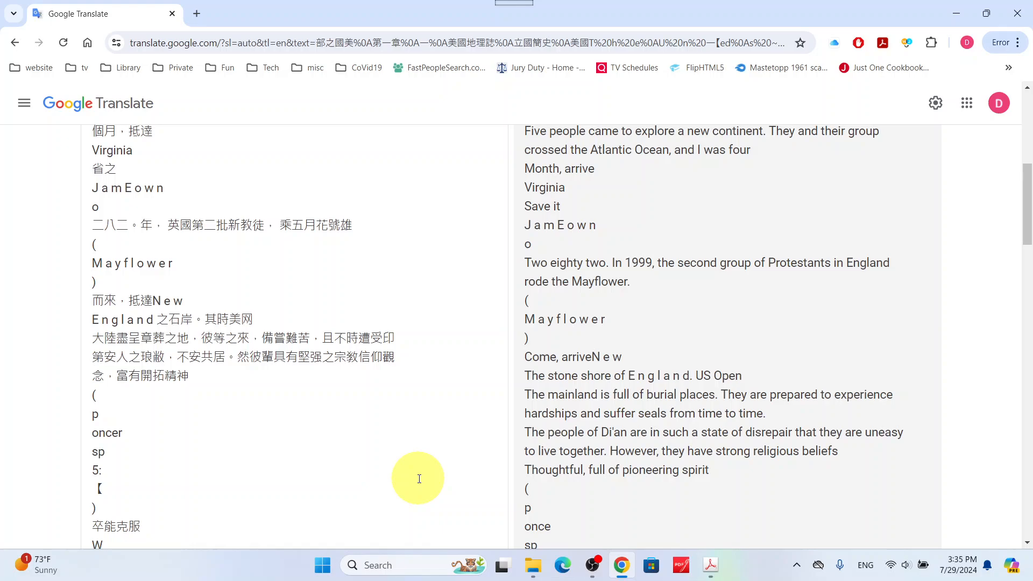
scroll("down", 3)
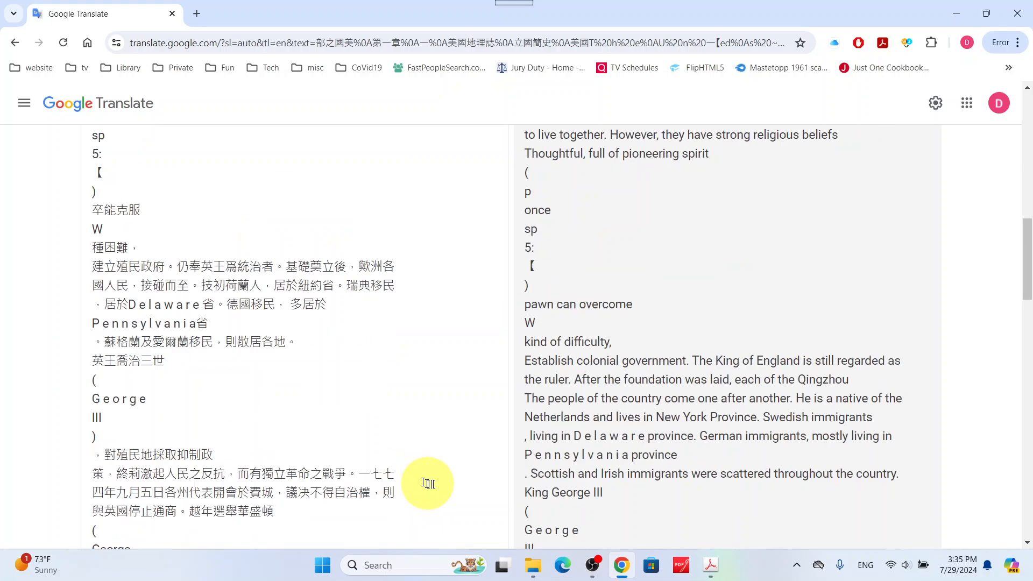
scroll("down", 3)
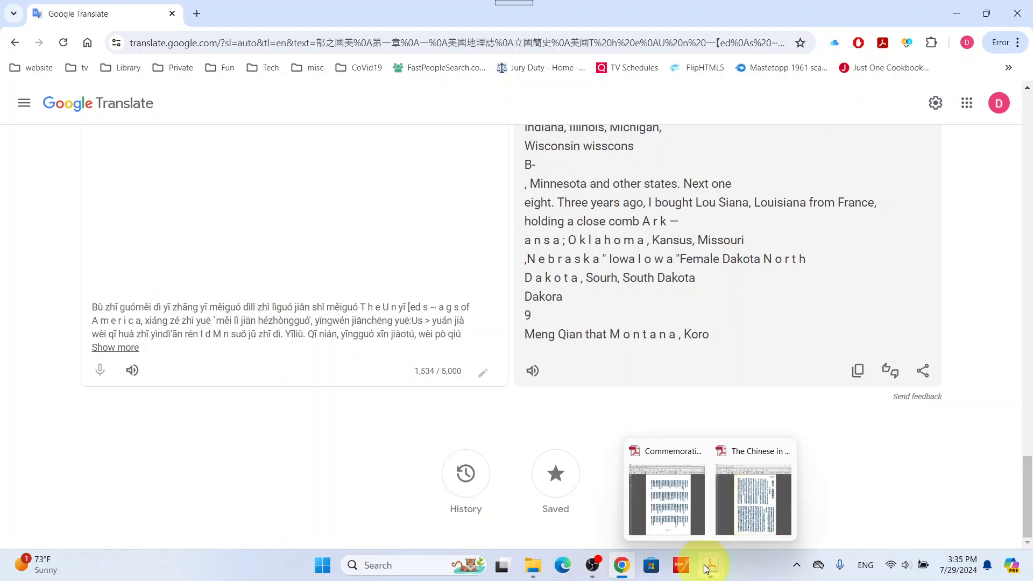
mouse_move(733, 467)
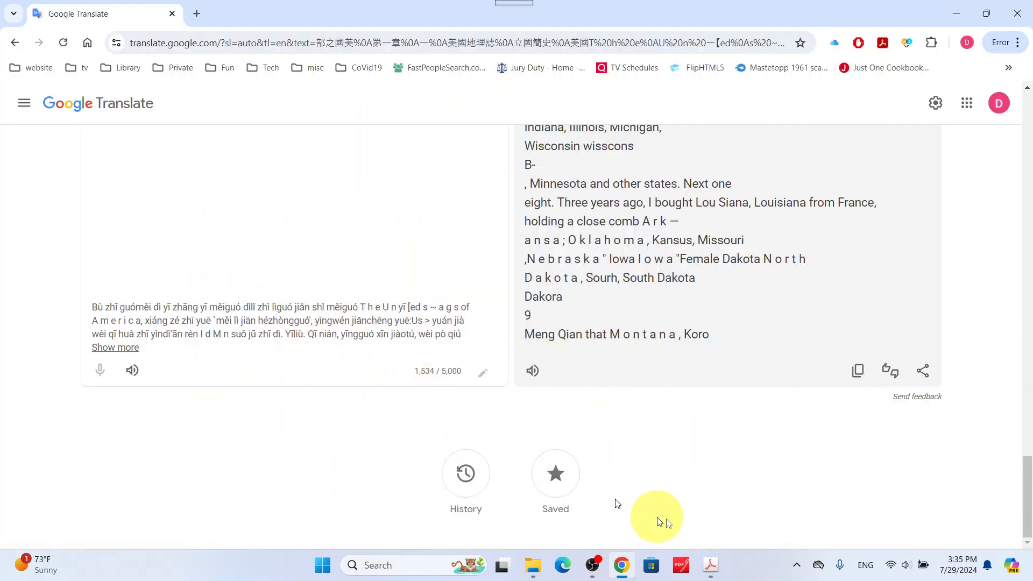
mouse_move(709, 565)
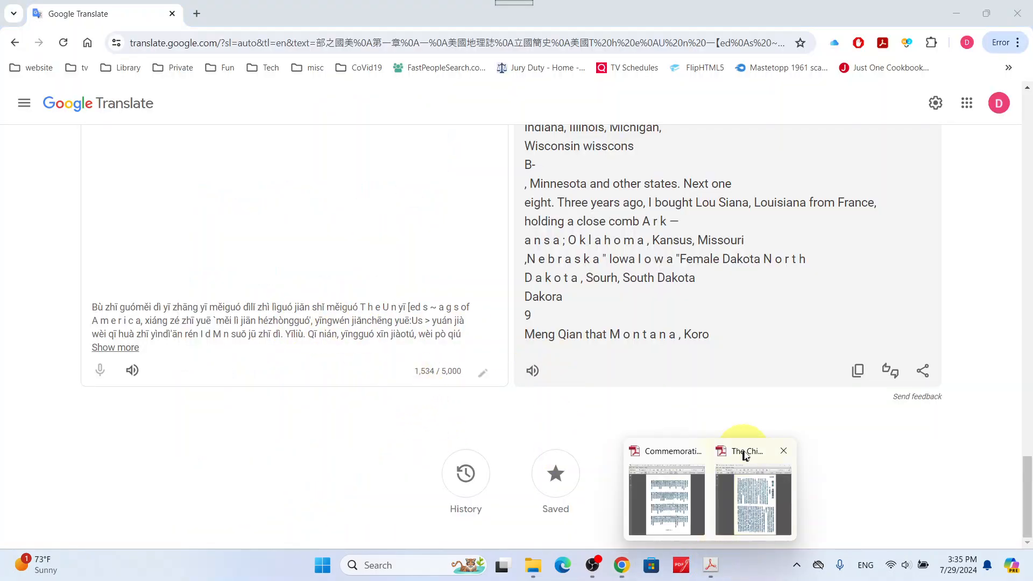
- Page past the ambassador lists on pages 40–41 to the trade statistics table on page 44
left_click(752, 495)
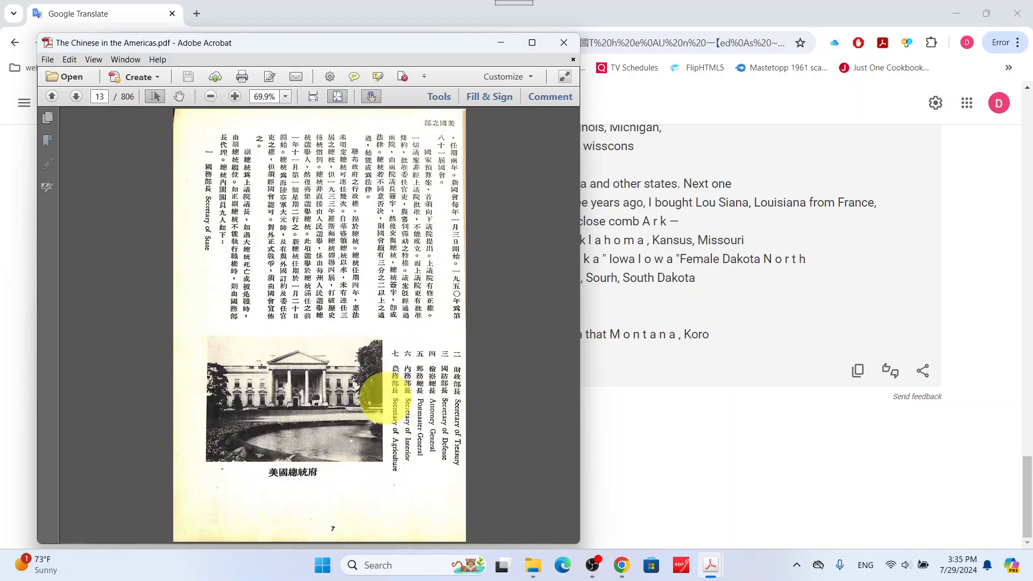
left_click(76, 97)
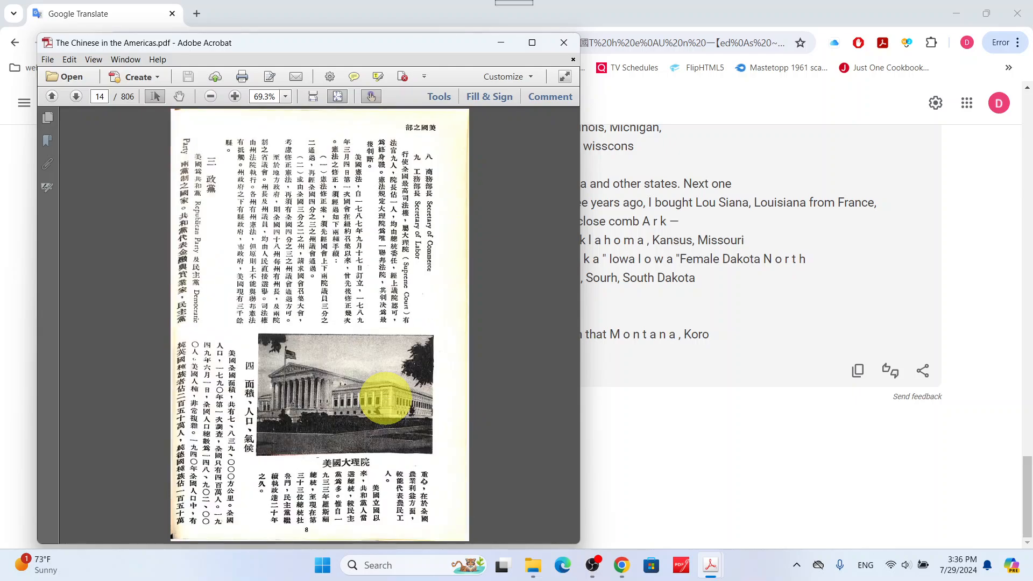
left_click(75, 96)
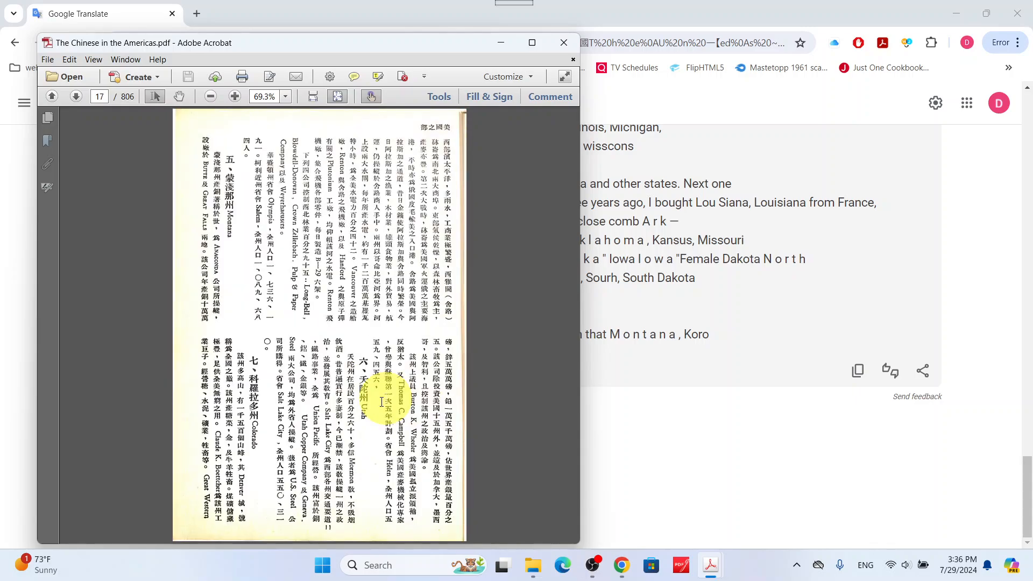
left_click(75, 96)
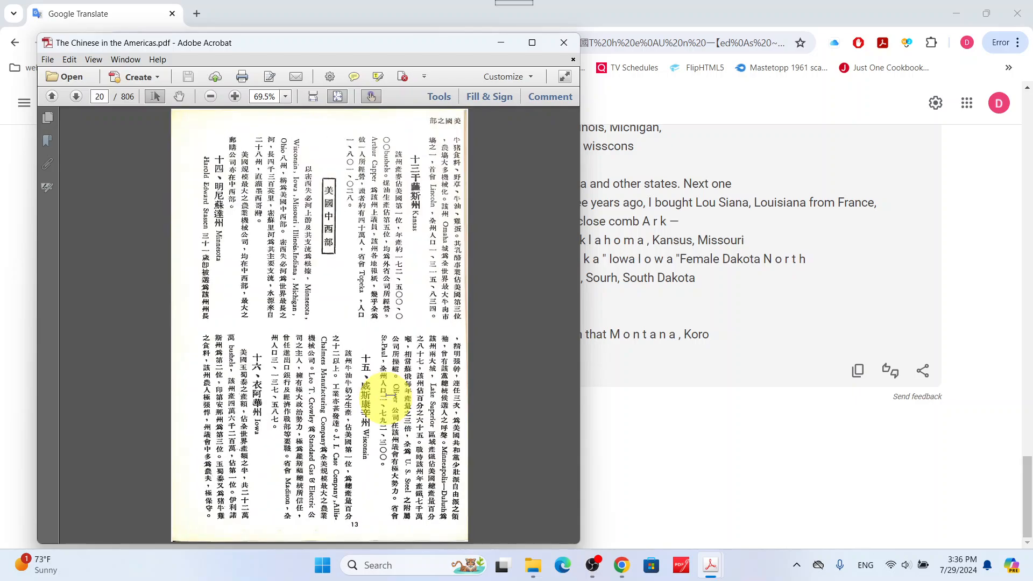
left_click(76, 96)
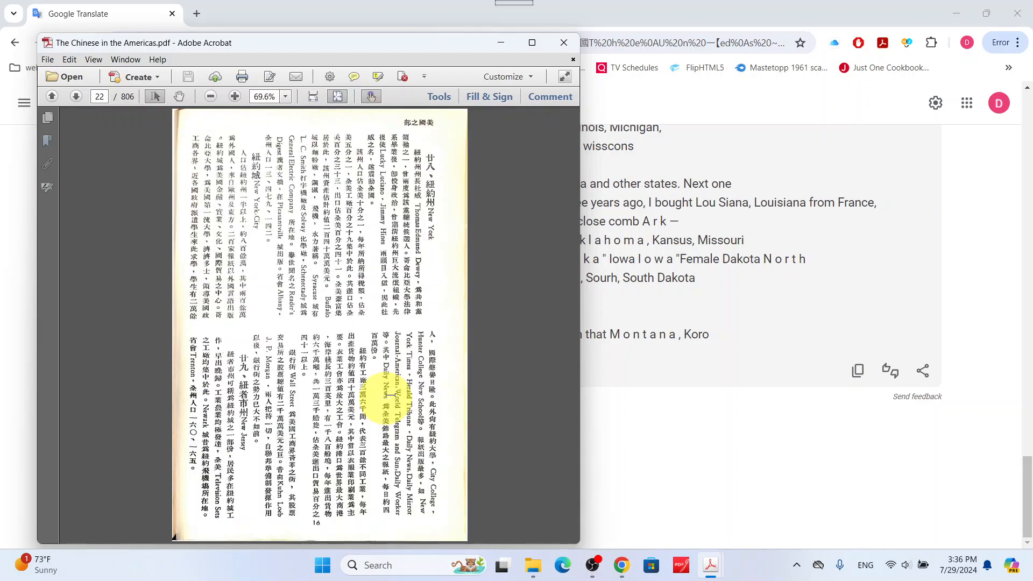
scroll("down", 3)
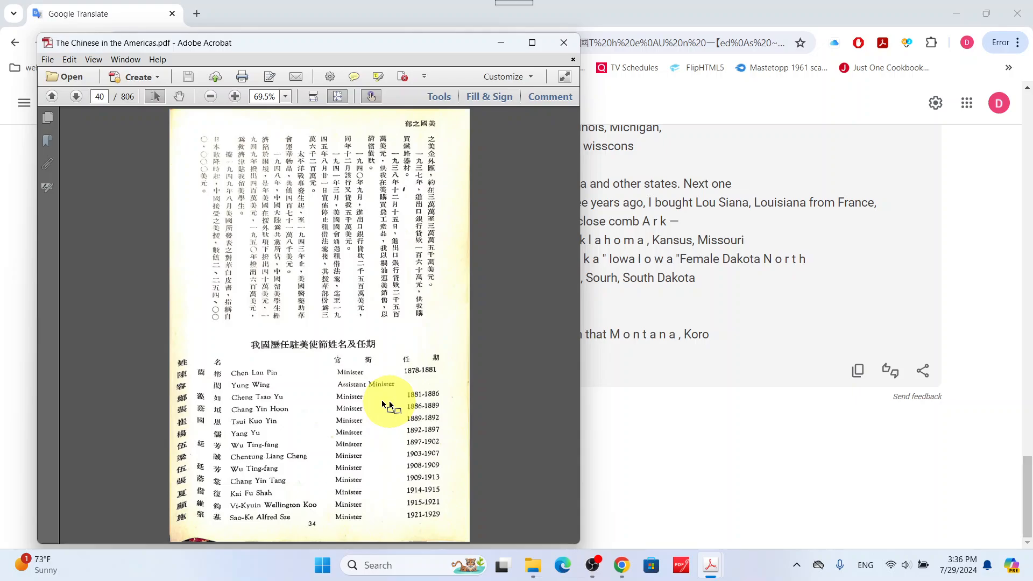
mouse_move(369, 448)
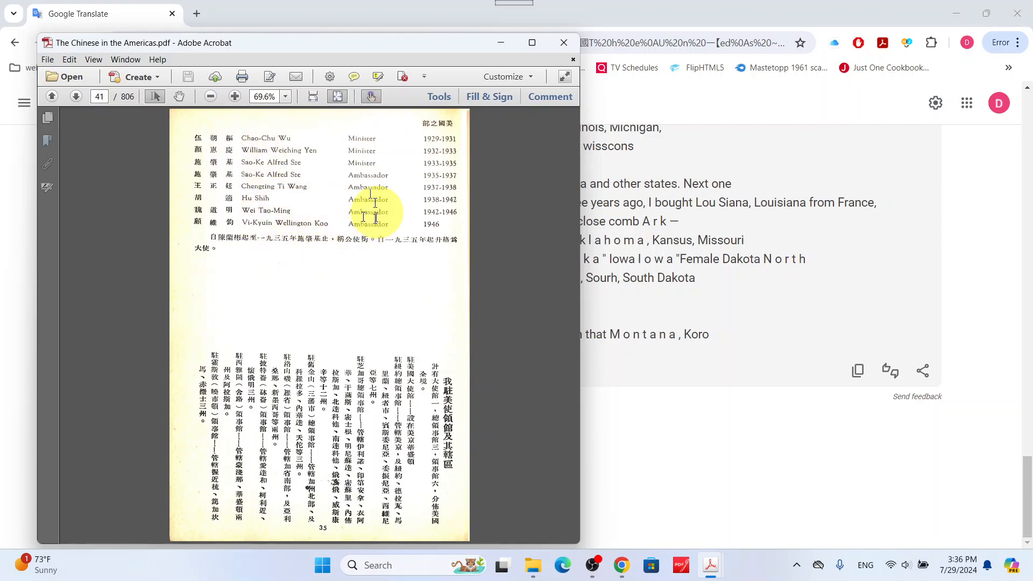
mouse_move(295, 223)
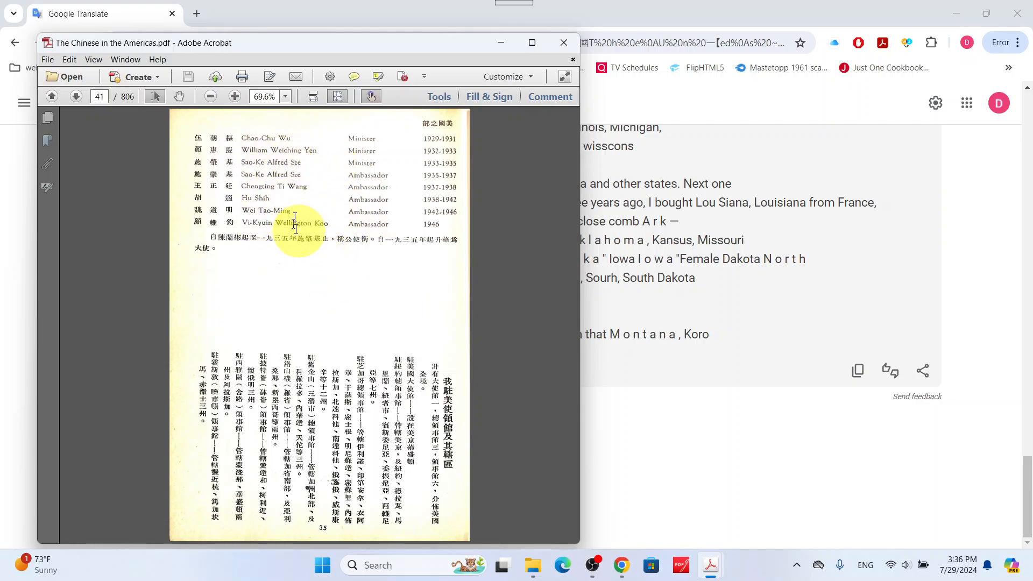
mouse_move(314, 311)
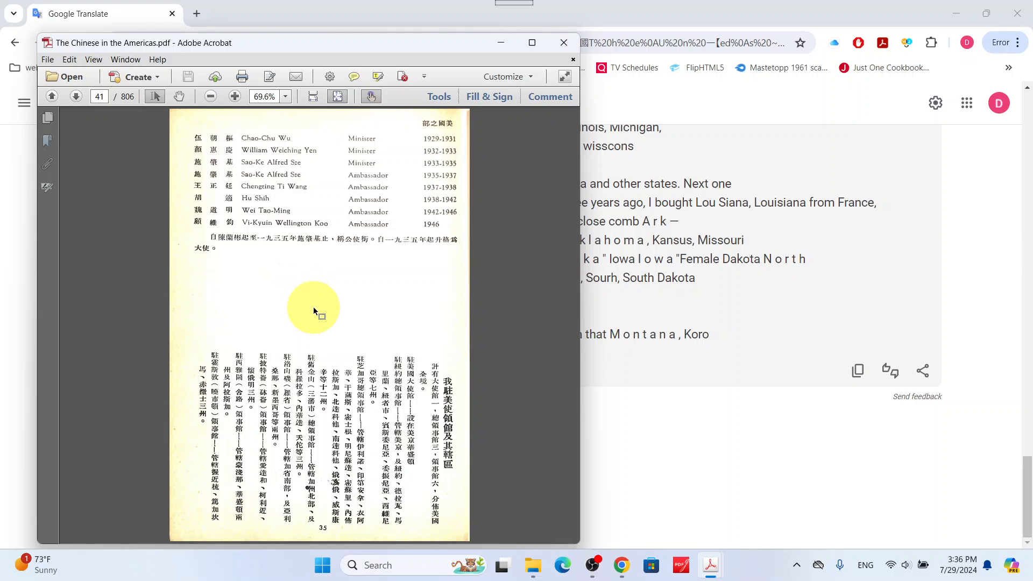
left_click(51, 96)
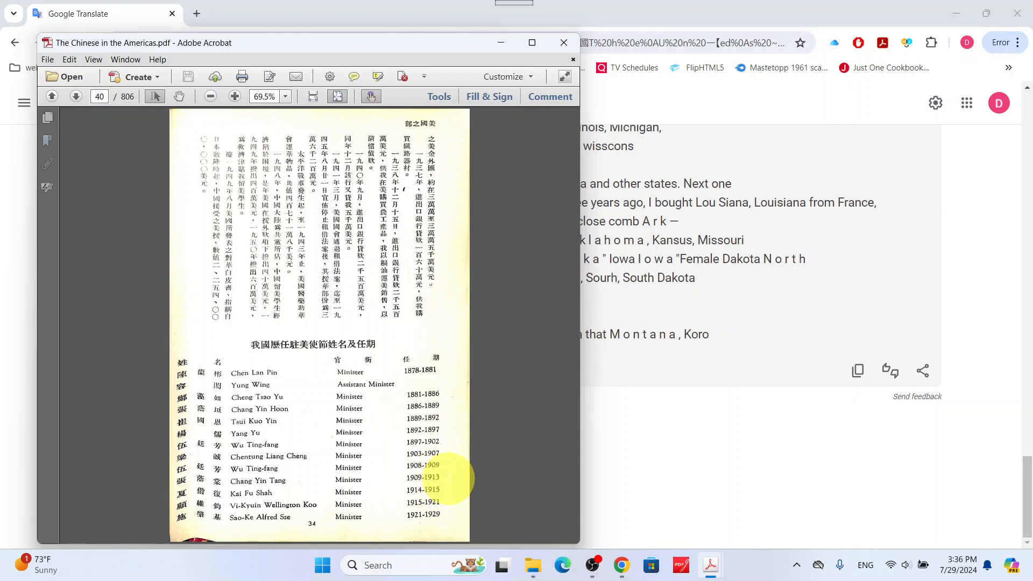
mouse_move(324, 489)
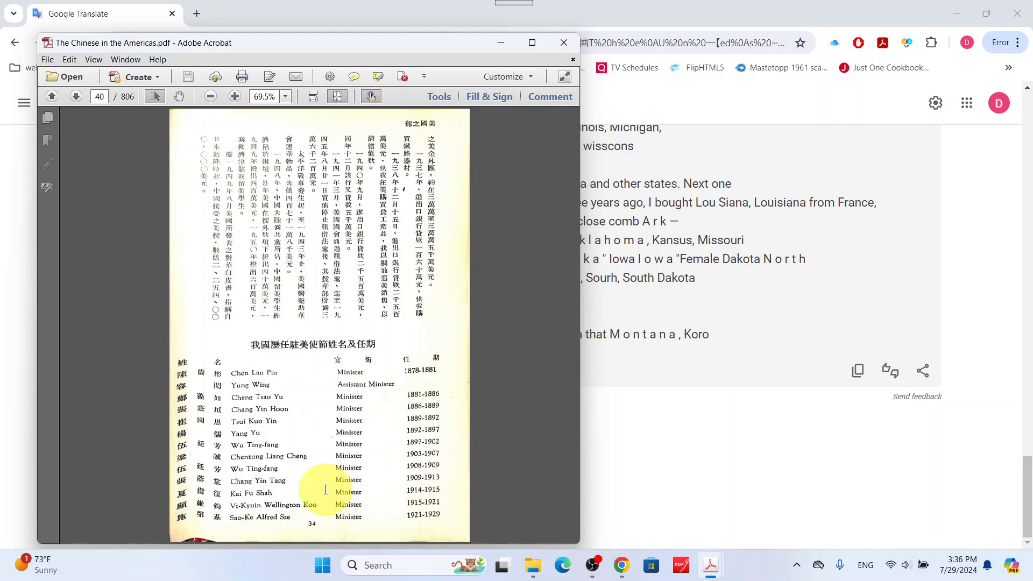
mouse_move(288, 507)
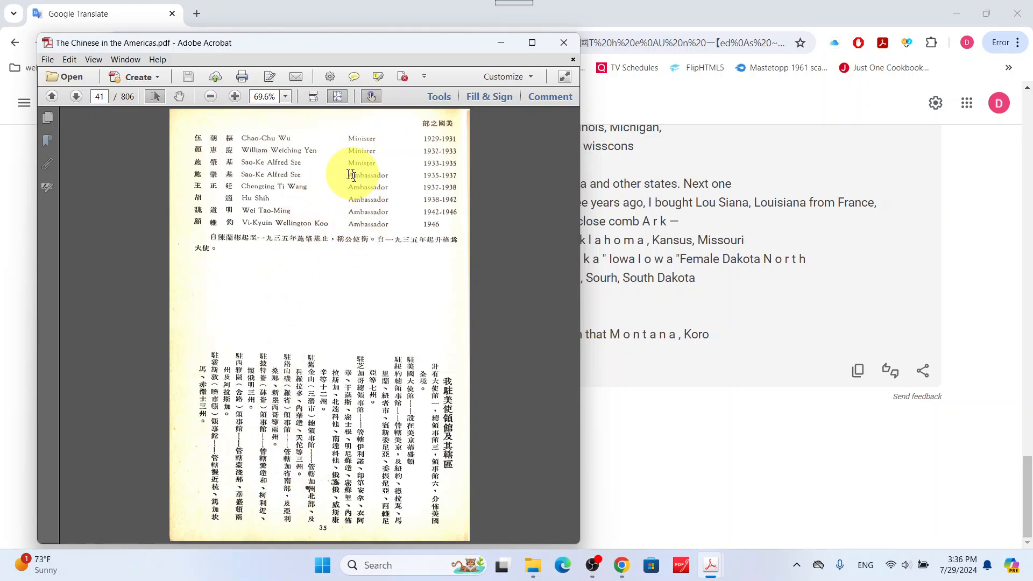
mouse_move(274, 342)
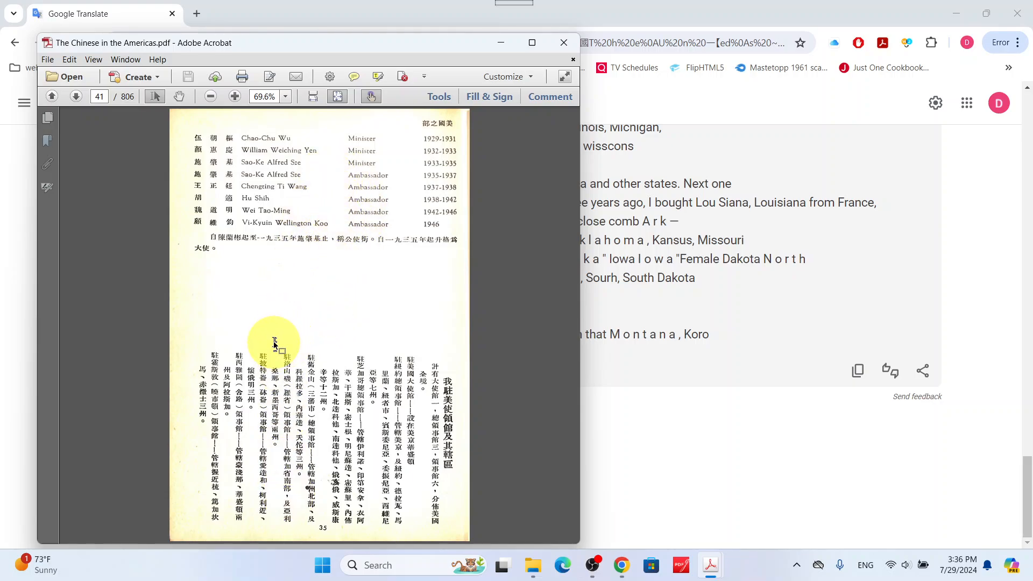
scroll("down", 3)
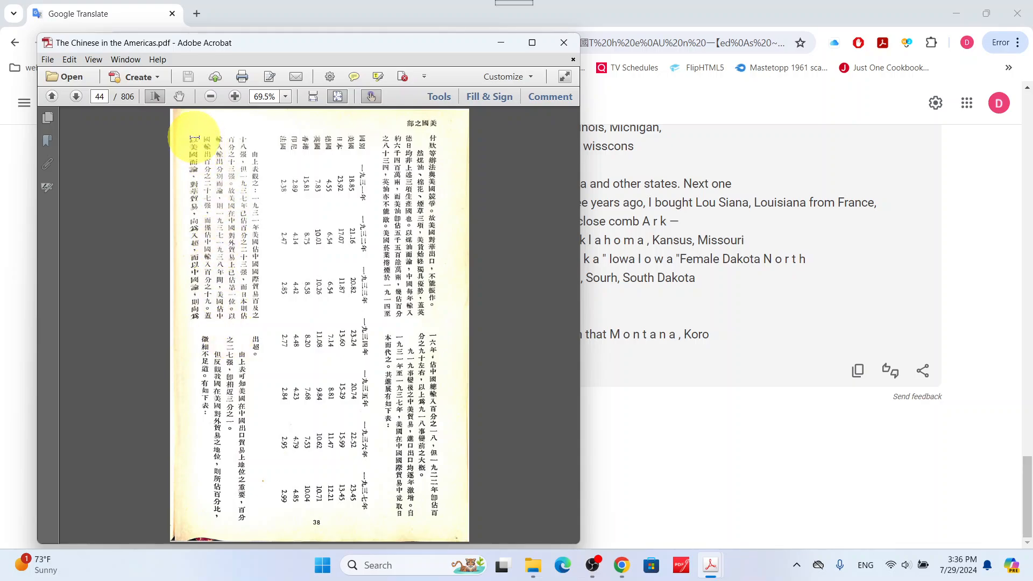
mouse_move(448, 539)
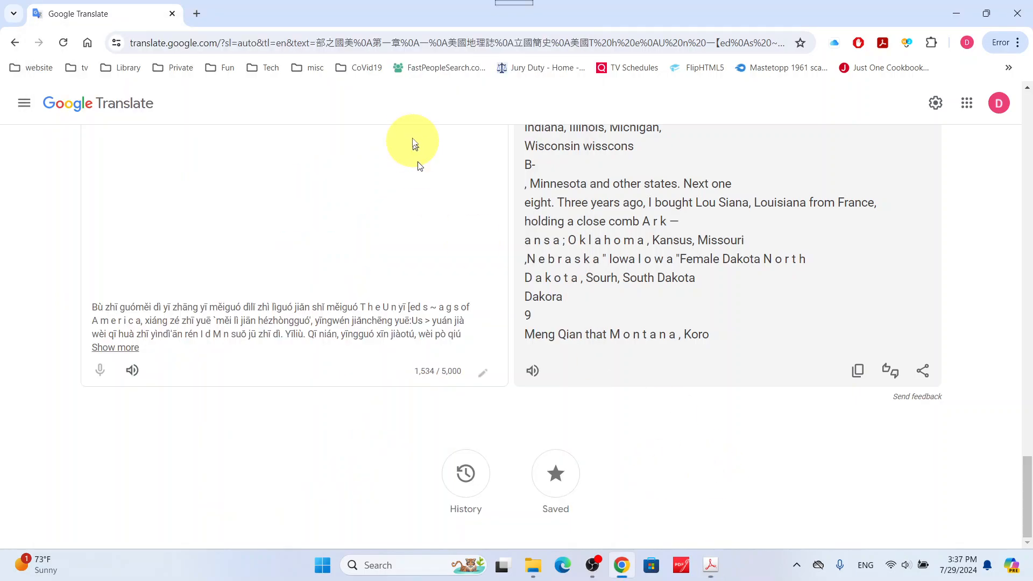
- Replace the source with page 44's trade text, translated into English about kerosene, cotton and tobacco
scroll("up", 3)
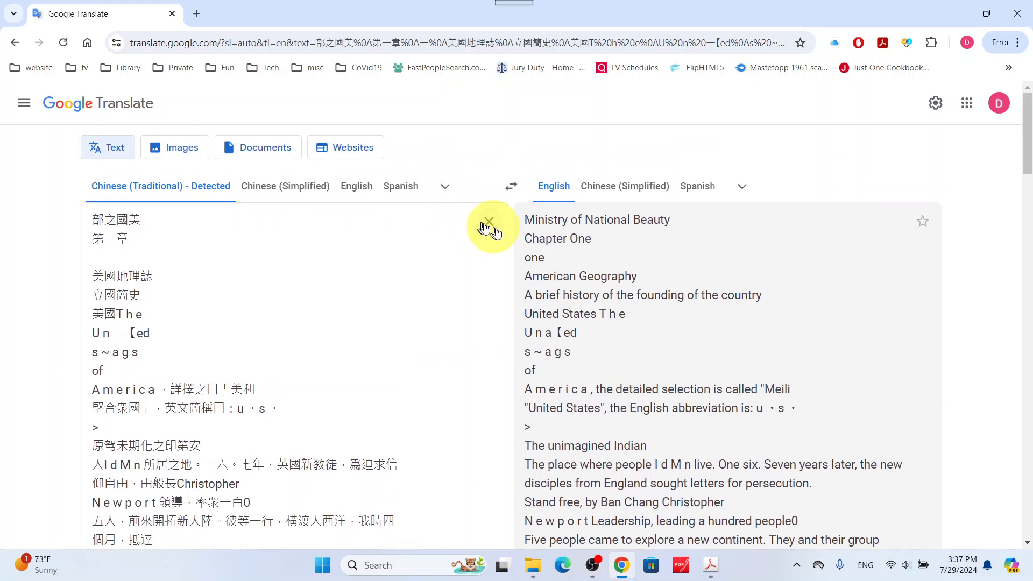
left_click(488, 223)
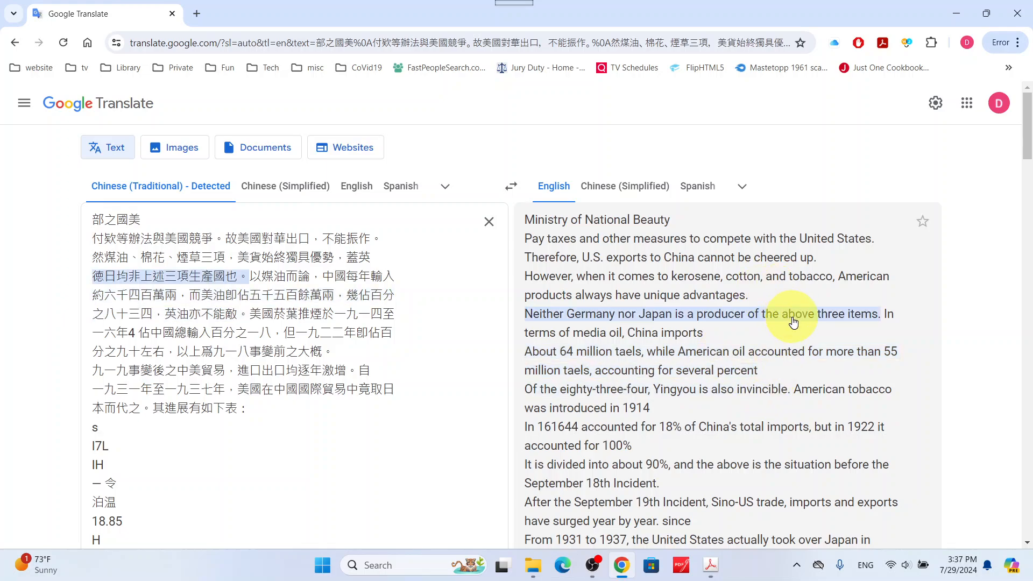
mouse_move(804, 366)
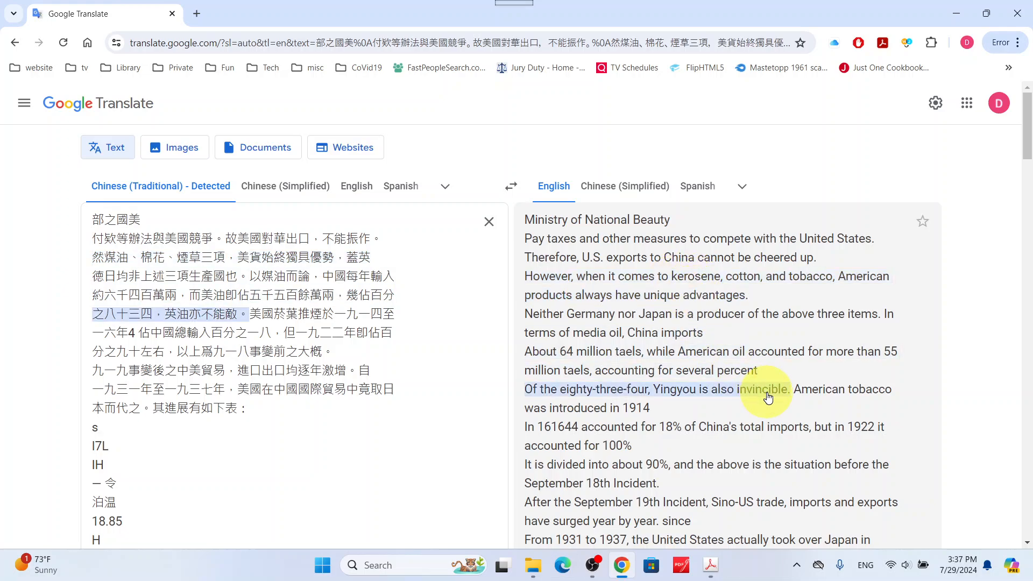
mouse_move(847, 414)
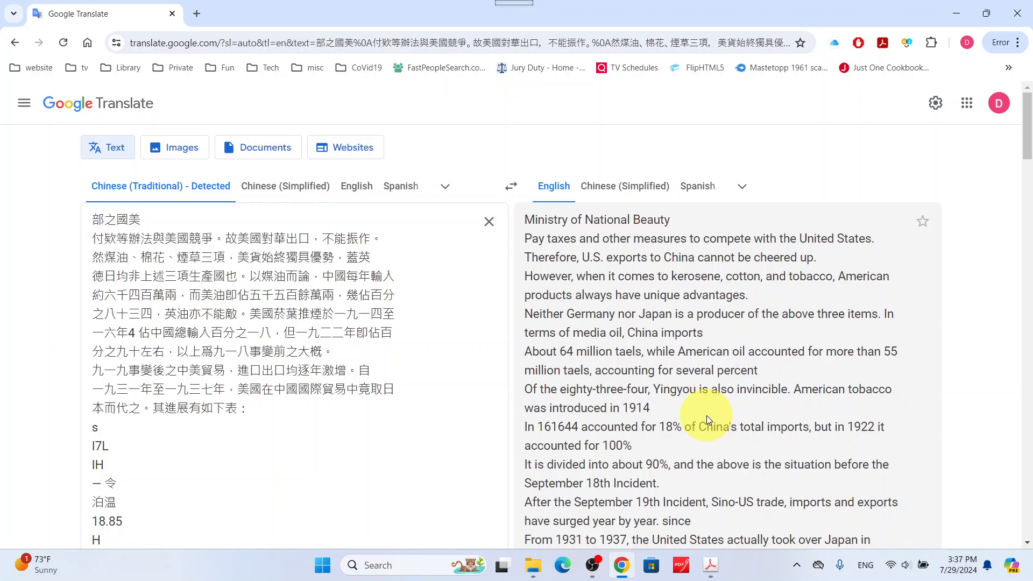
mouse_move(704, 409)
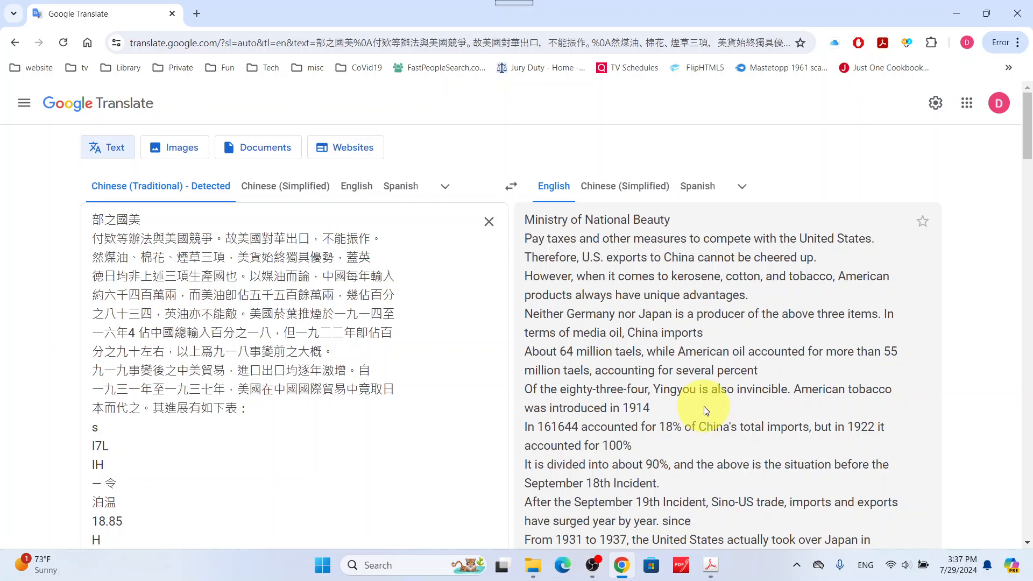
- Read page 44's translation to its table reference and page number 38, then preview the open PDFs
scroll("down", 3)
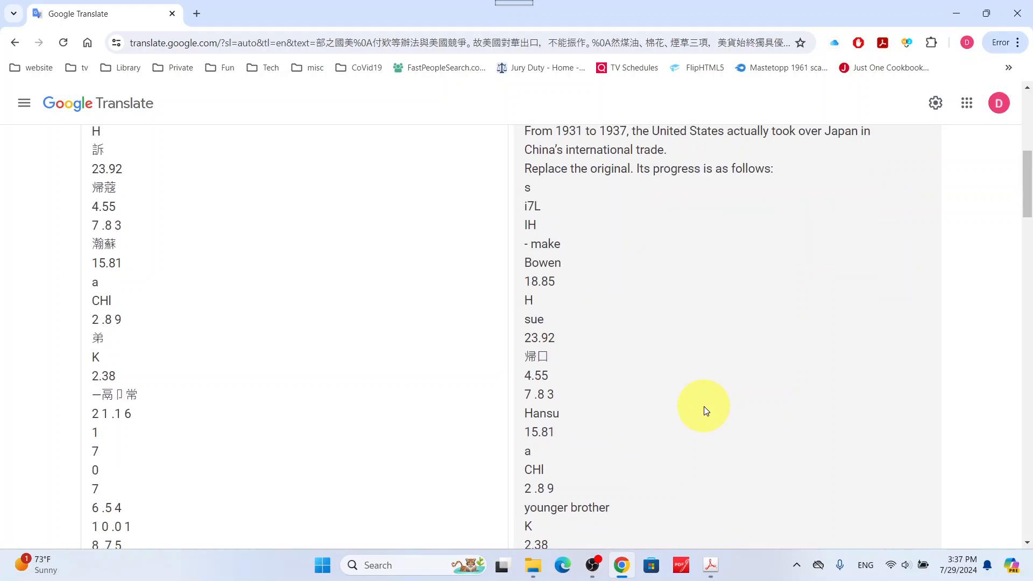
scroll("down", 3)
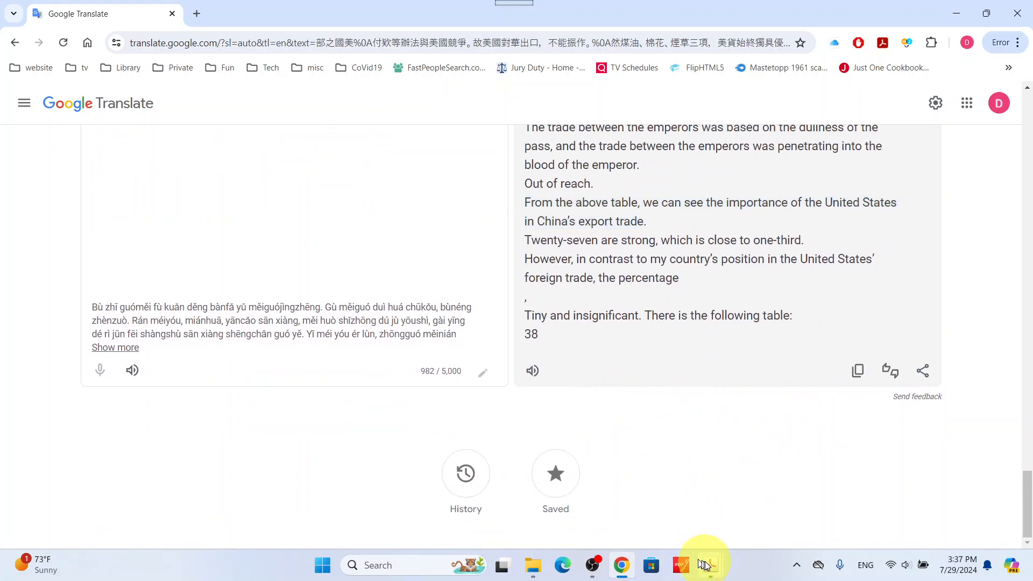
left_click(709, 564)
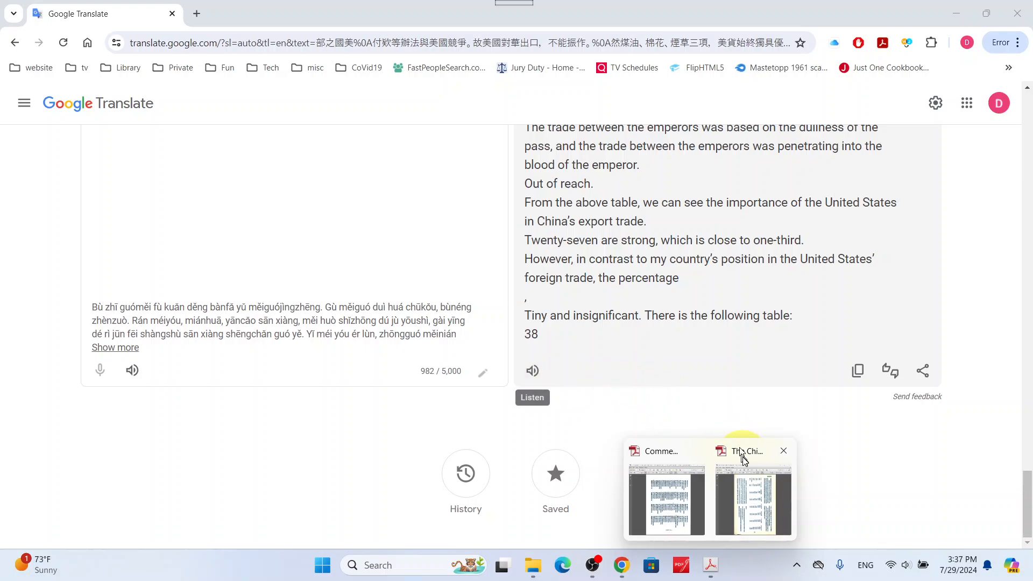
- Return to The Chinese in the Americas and page past chapter pages and photos to page 100
left_click(752, 494)
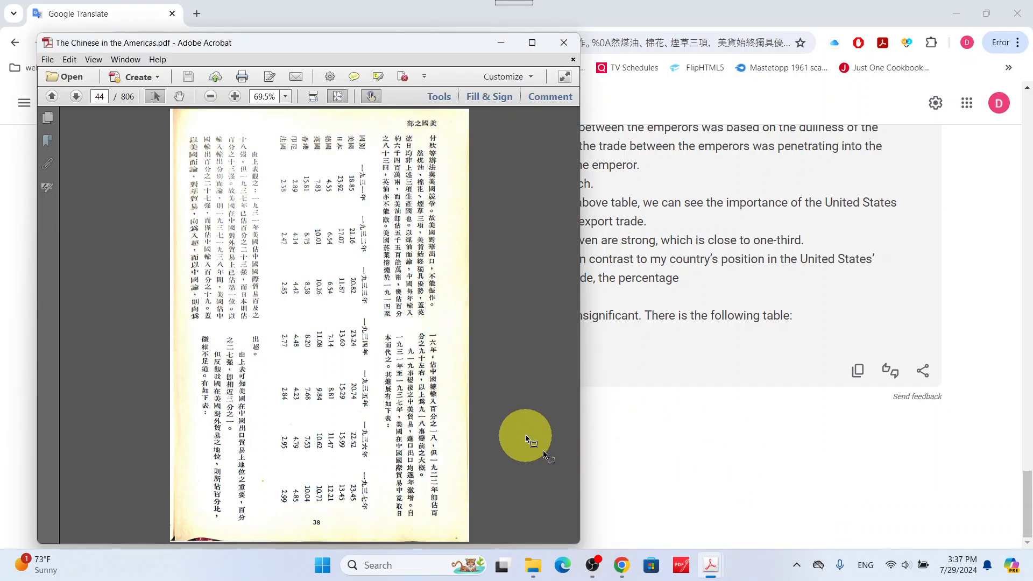
scroll("down", 3)
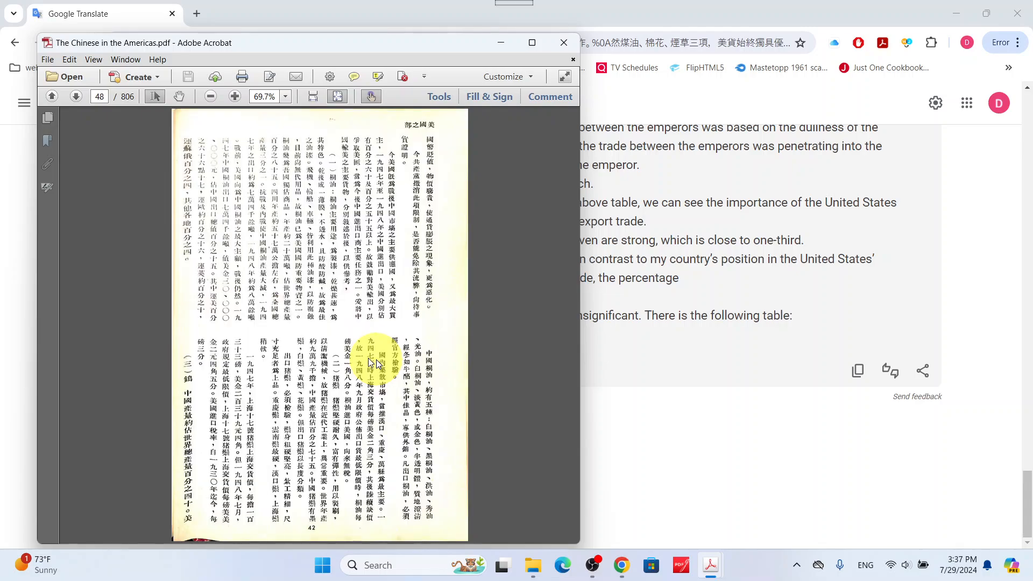
scroll("down", 3)
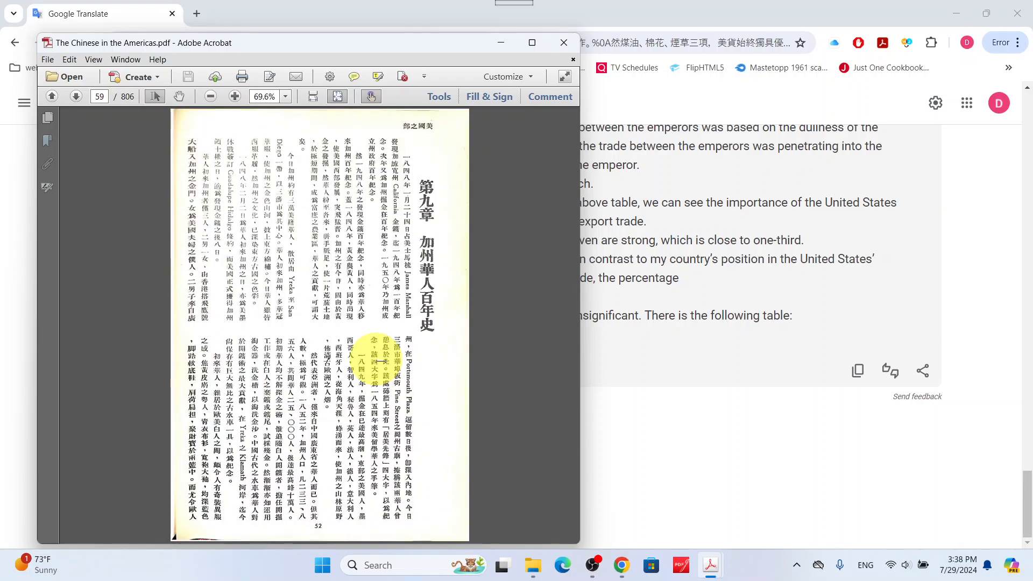
scroll("down", 3)
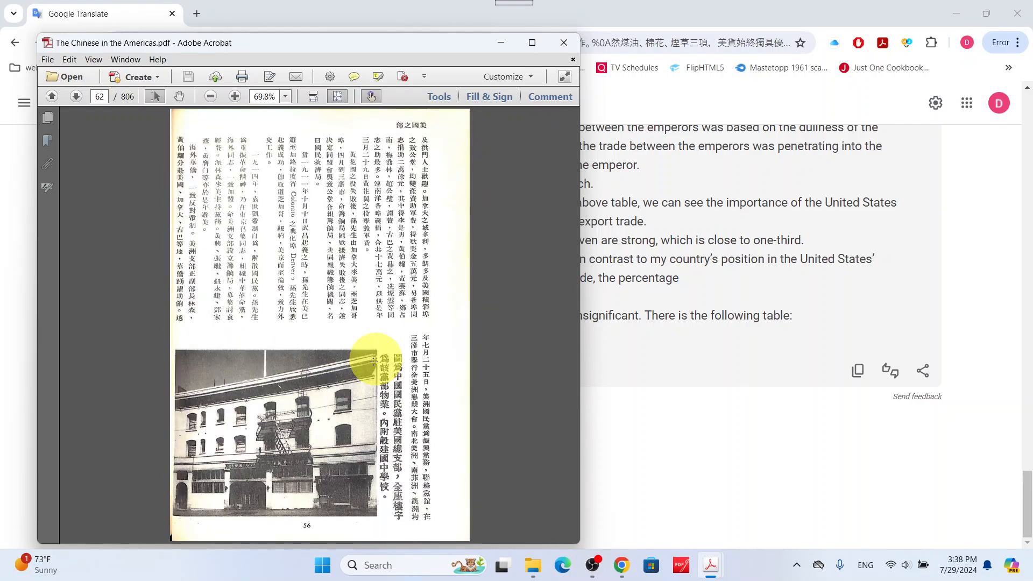
mouse_move(310, 227)
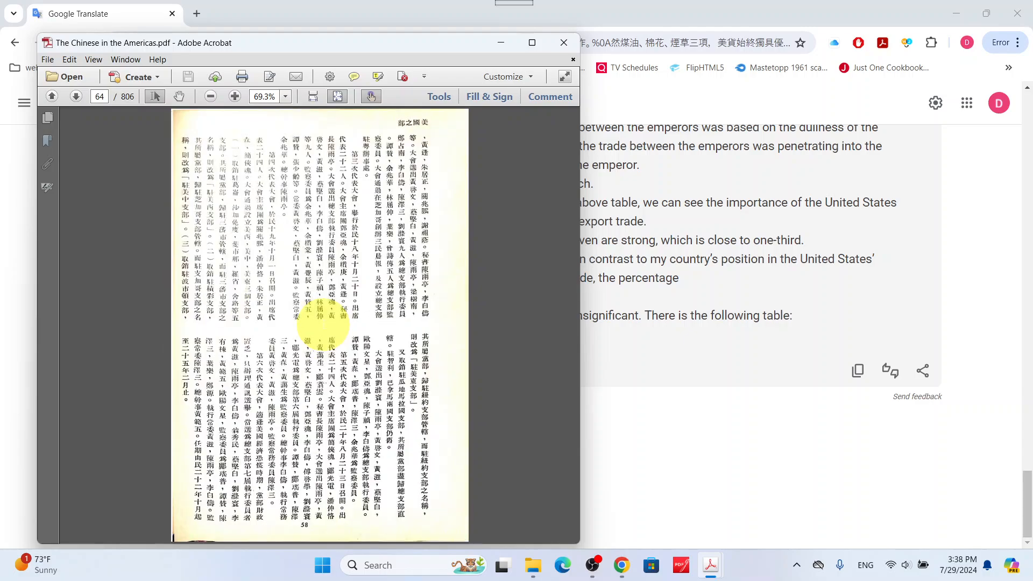
left_click(75, 97)
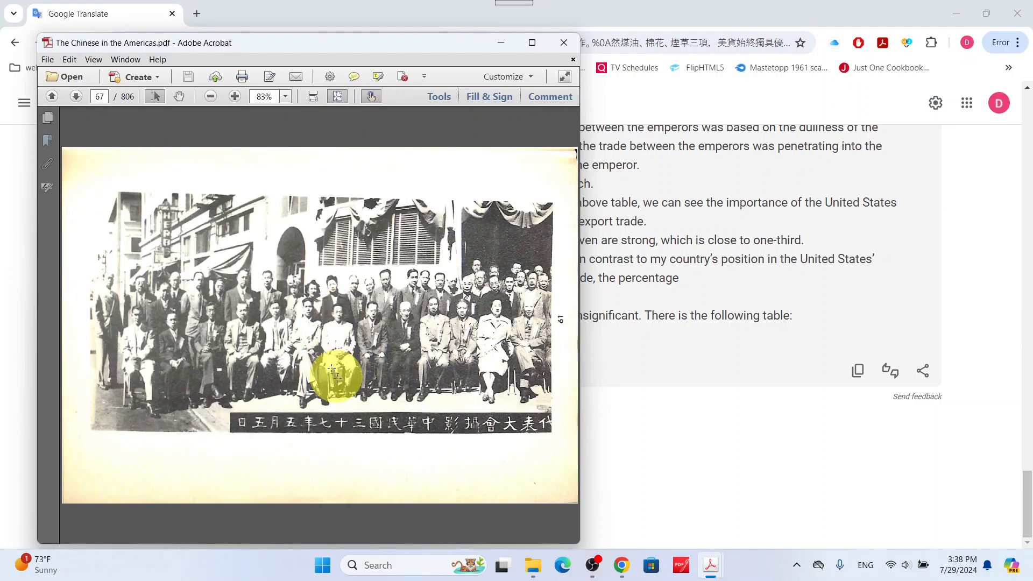
mouse_move(405, 378)
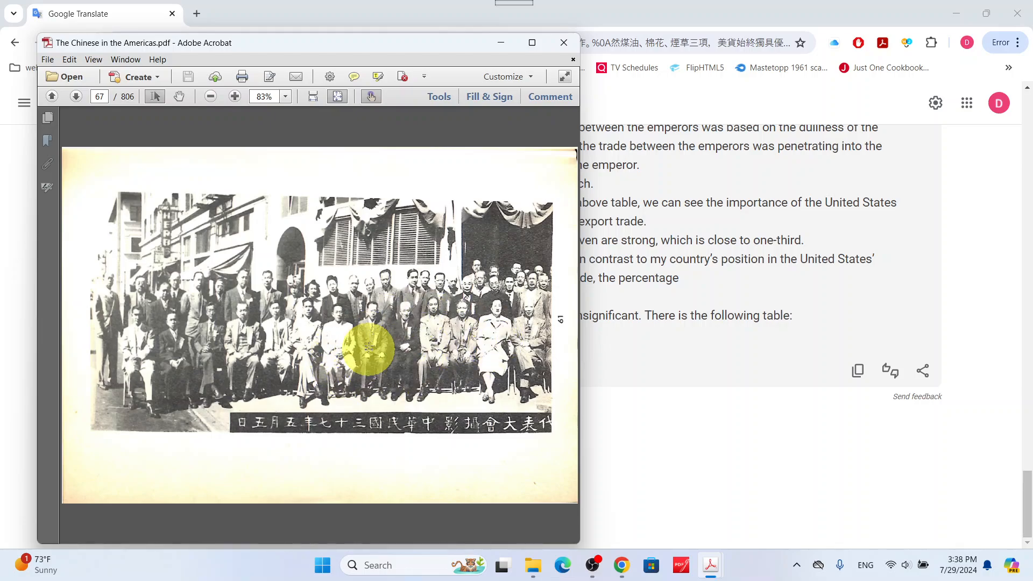
mouse_move(332, 303)
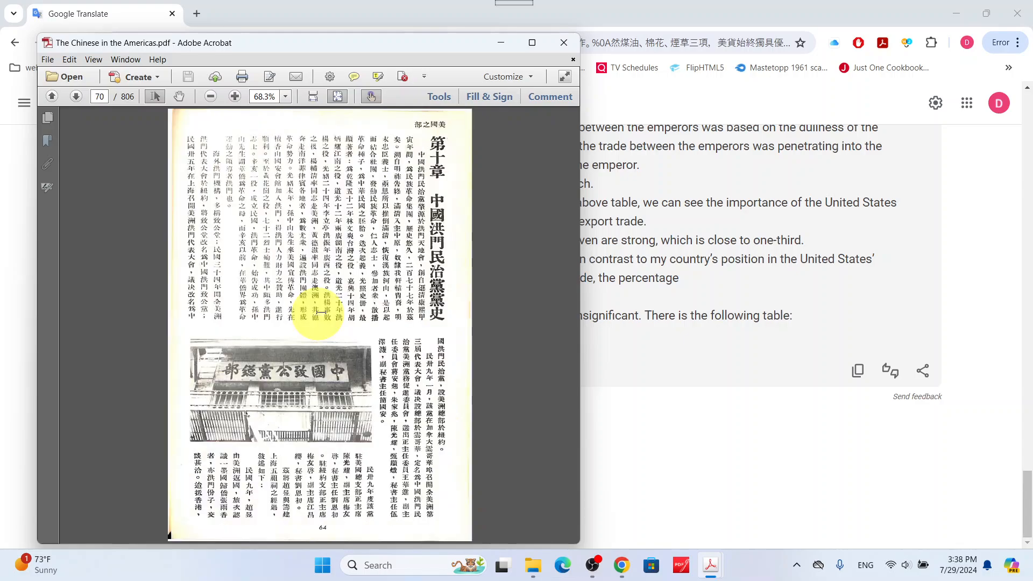
scroll("down", 3)
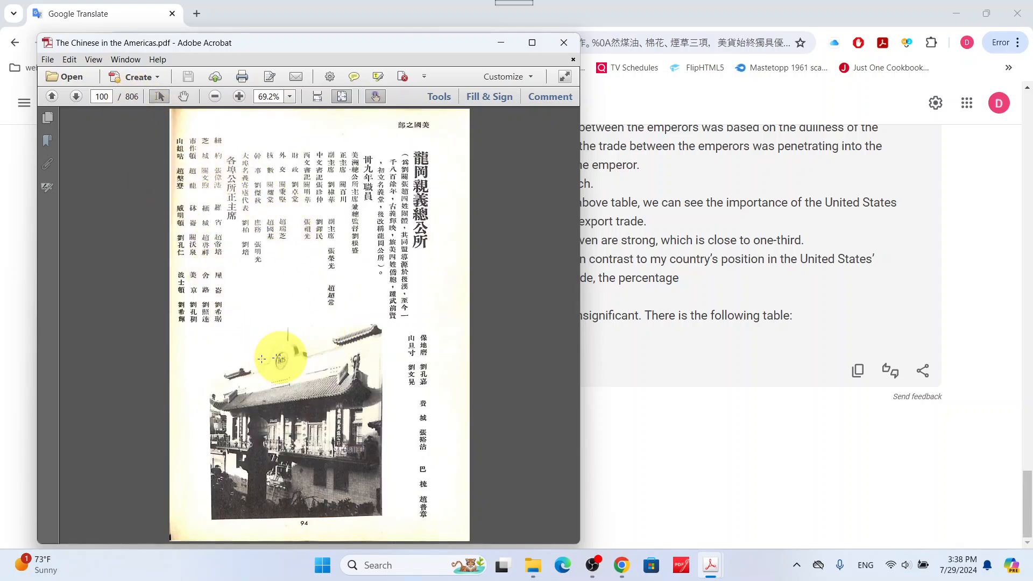
- Scroll past association pages and photos to page 152, the Sun Kwong On Co. advertisement
scroll("down", 3)
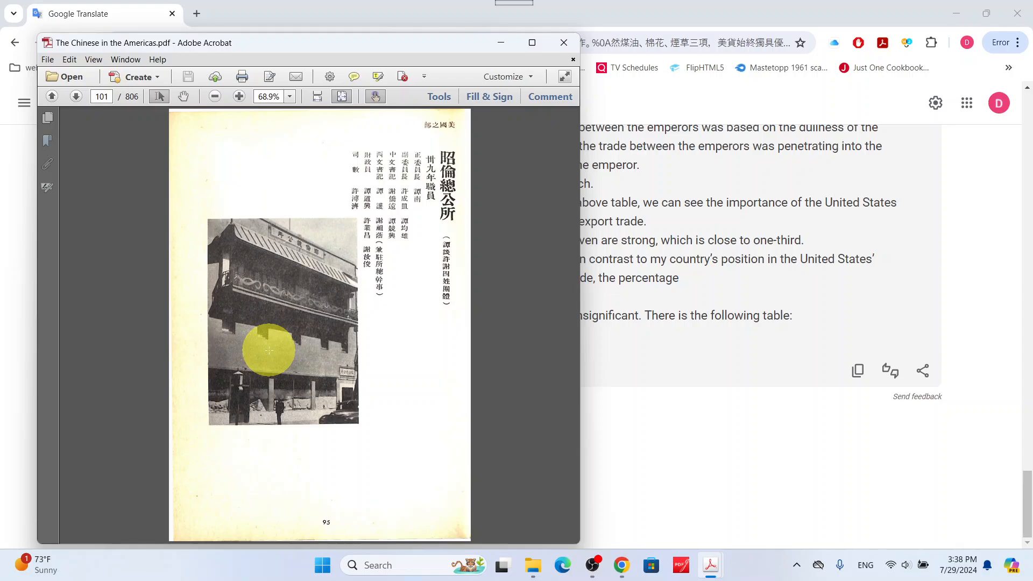
scroll("down", 3)
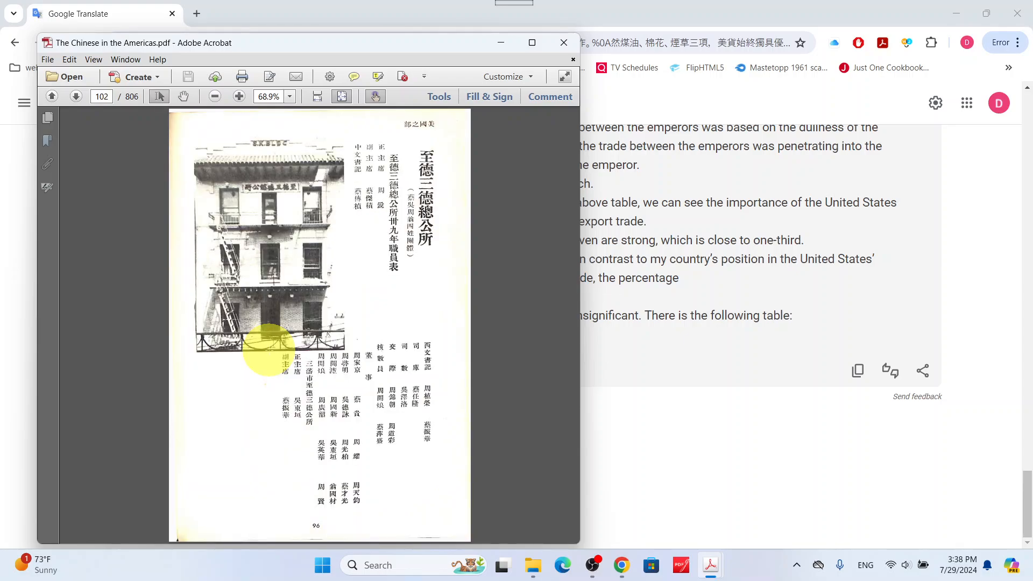
scroll("down", 3)
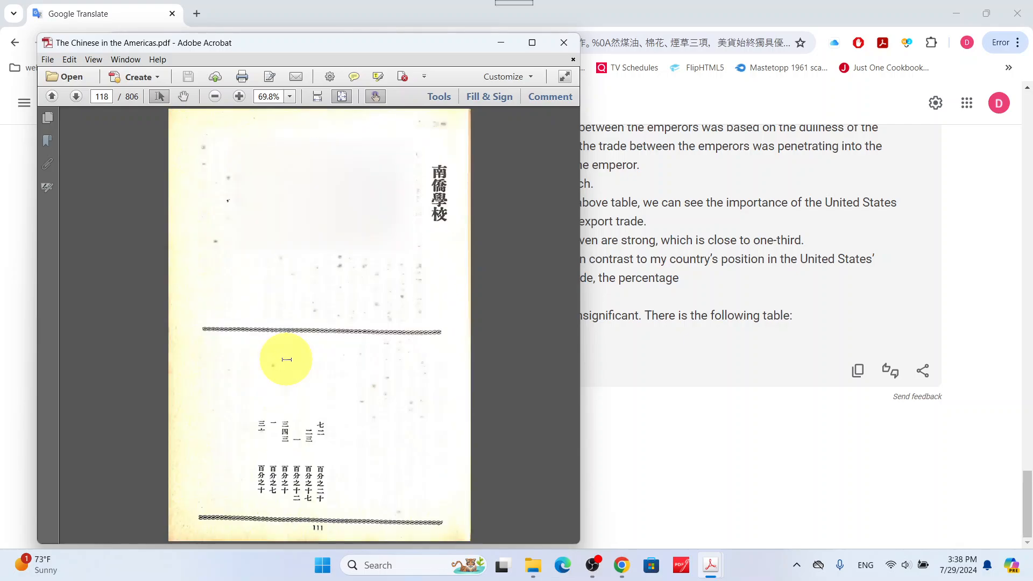
scroll("down", 3)
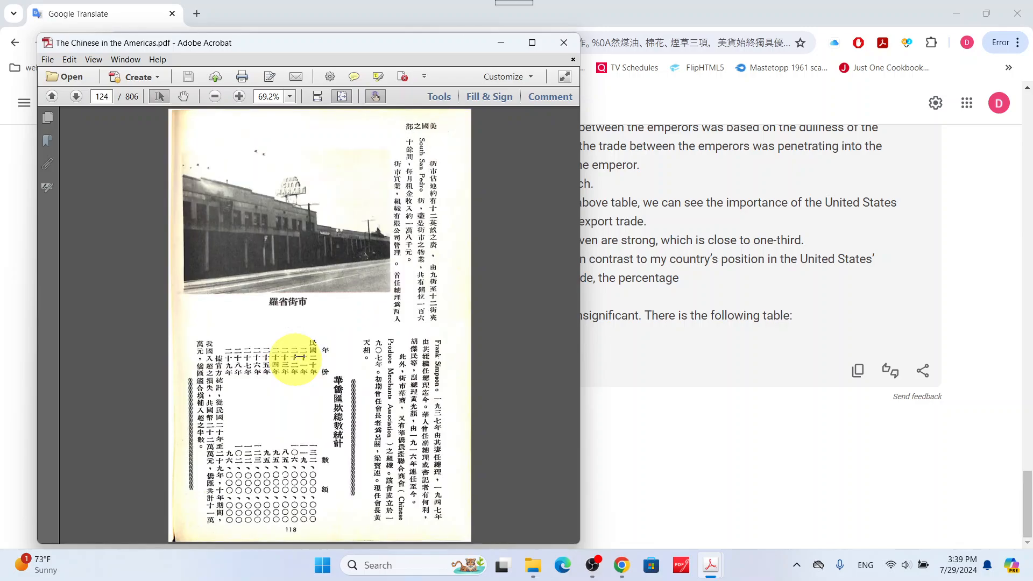
scroll("down", 3)
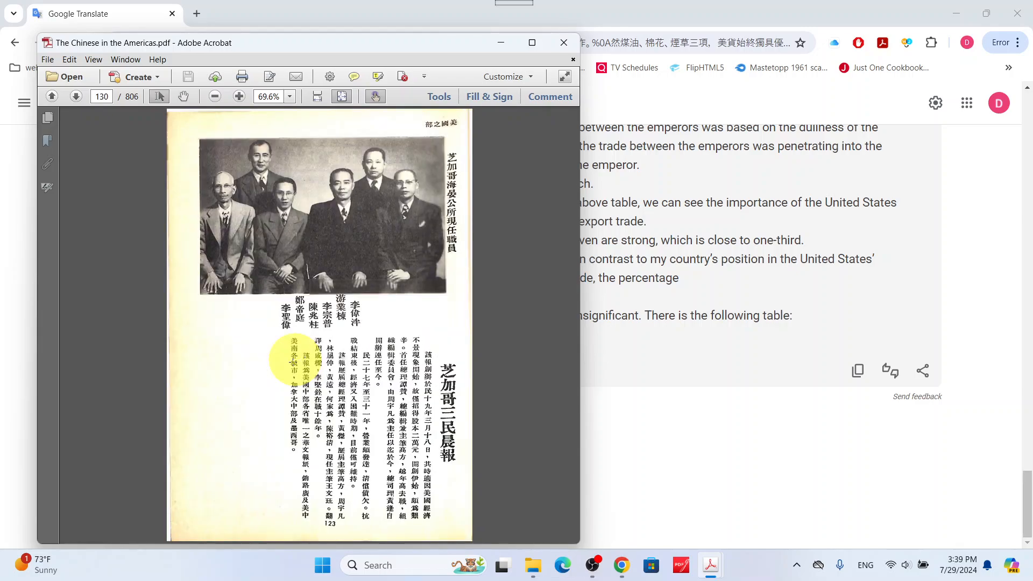
scroll("down", 3)
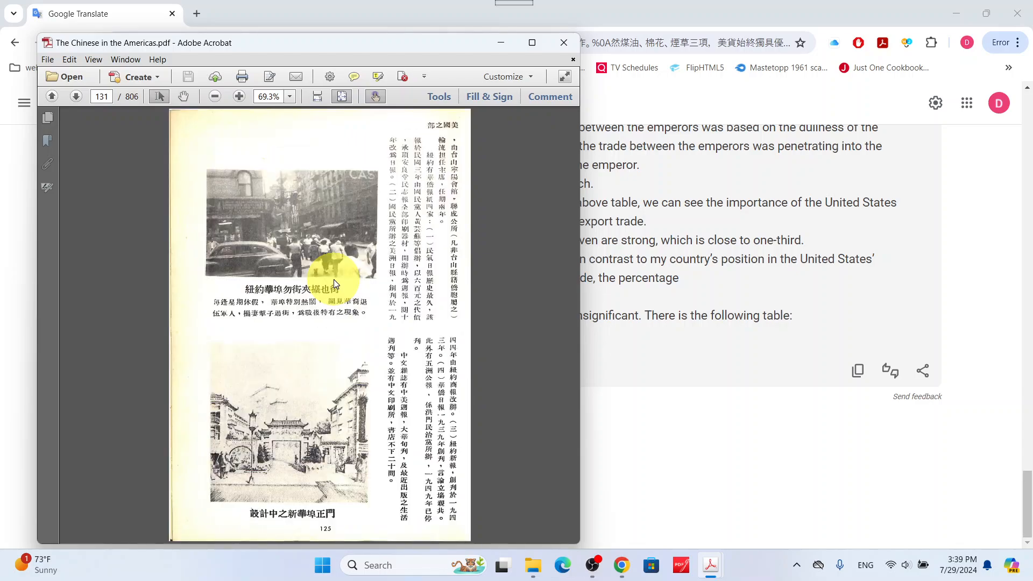
scroll("down", 3)
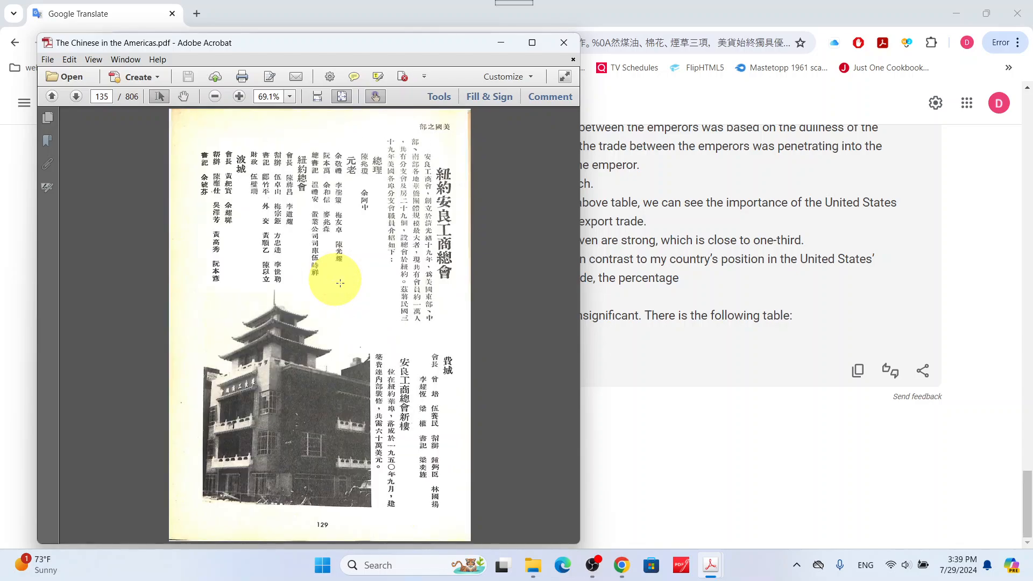
scroll("down", 3)
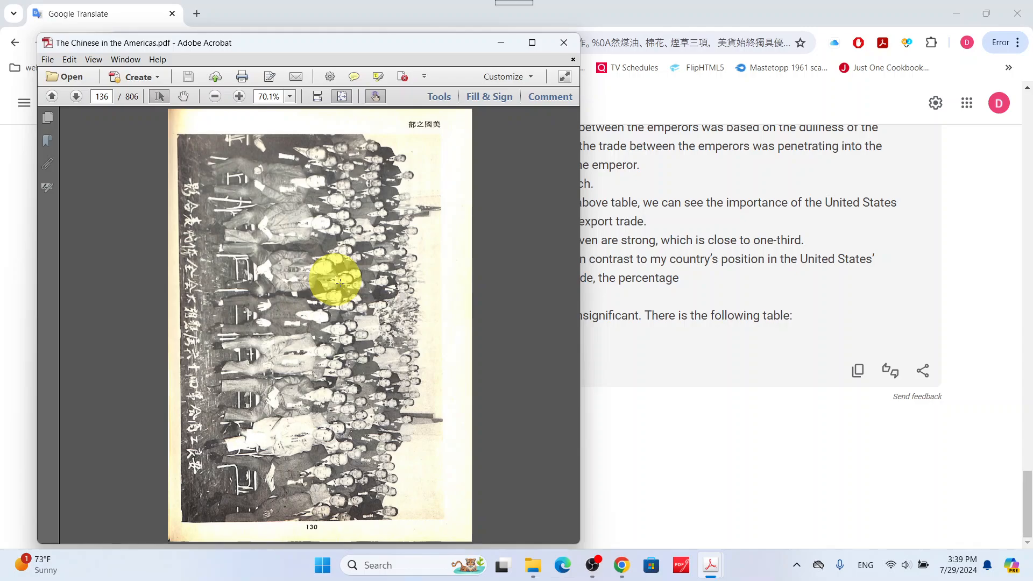
scroll("down", 3)
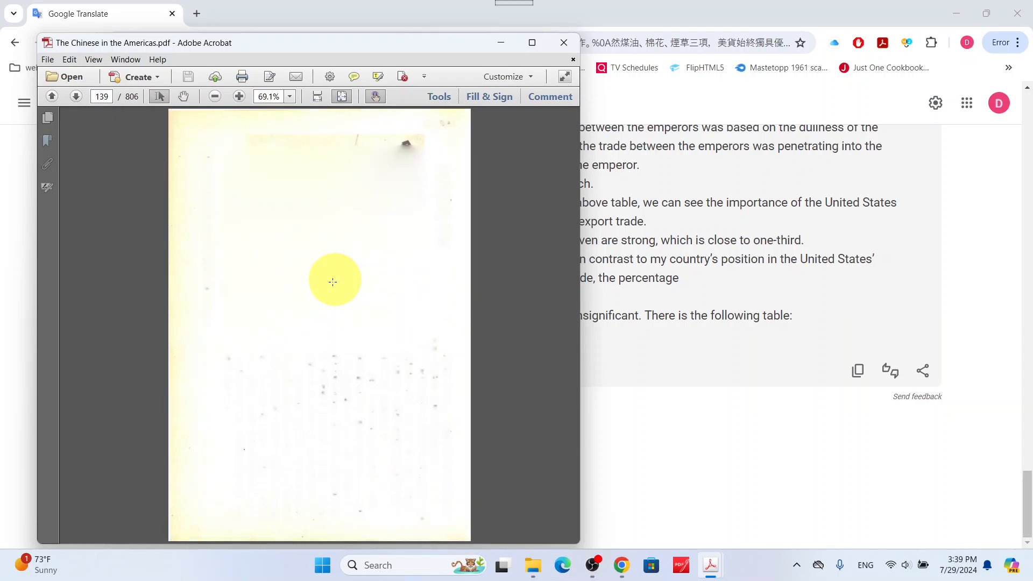
scroll("down", 3)
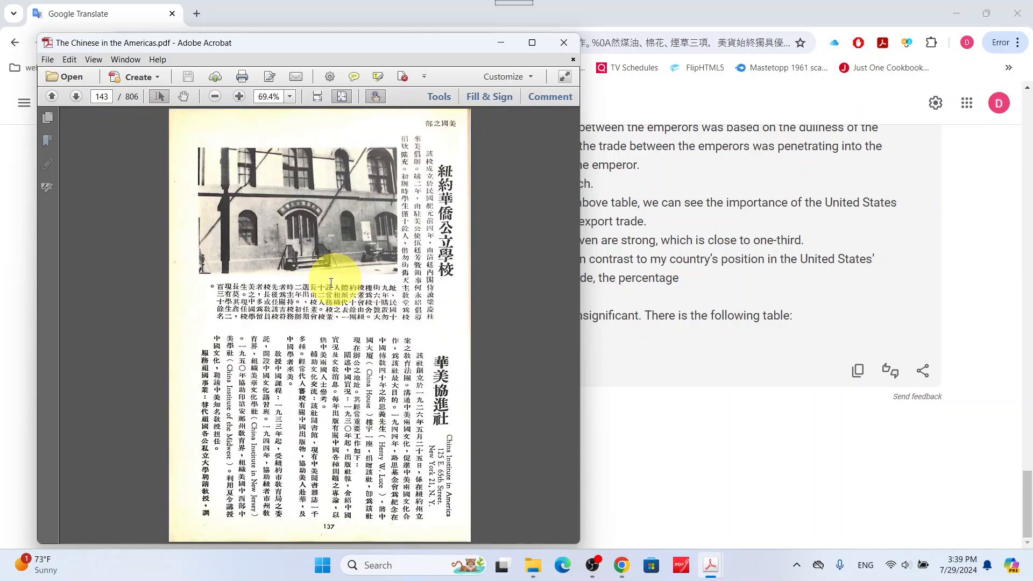
scroll("down", 3)
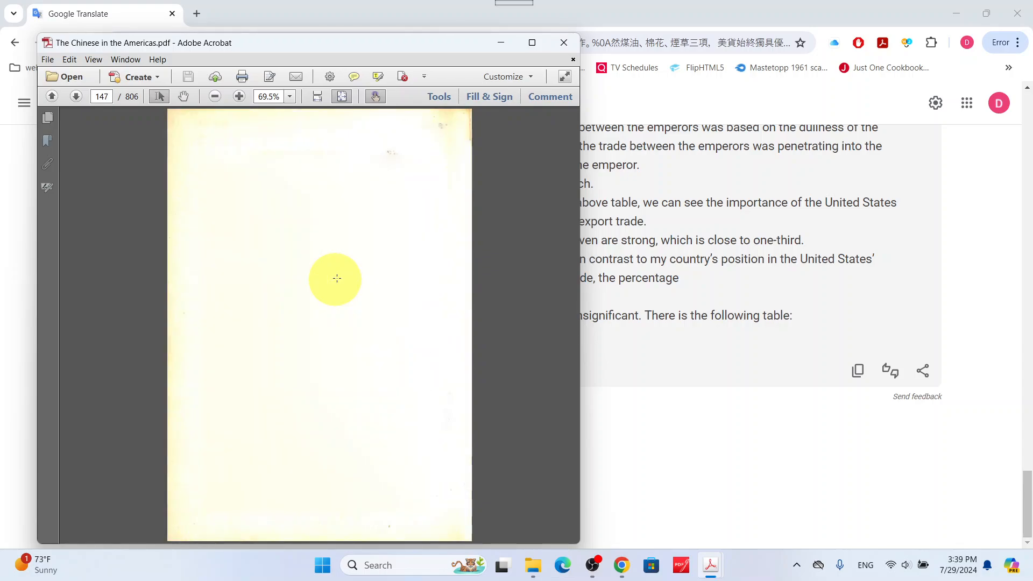
scroll("down", 3)
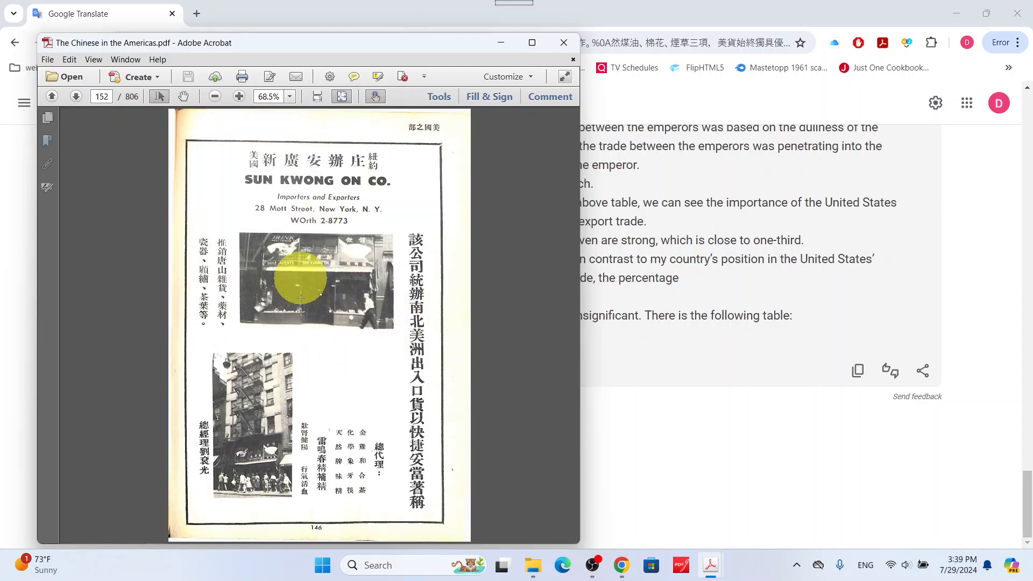
mouse_move(408, 366)
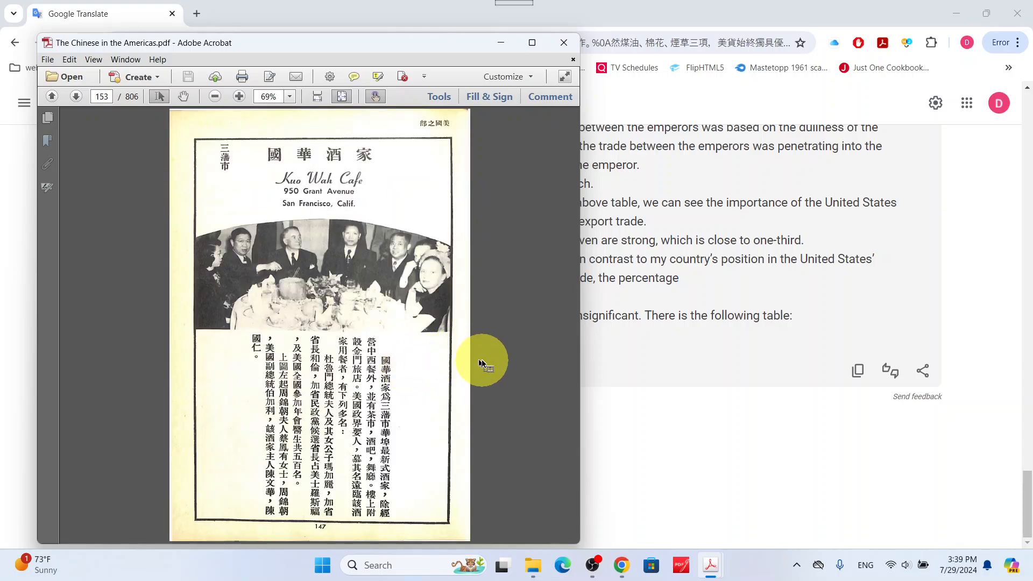
mouse_move(471, 355)
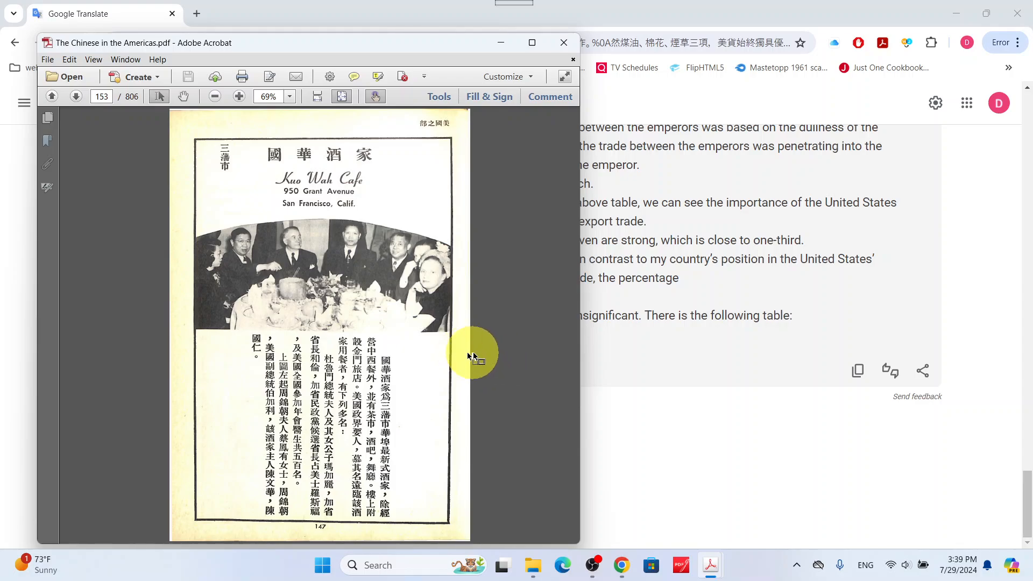
- Scroll past restaurant, bakery and bank advertisements to page 168's importer and exporter listings
scroll("down", 3)
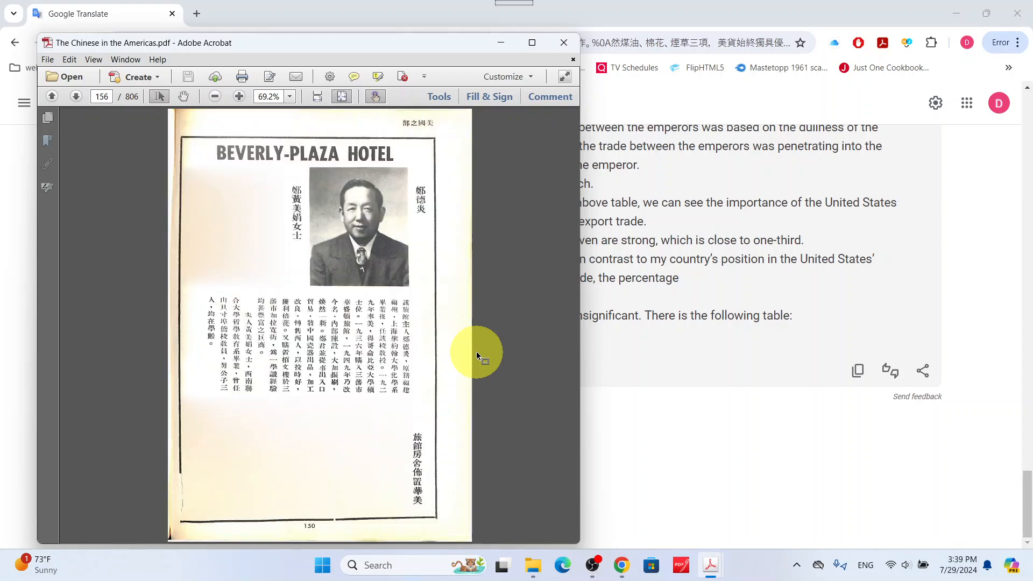
scroll("down", 3)
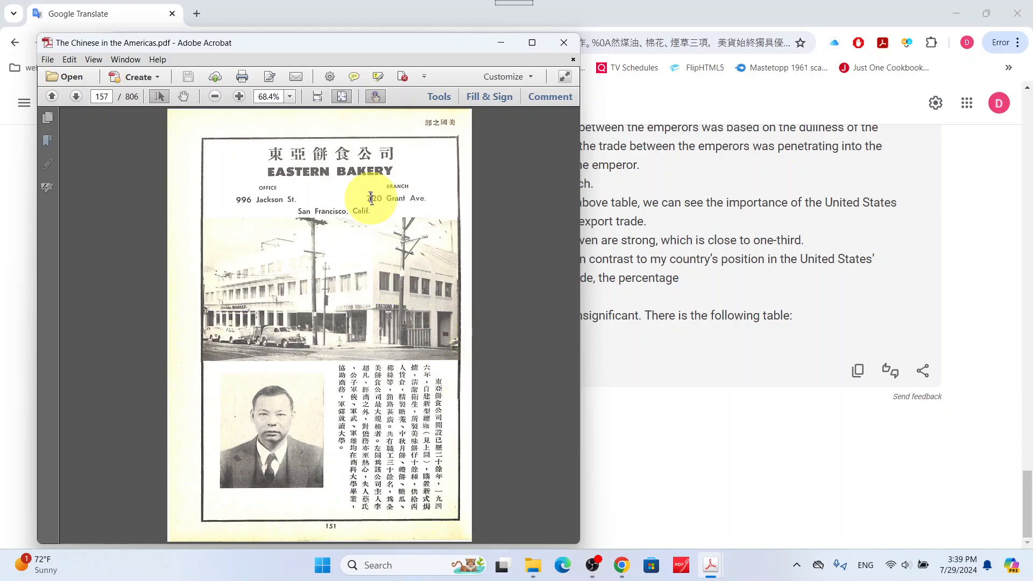
mouse_move(505, 370)
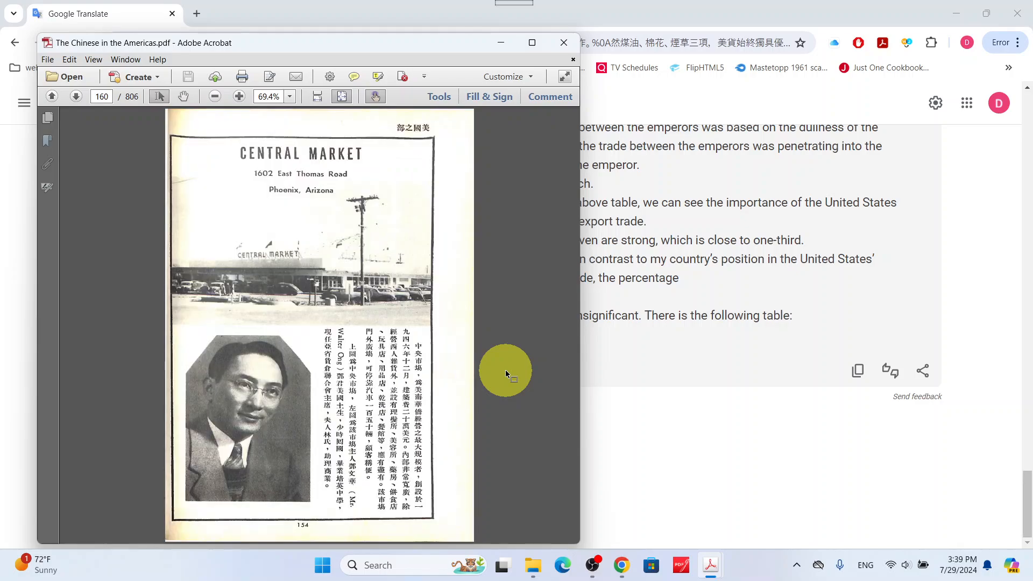
scroll("down", 3)
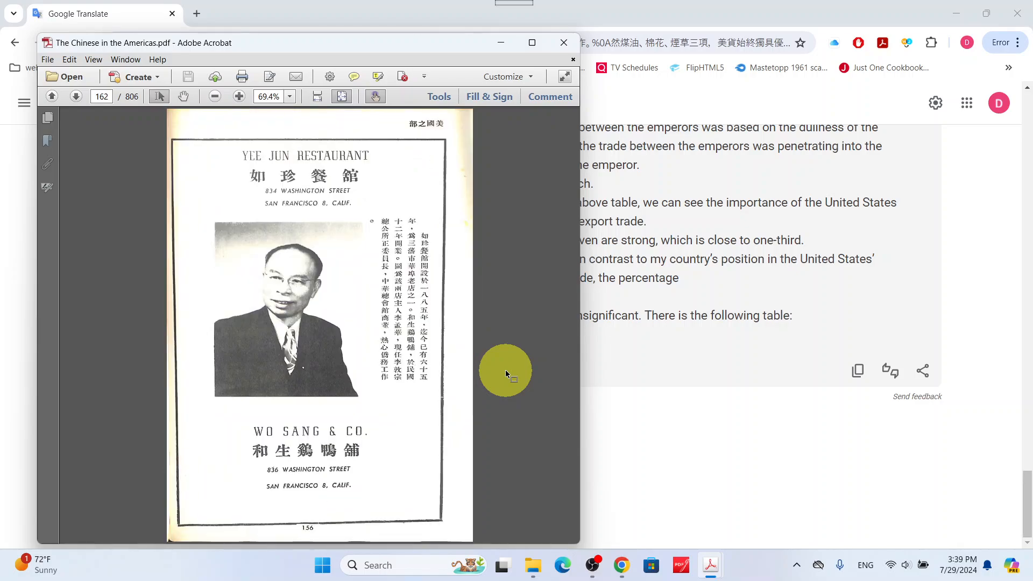
scroll("down", 3)
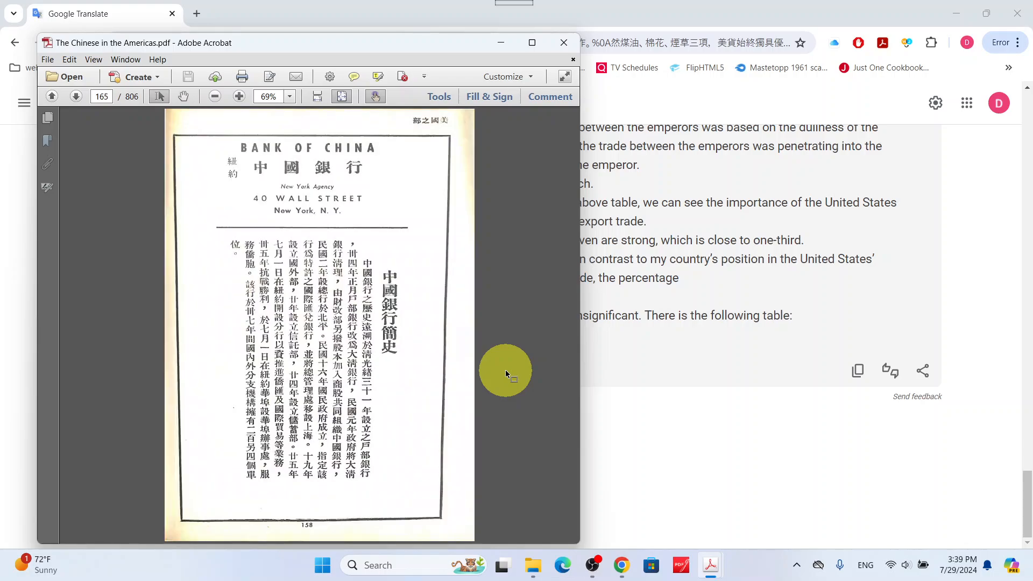
scroll("down", 3)
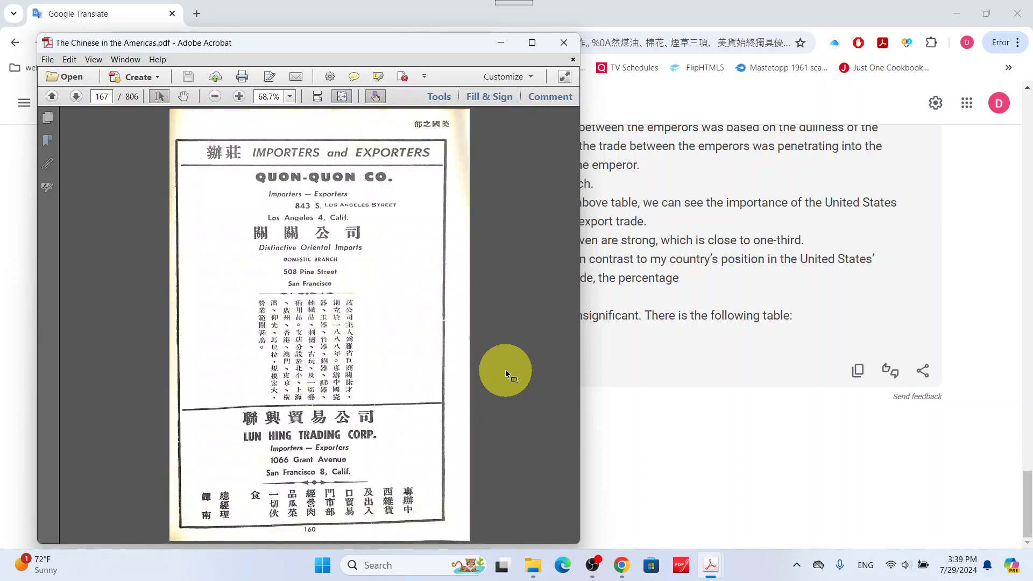
scroll("down", 3)
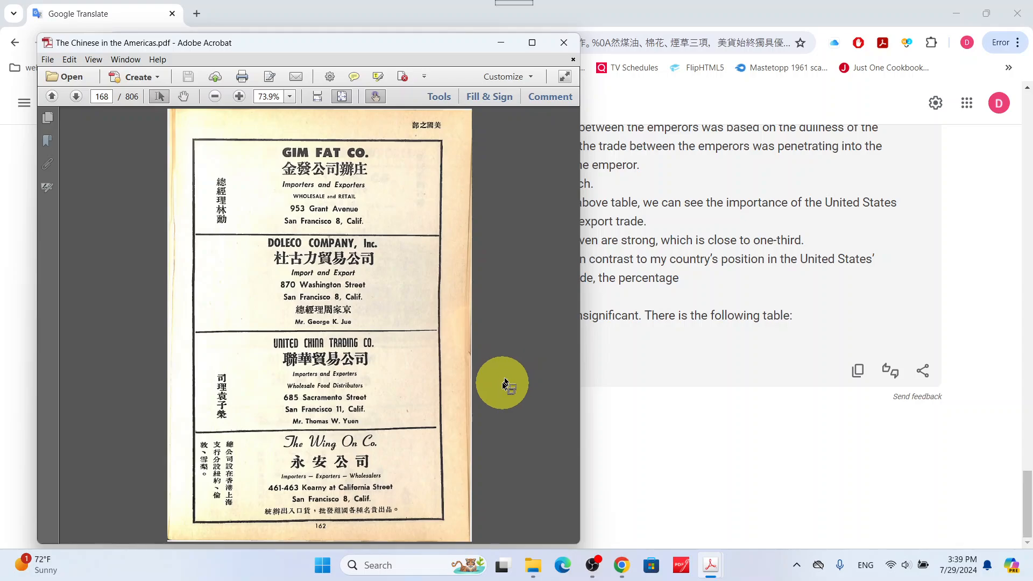
mouse_move(696, 564)
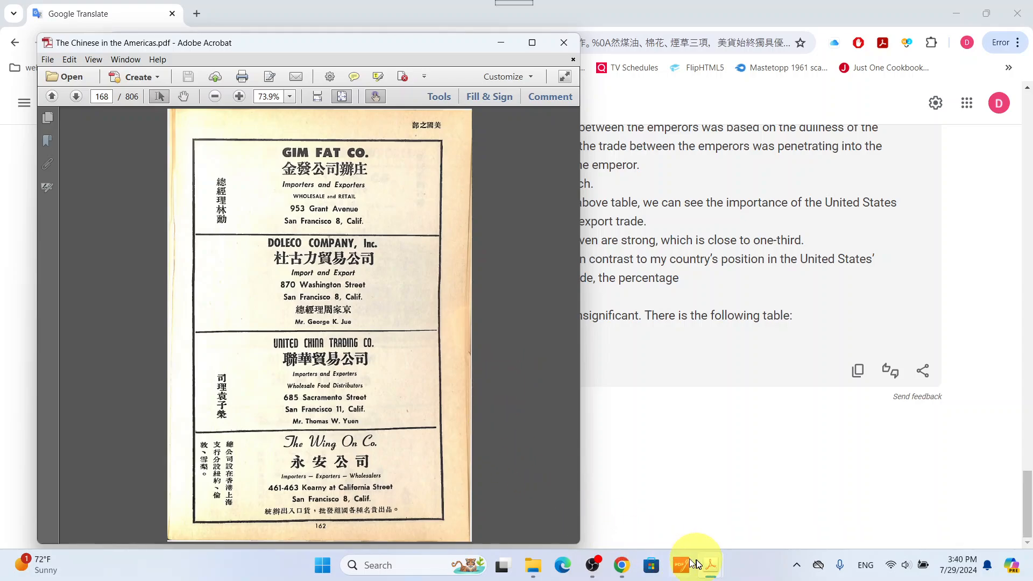
mouse_move(709, 564)
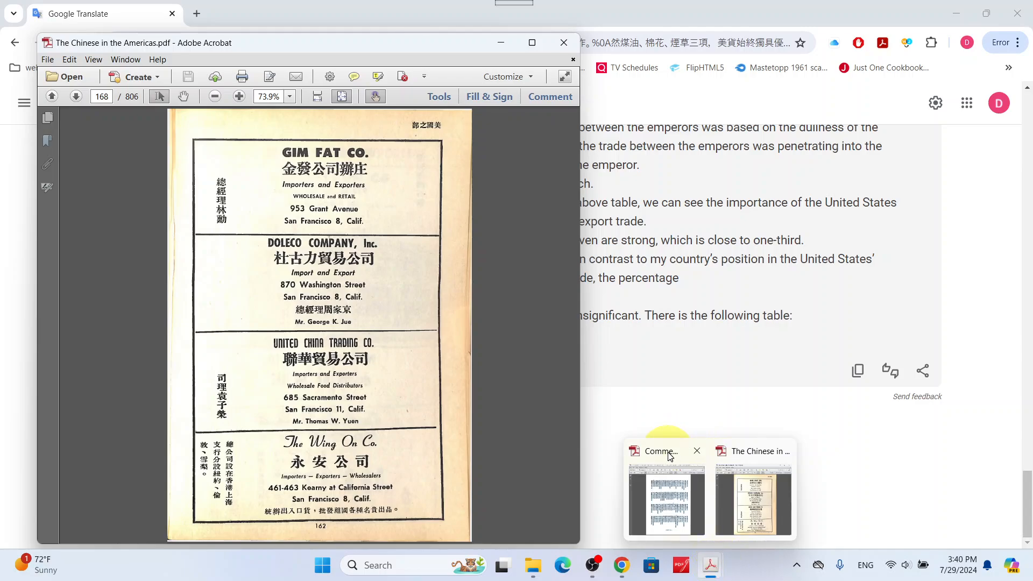
- Bring the Commemorative Record PDF to the front, showing page 43's donor list
left_click(664, 490)
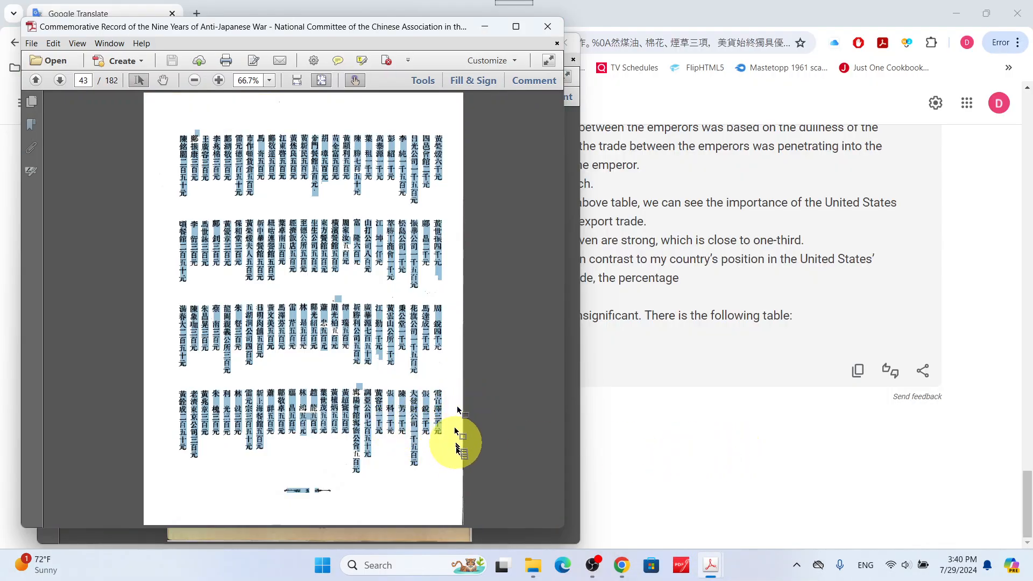
mouse_move(372, 287)
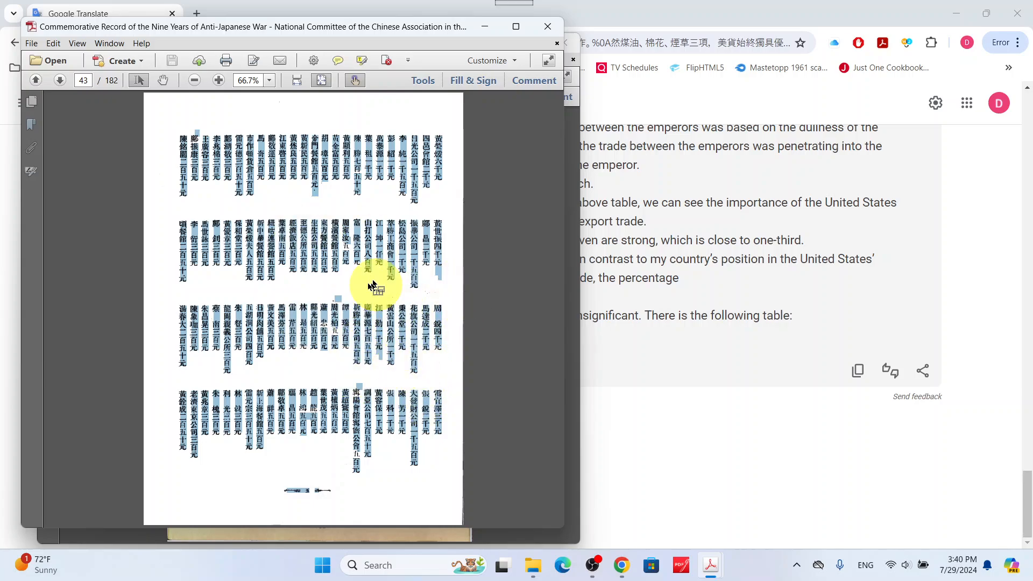
mouse_move(402, 362)
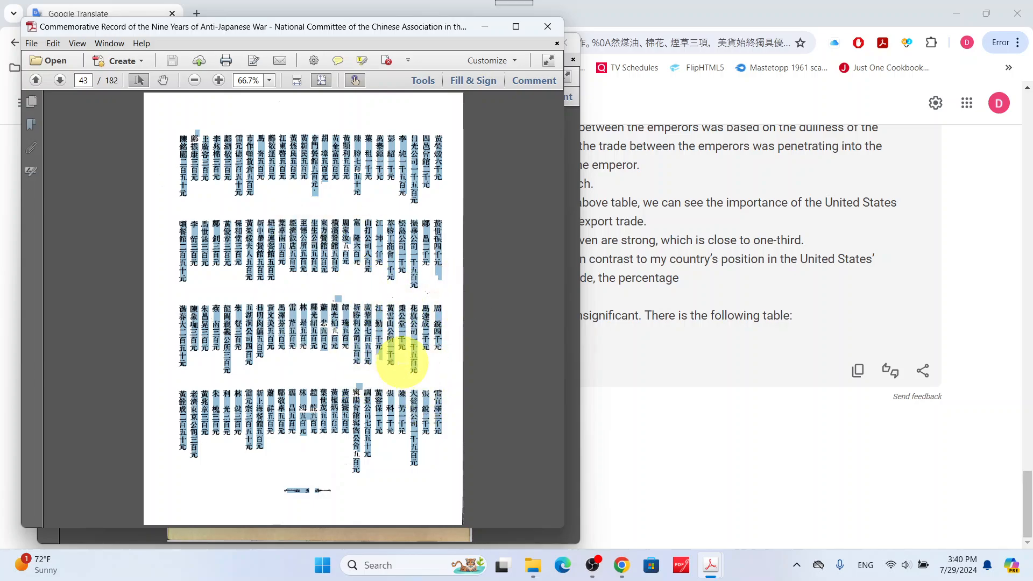
mouse_move(555, 490)
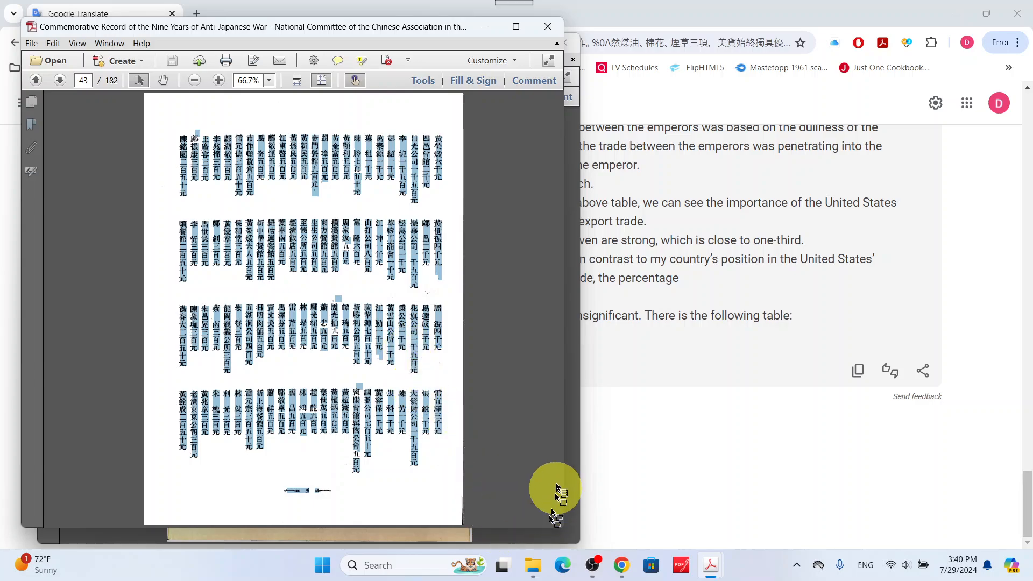
mouse_move(557, 475)
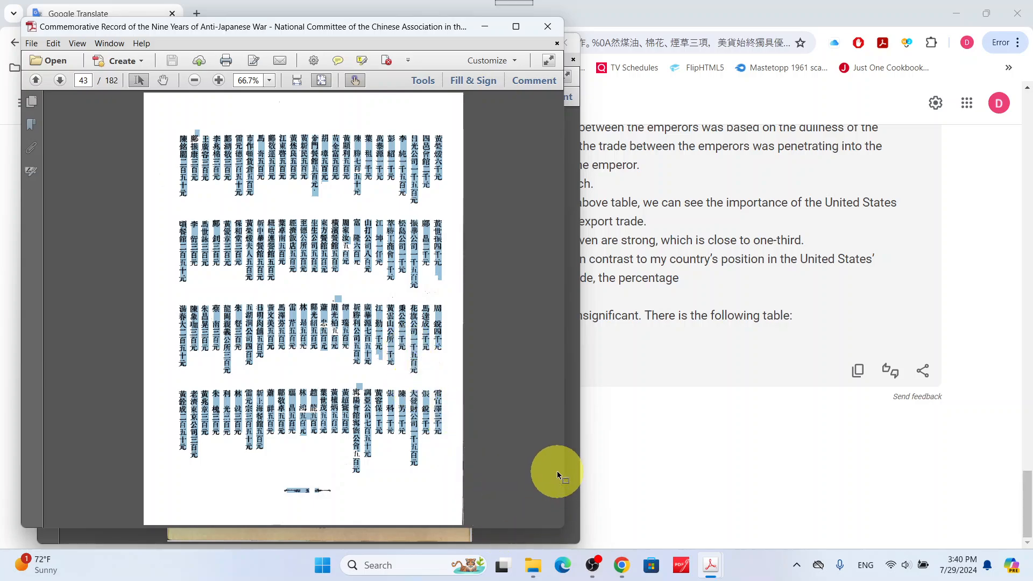